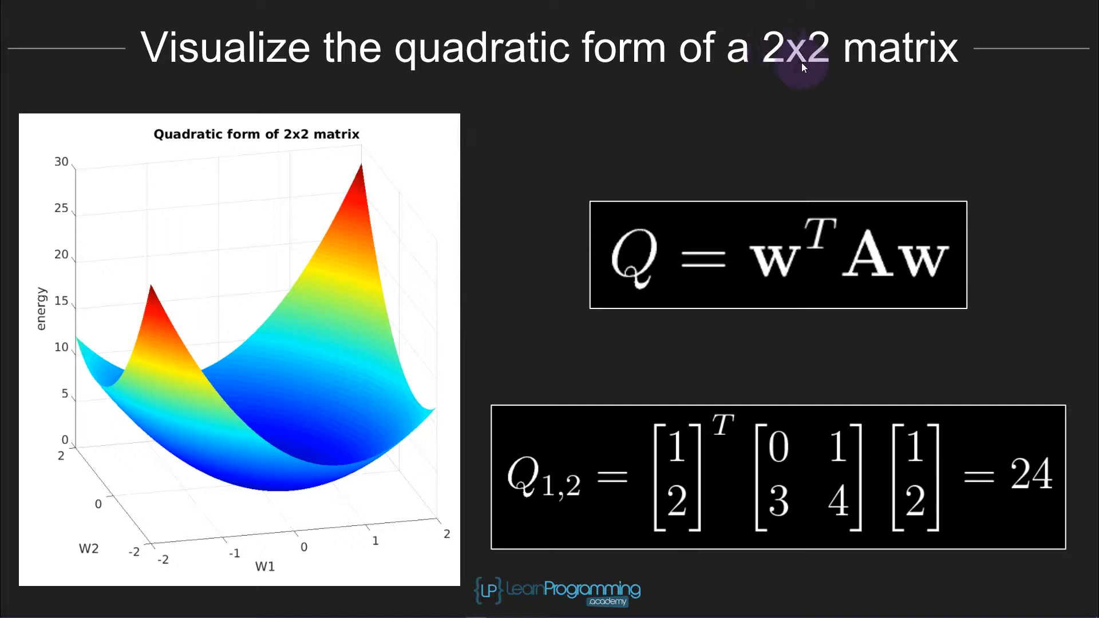
mouse_move(423, 68)
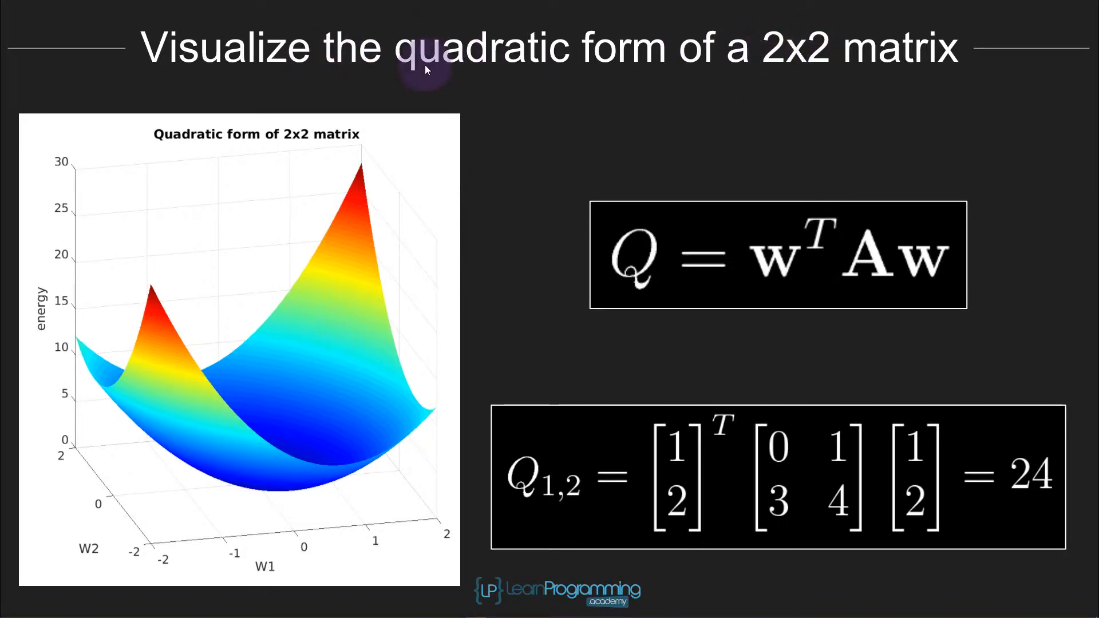
mouse_move(802, 69)
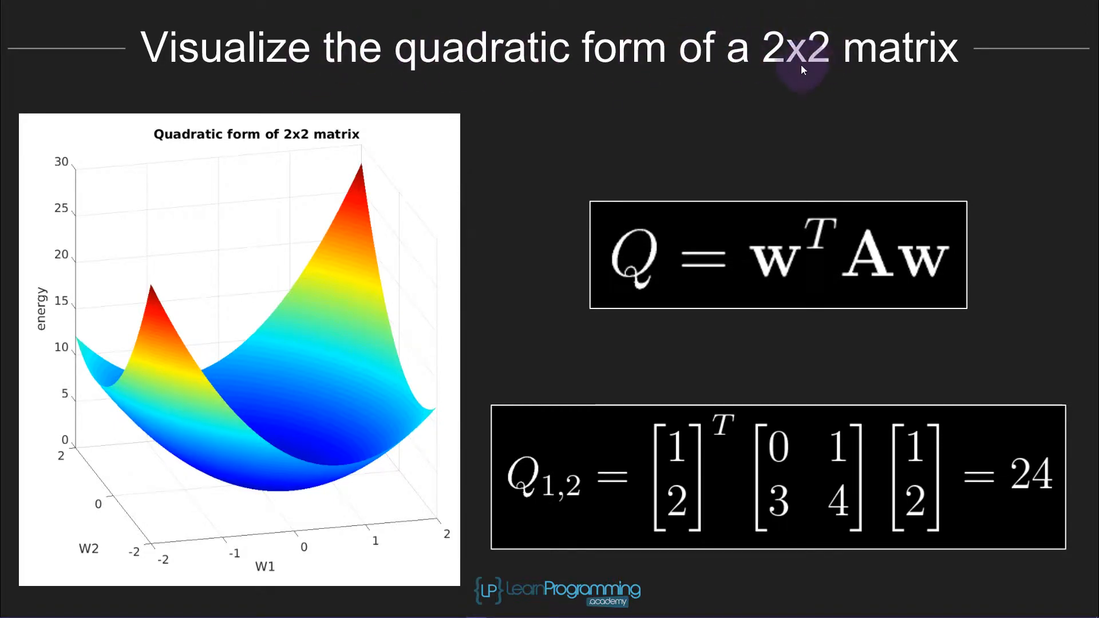
mouse_move(691, 221)
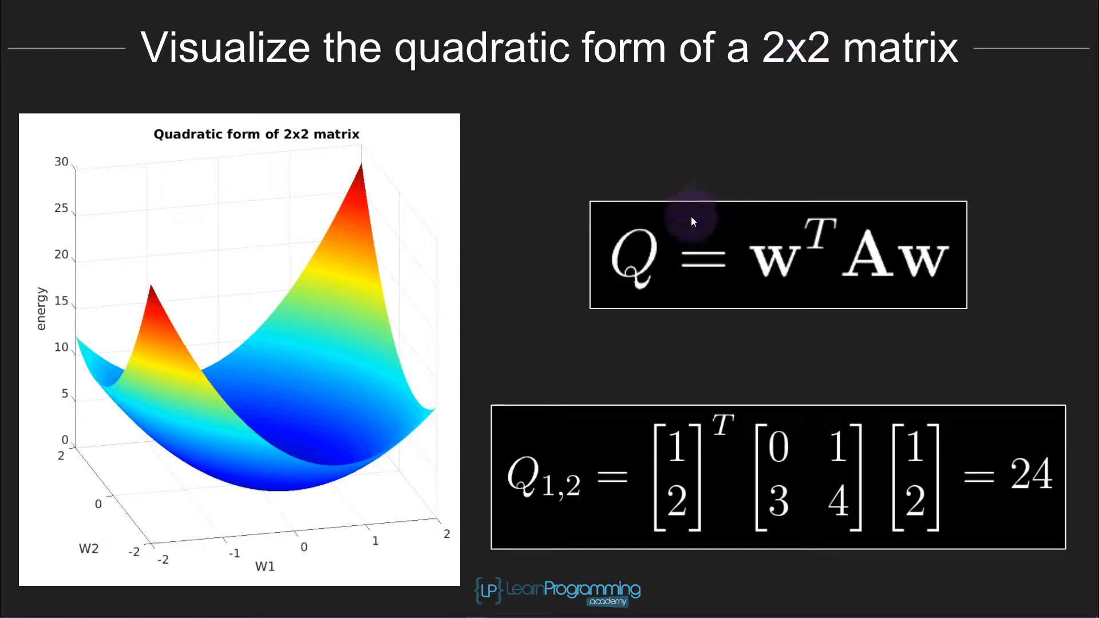
mouse_move(623, 284)
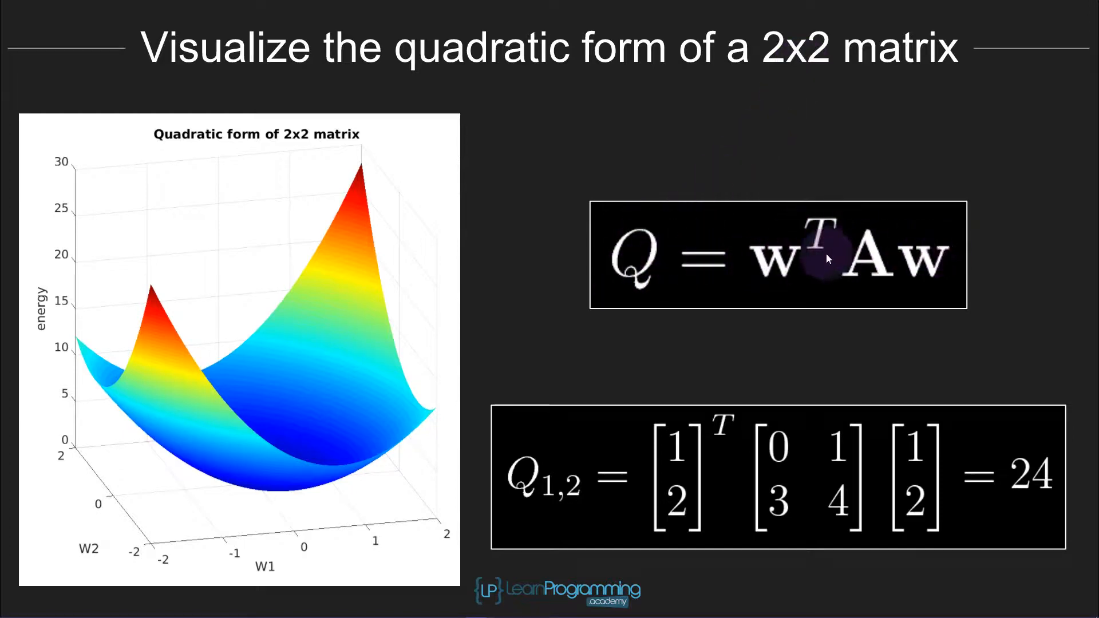
mouse_move(799, 260)
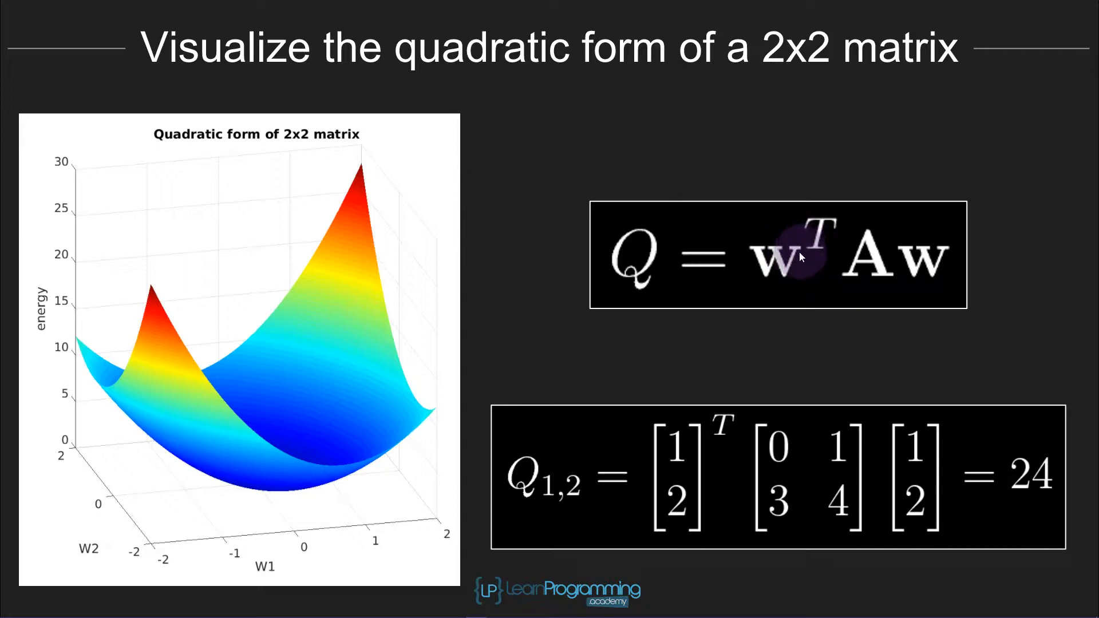
mouse_move(939, 254)
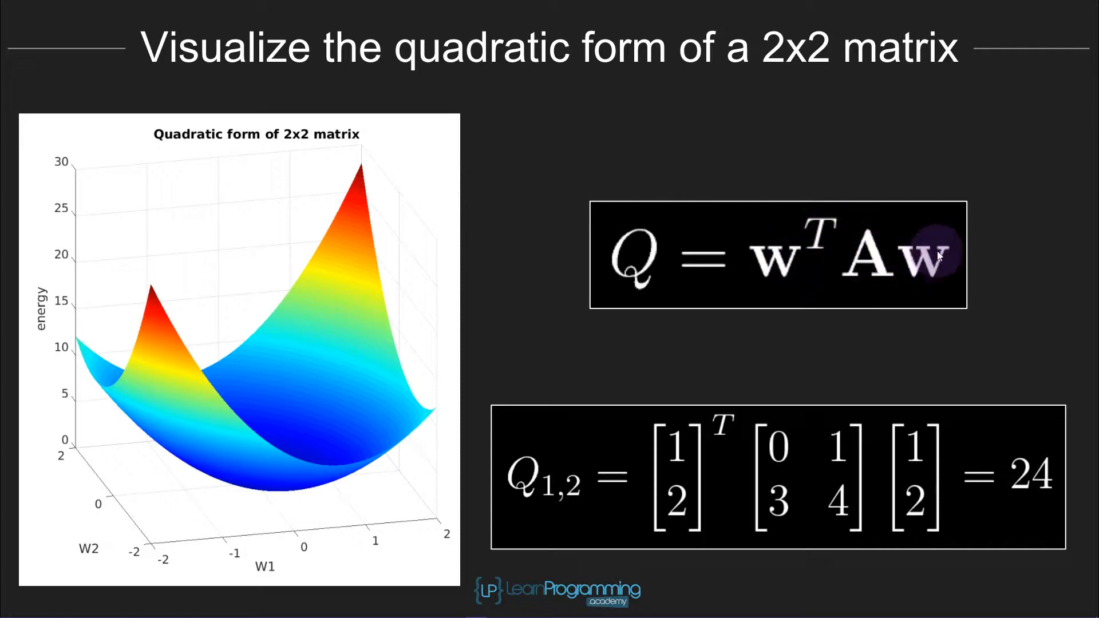
mouse_move(918, 264)
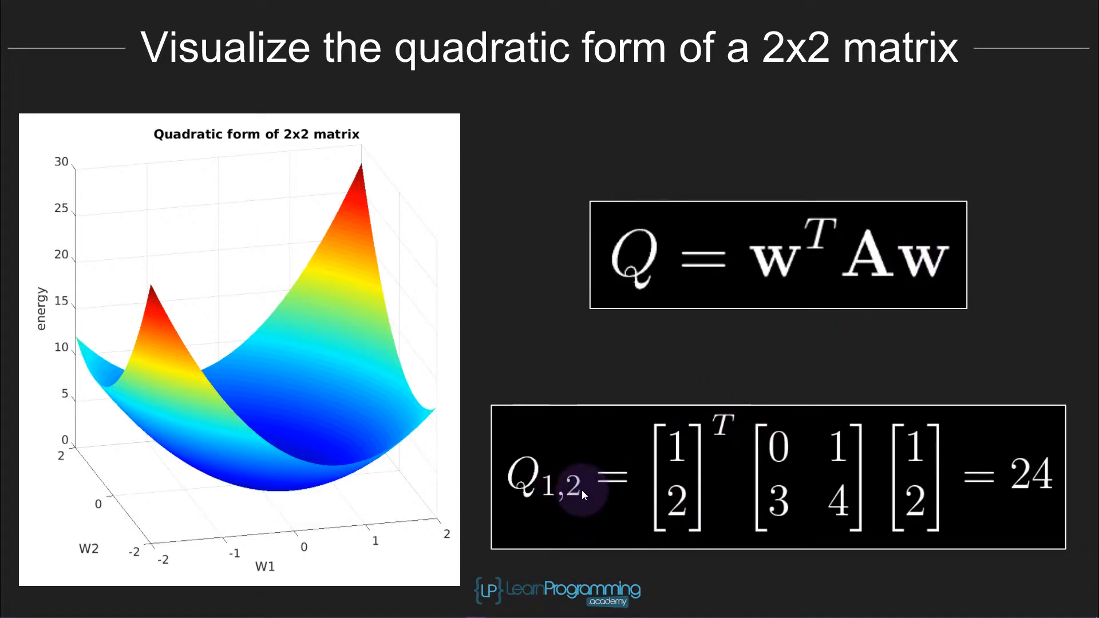
mouse_move(776, 448)
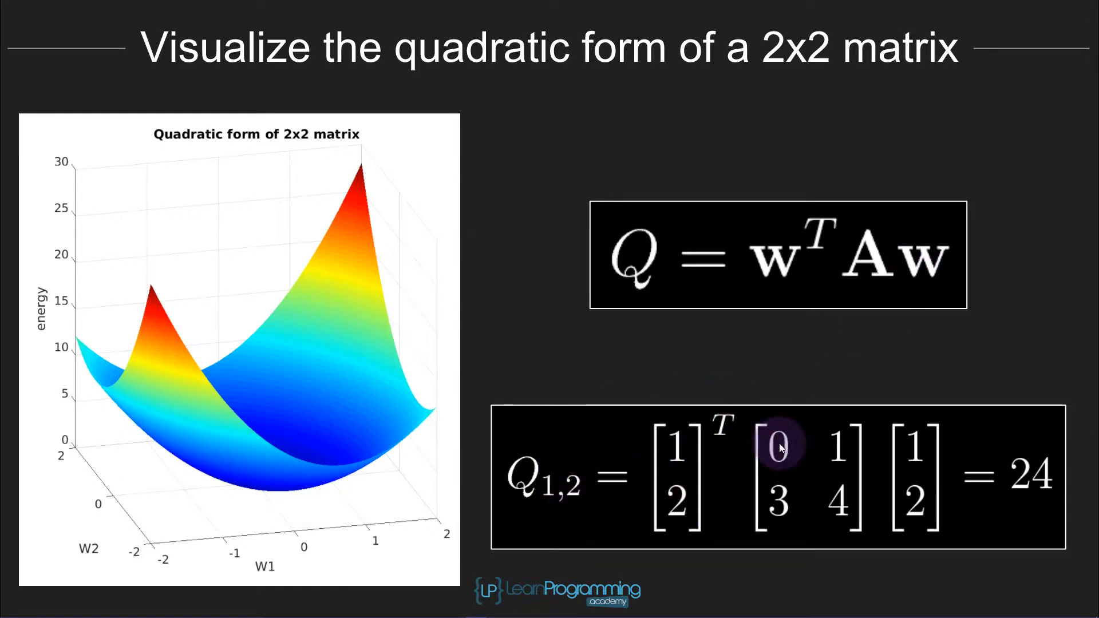
mouse_move(831, 443)
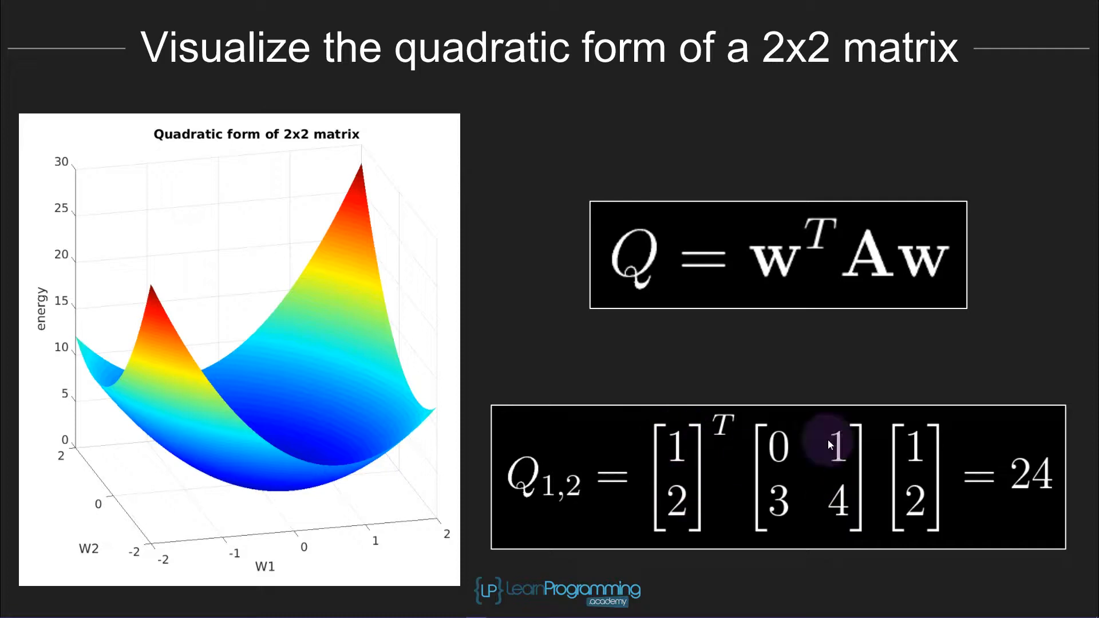
mouse_move(705, 461)
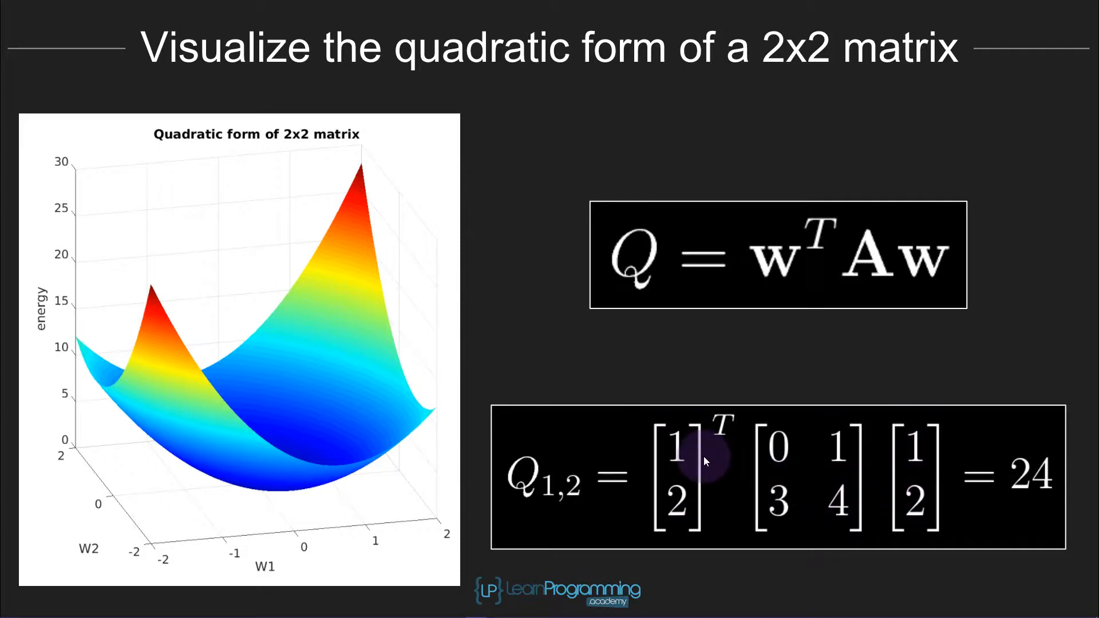
mouse_move(753, 452)
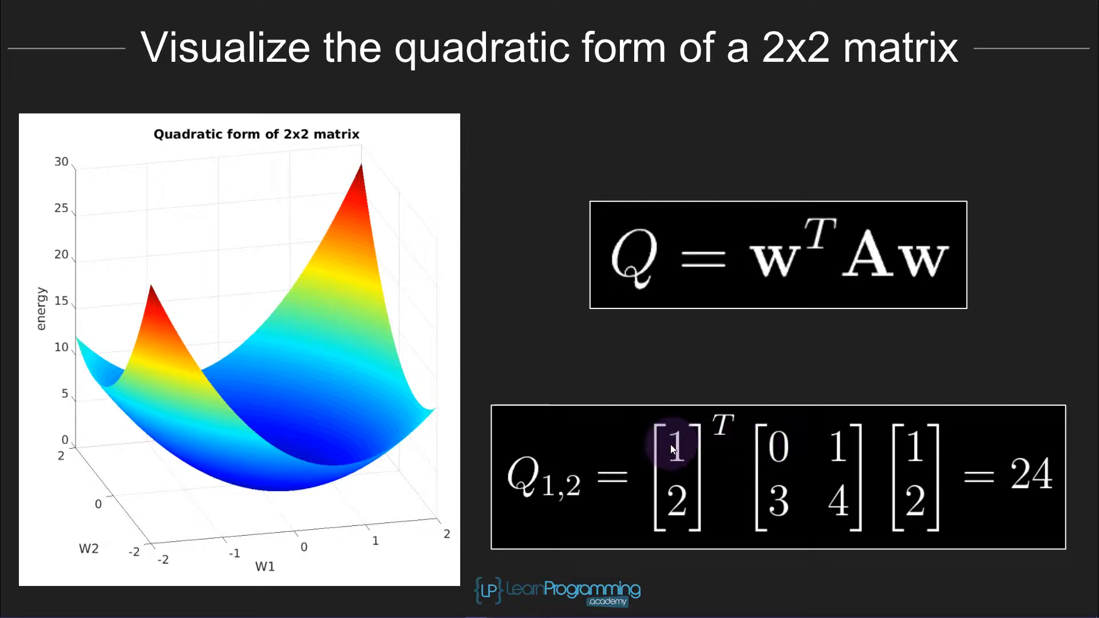
mouse_move(1007, 453)
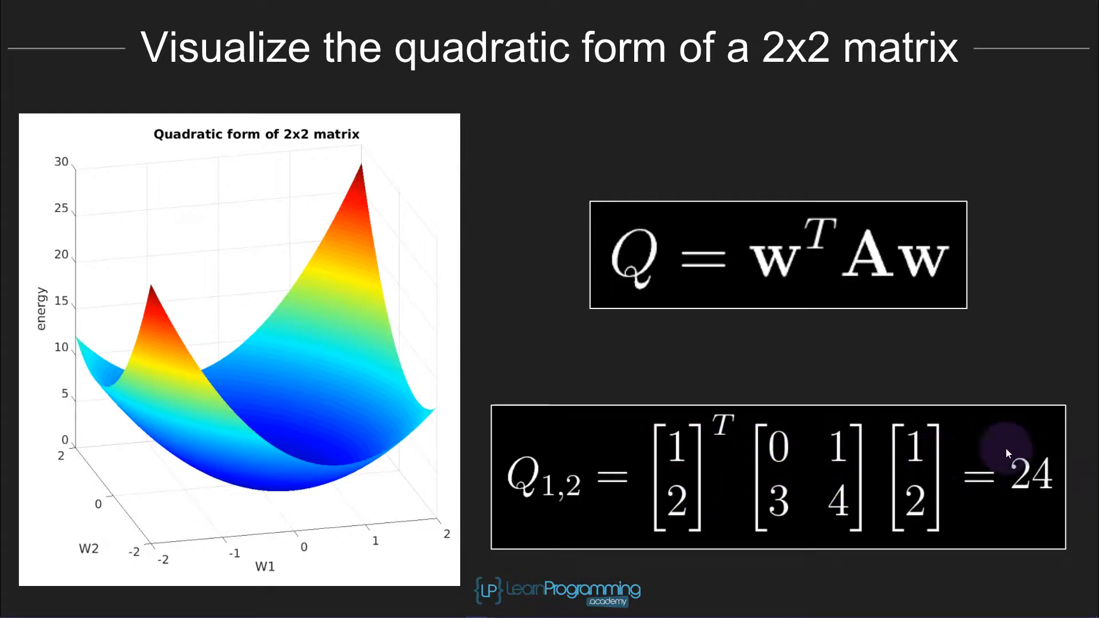
mouse_move(908, 452)
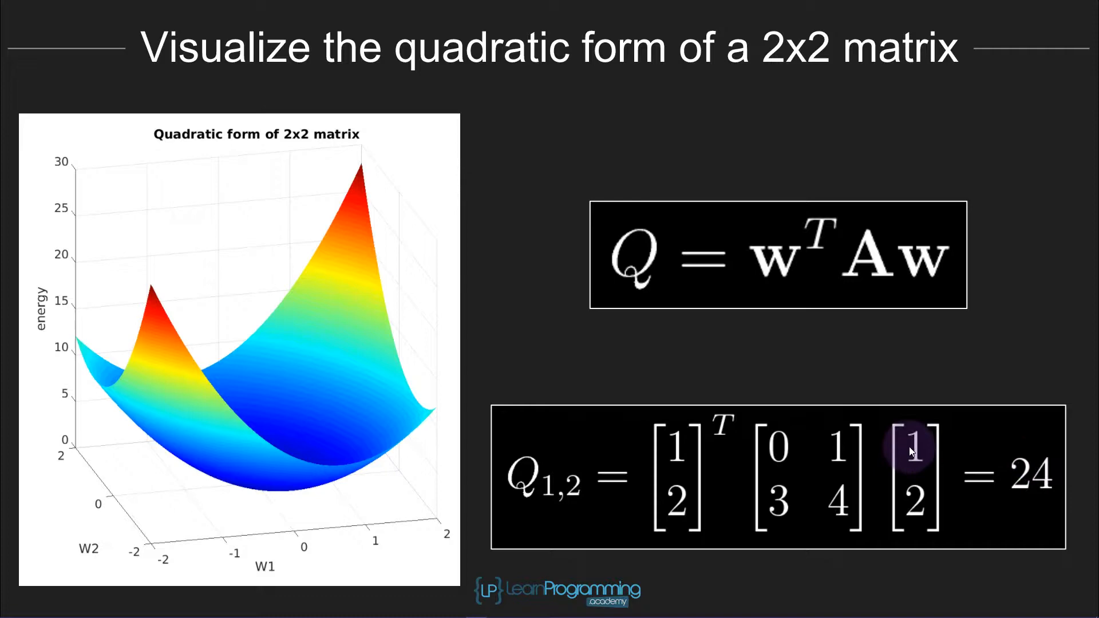
mouse_move(1003, 459)
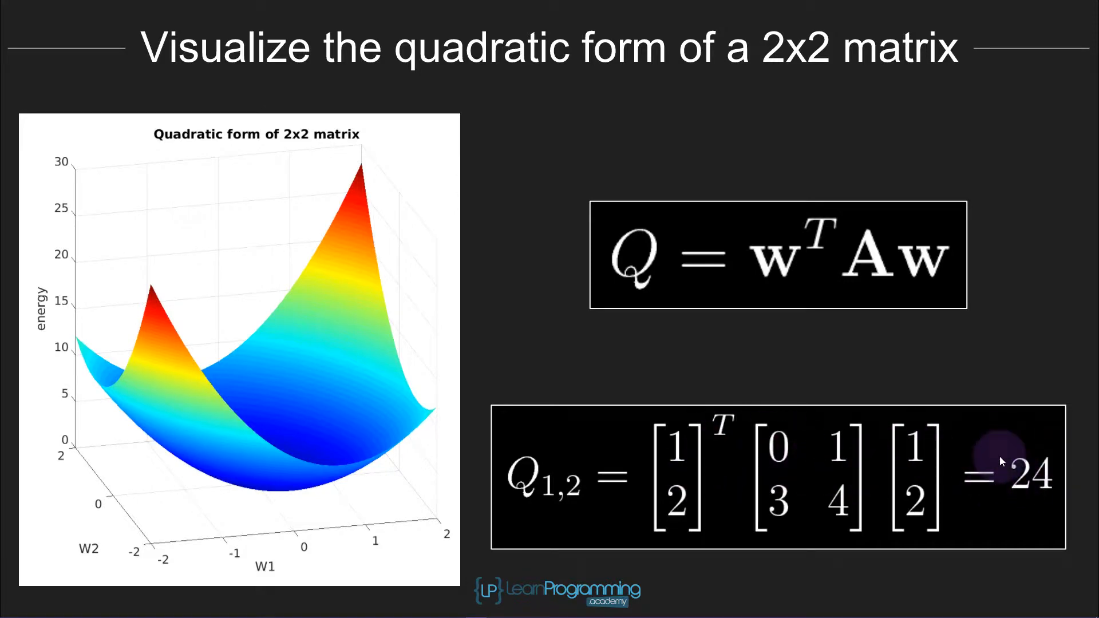
mouse_move(543, 461)
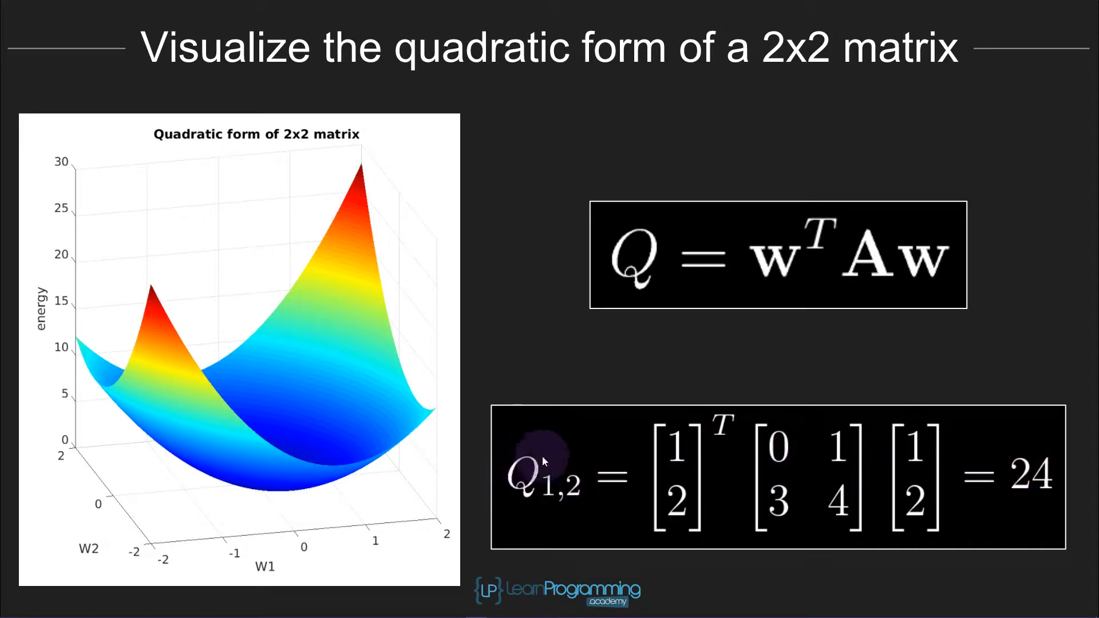
mouse_move(861, 282)
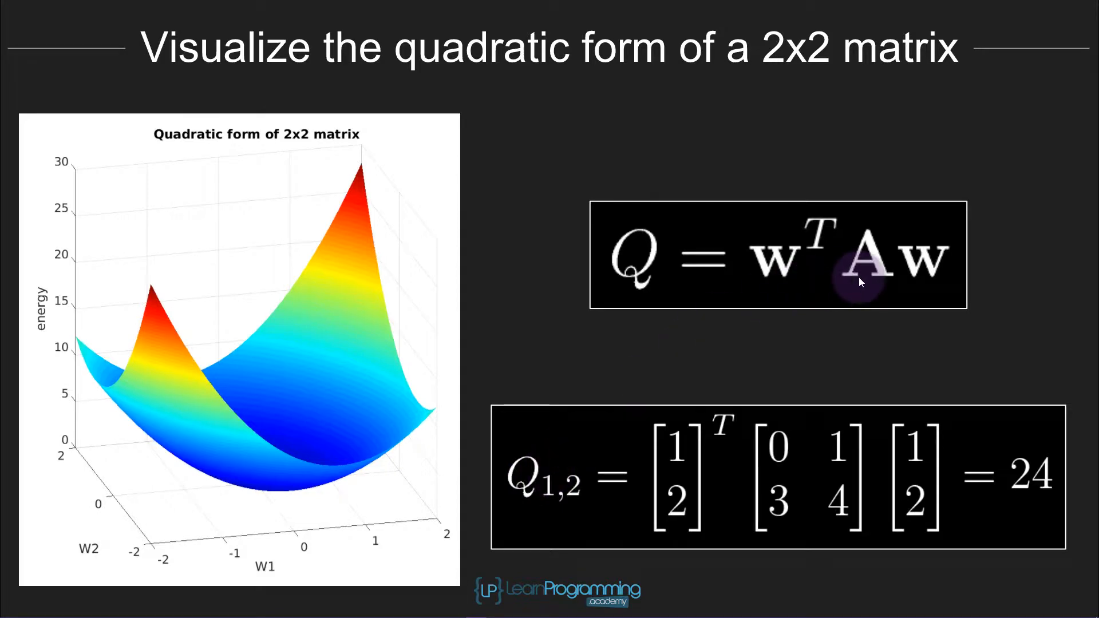
mouse_move(803, 252)
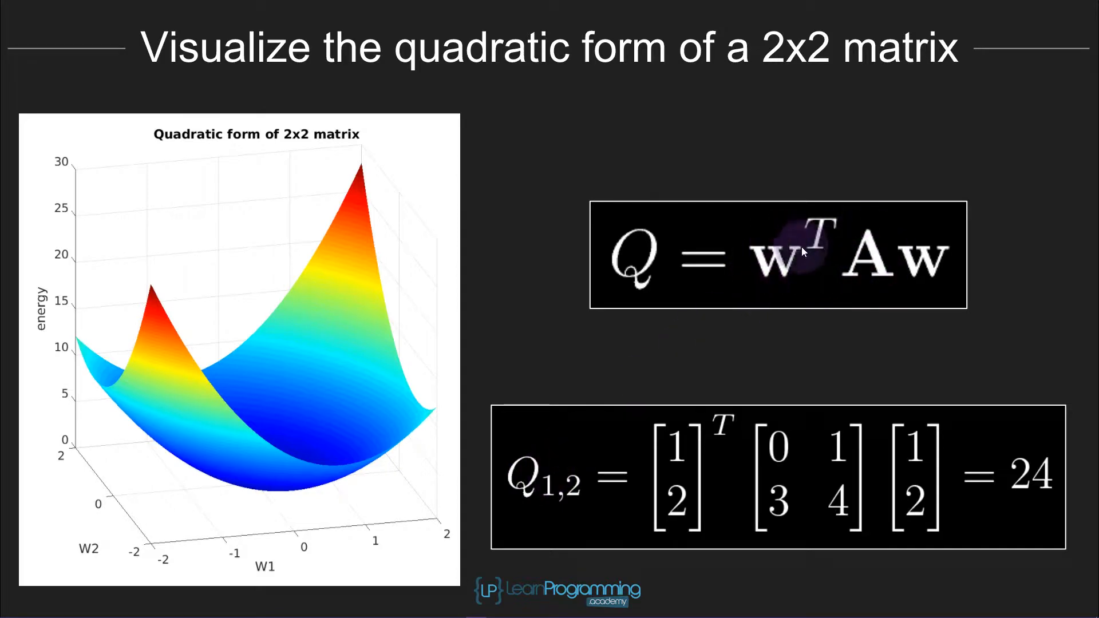
mouse_move(783, 273)
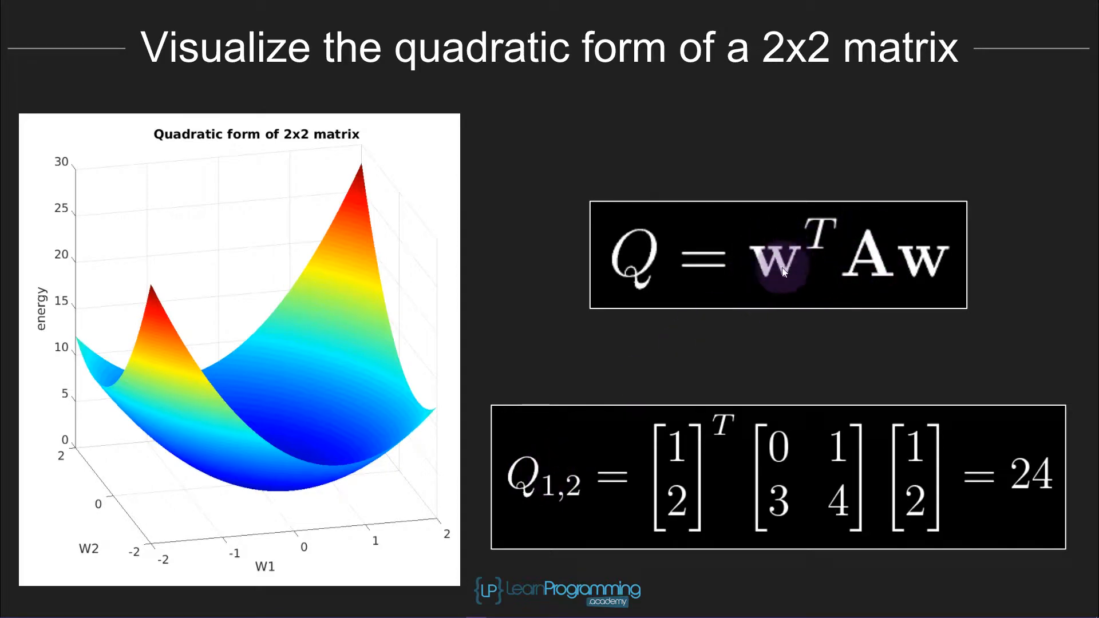
mouse_move(1057, 469)
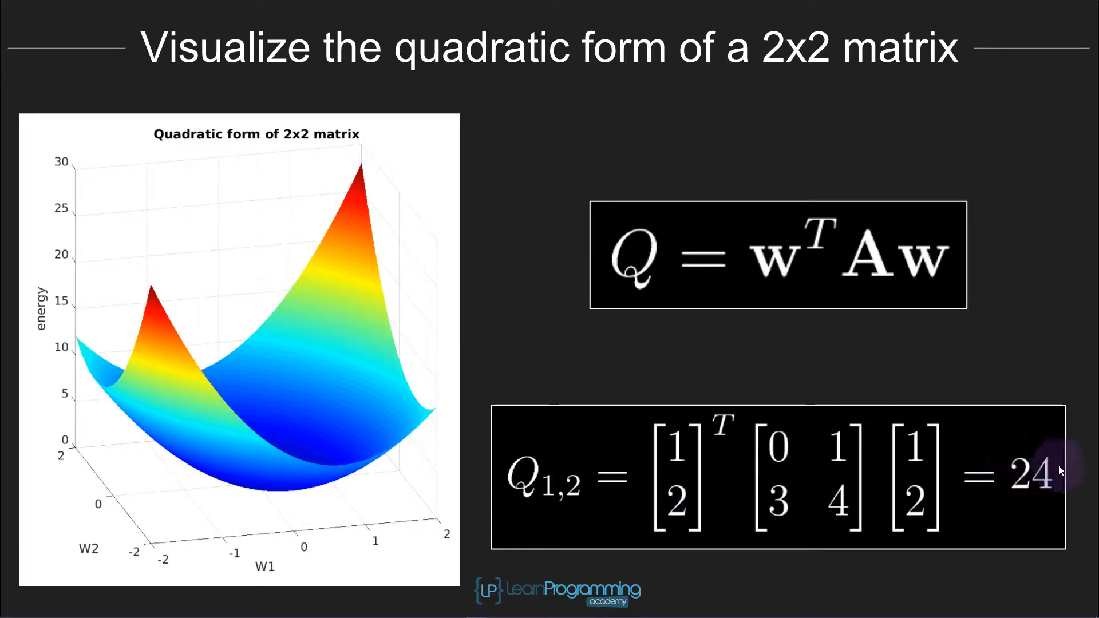
mouse_move(522, 495)
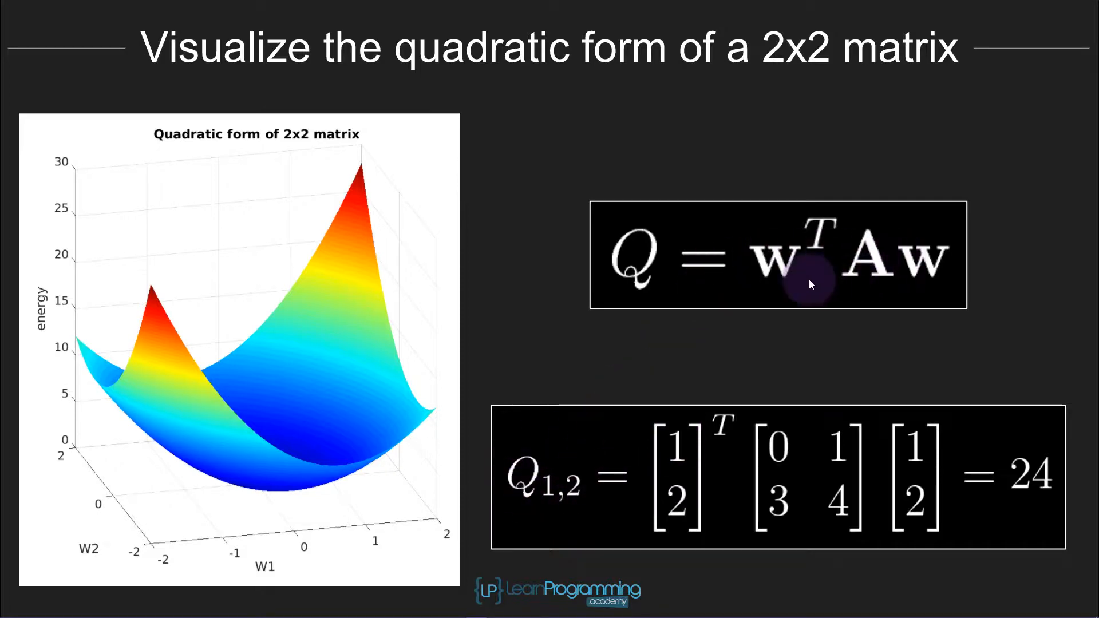
mouse_move(687, 426)
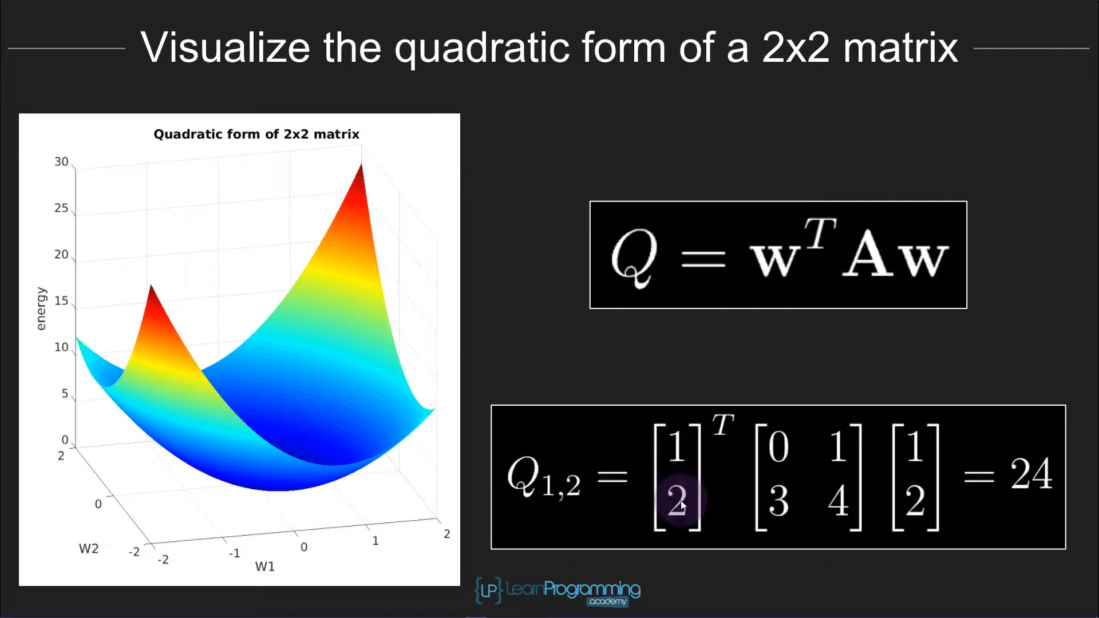
mouse_move(678, 452)
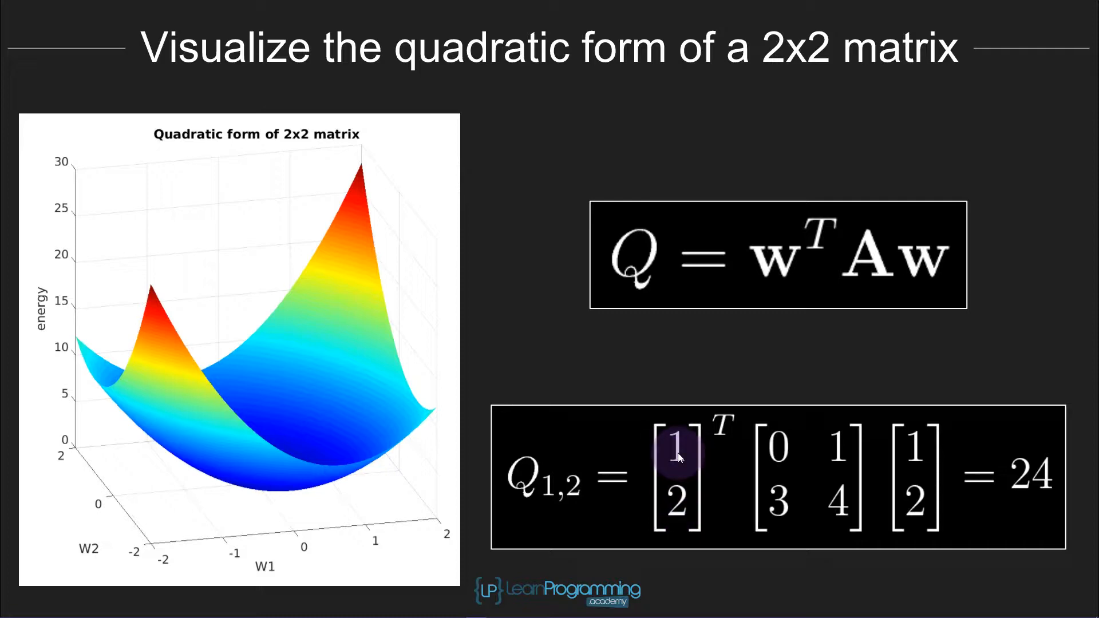
mouse_move(360, 521)
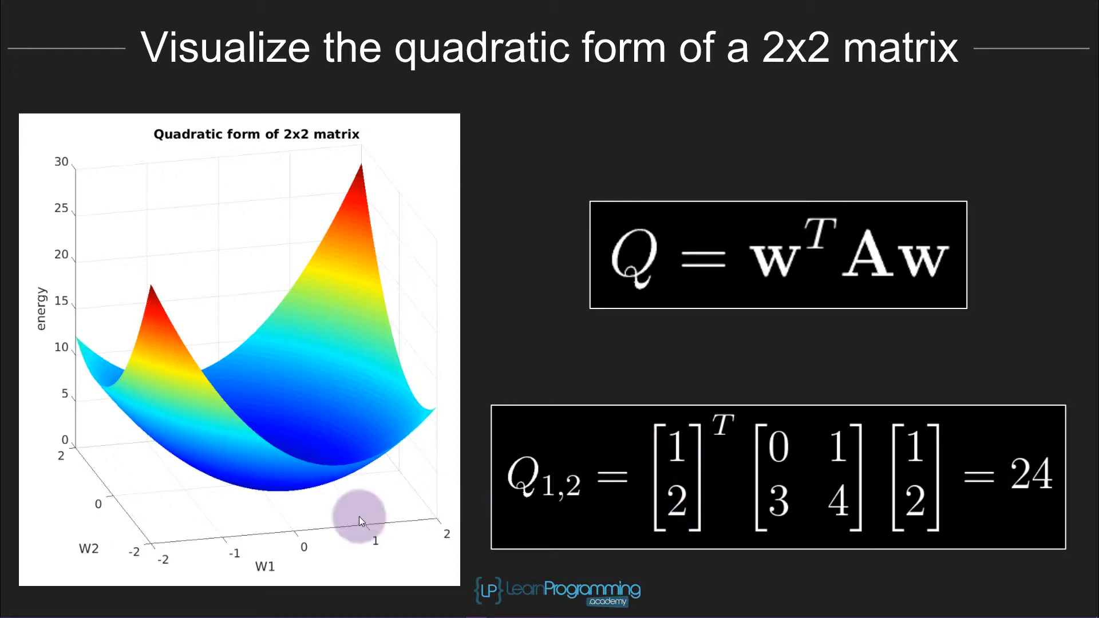
mouse_move(273, 541)
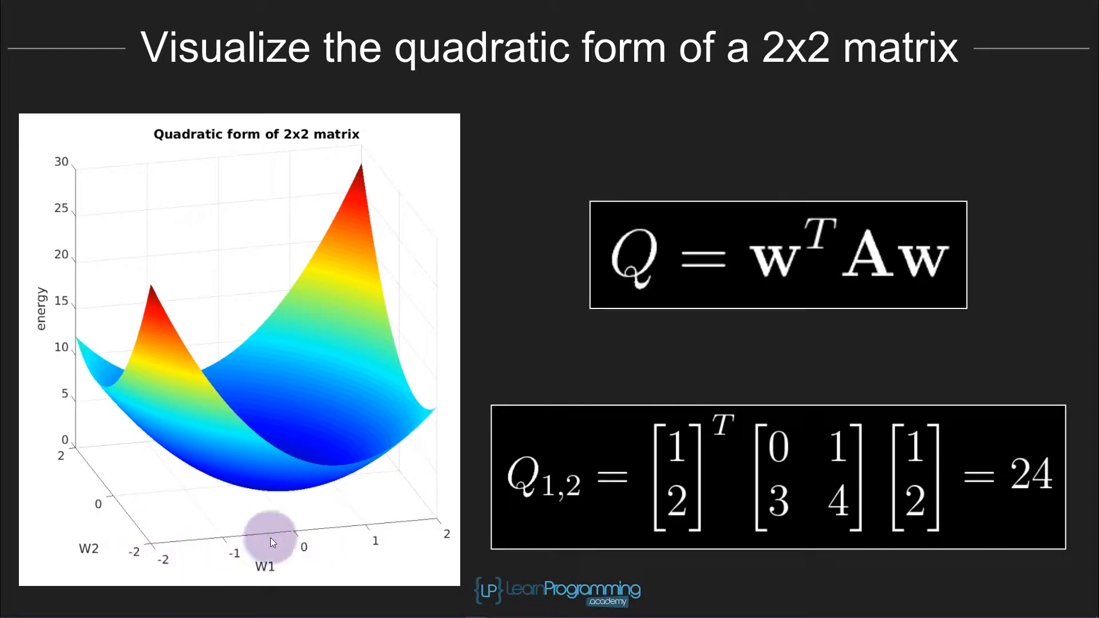
mouse_move(158, 547)
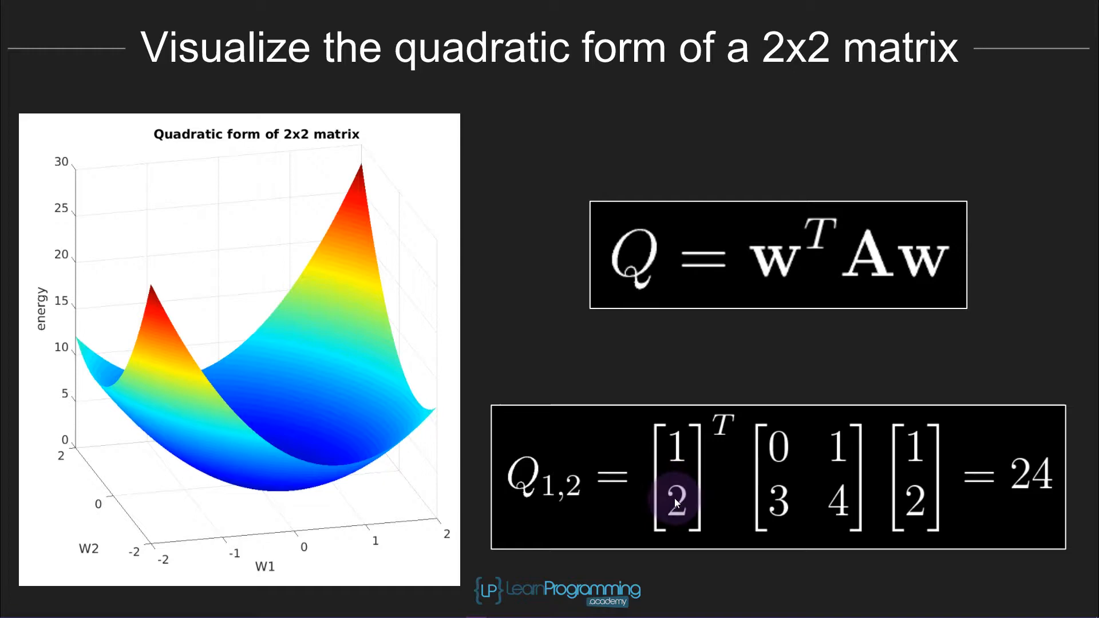
mouse_move(464, 534)
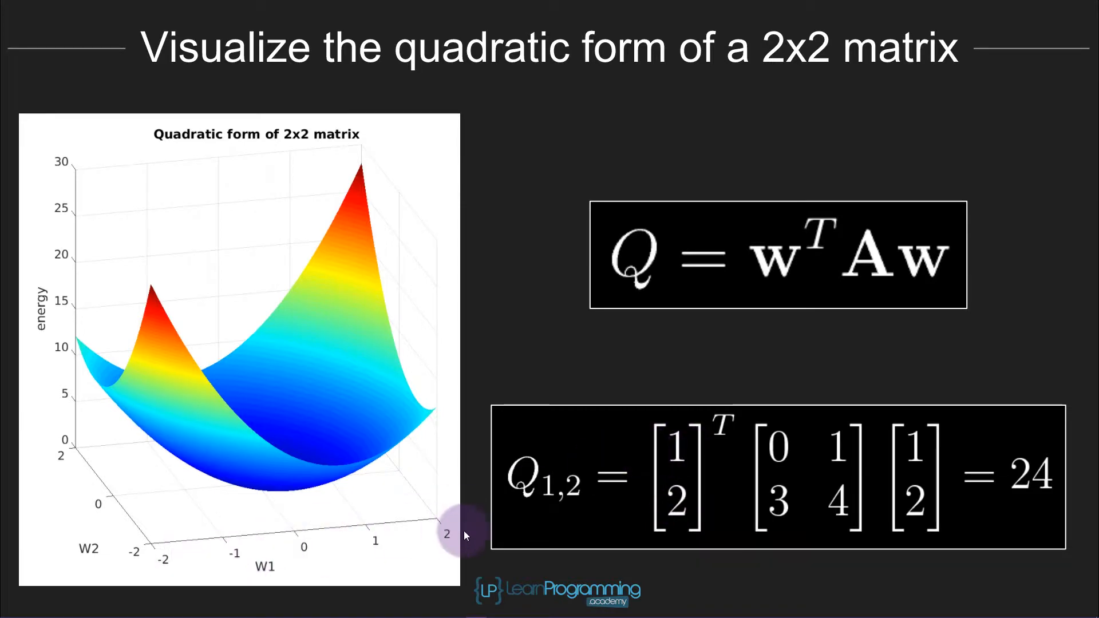
mouse_move(694, 483)
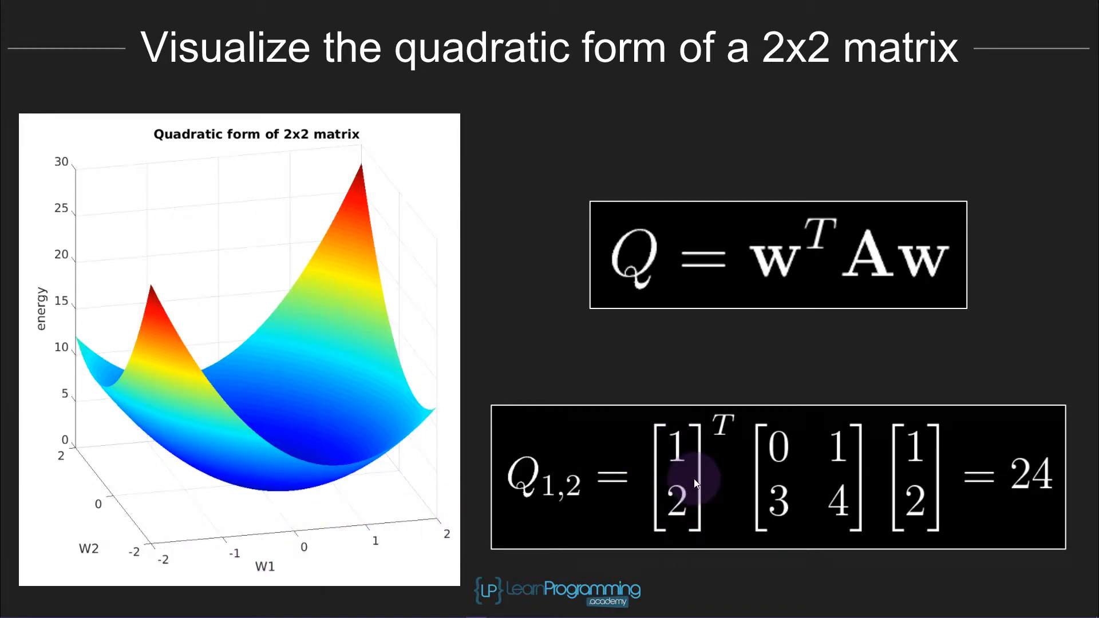
mouse_move(548, 483)
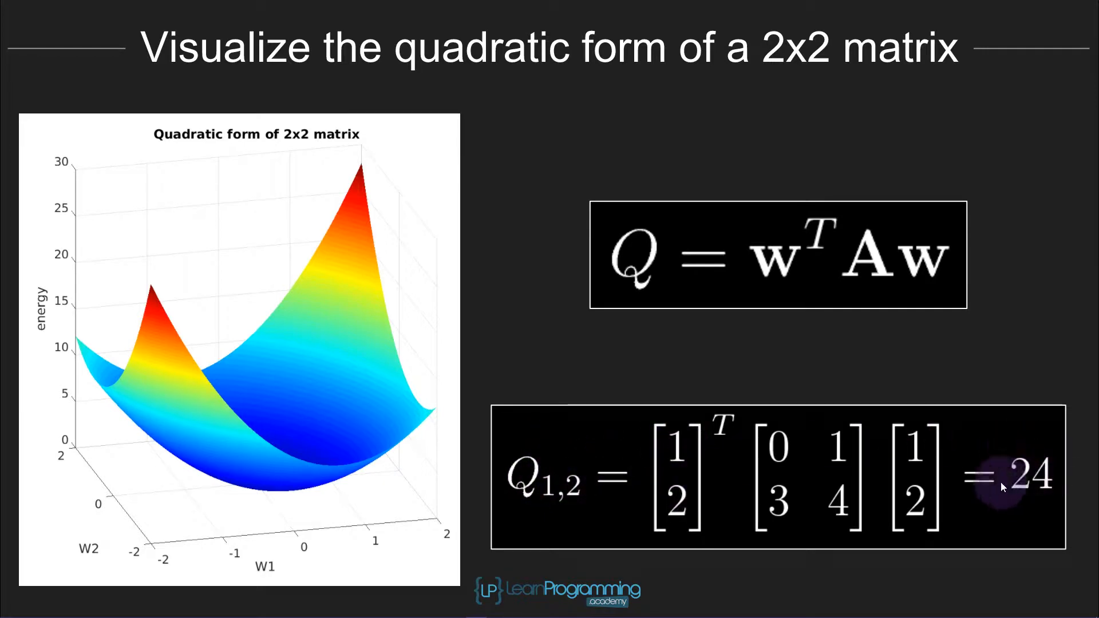
mouse_move(76, 435)
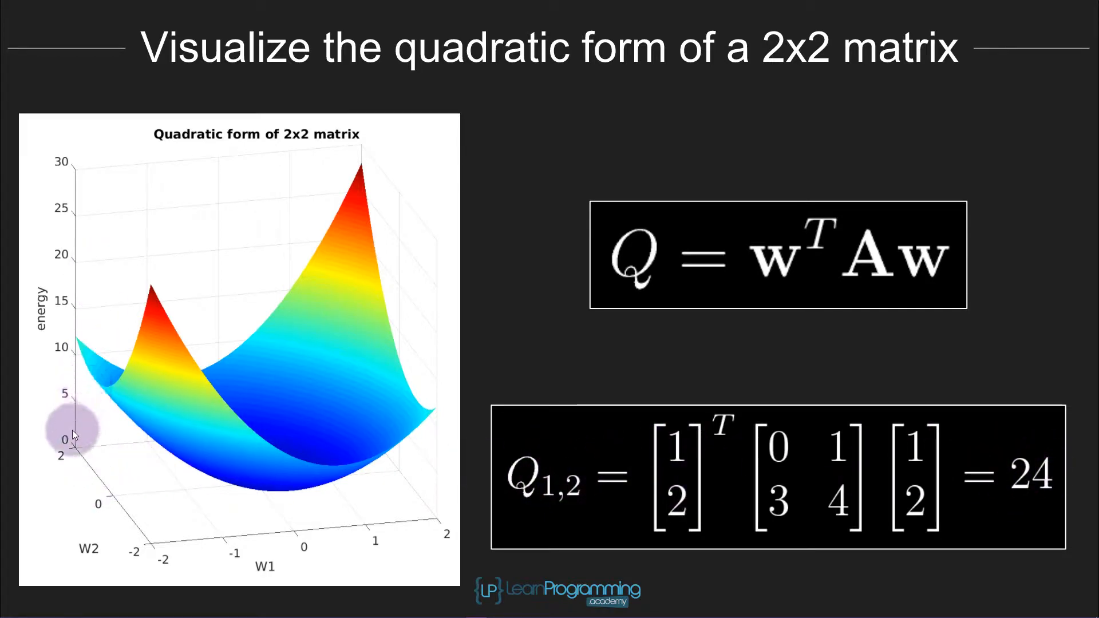
mouse_move(79, 229)
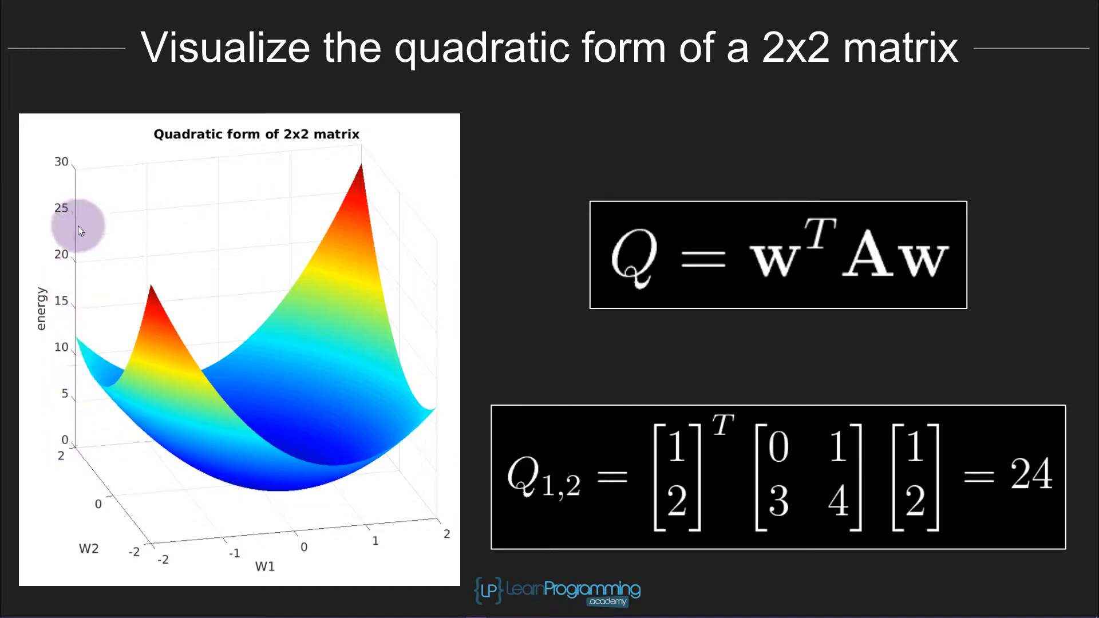
mouse_move(169, 448)
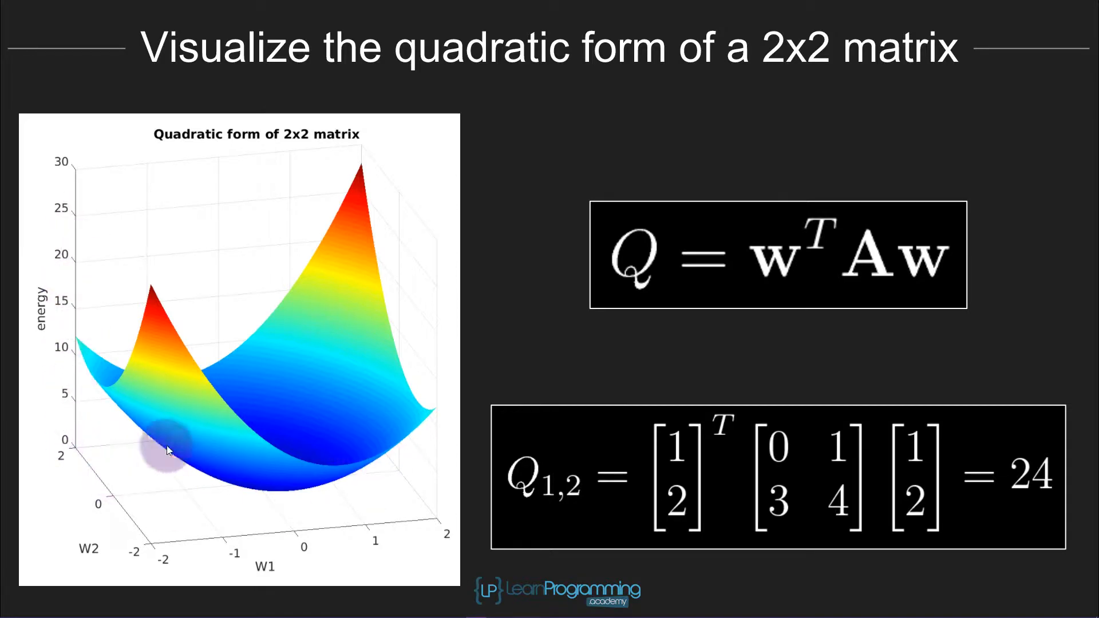
mouse_move(981, 427)
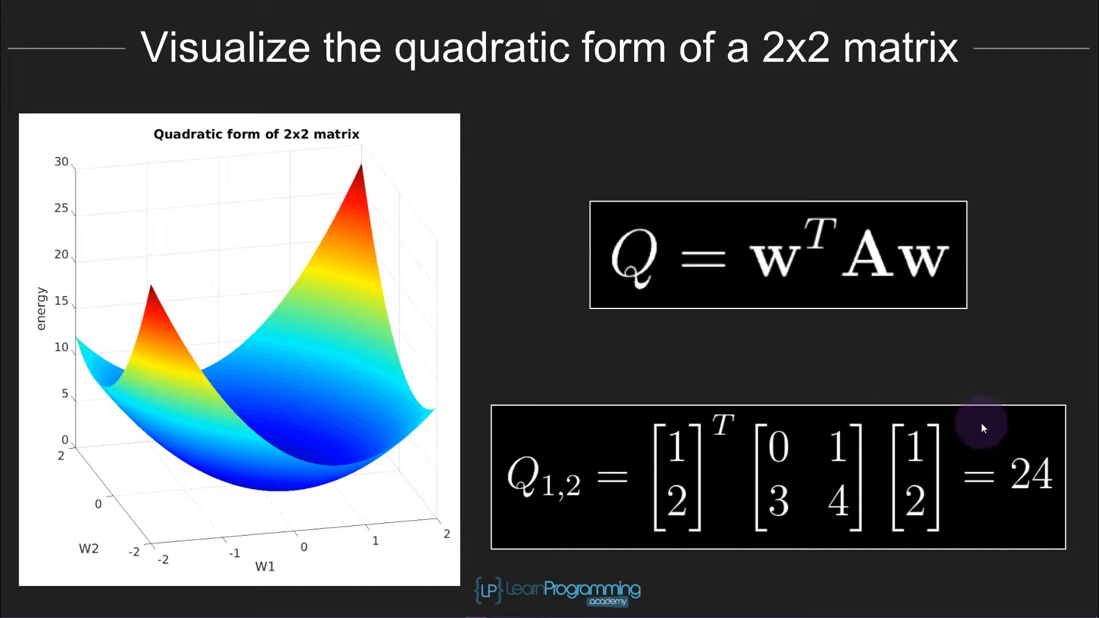
mouse_move(365, 526)
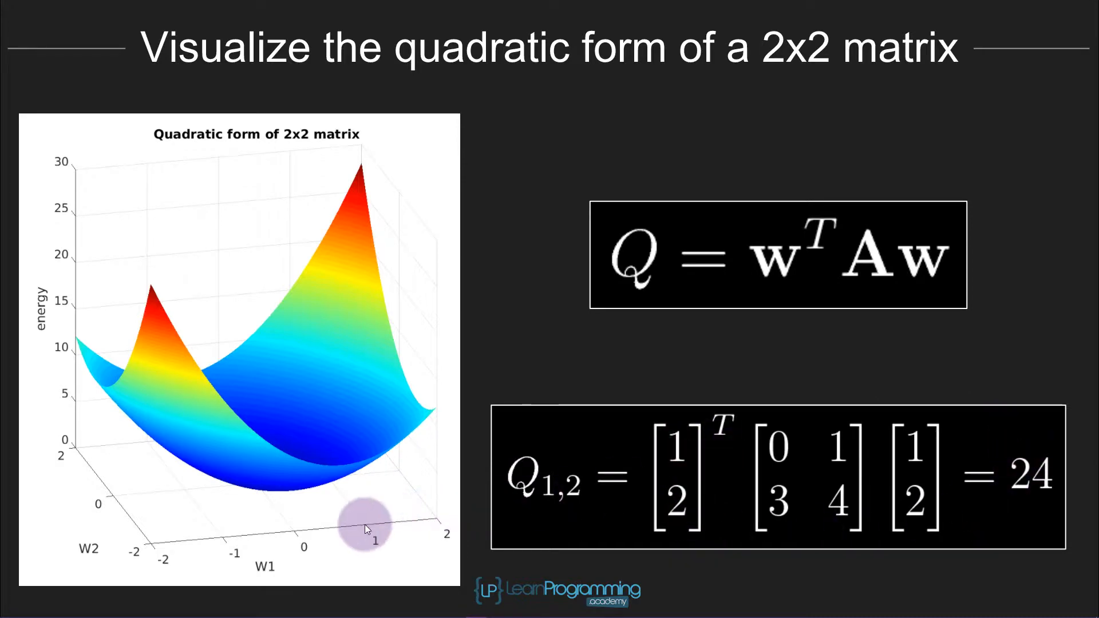
mouse_move(411, 525)
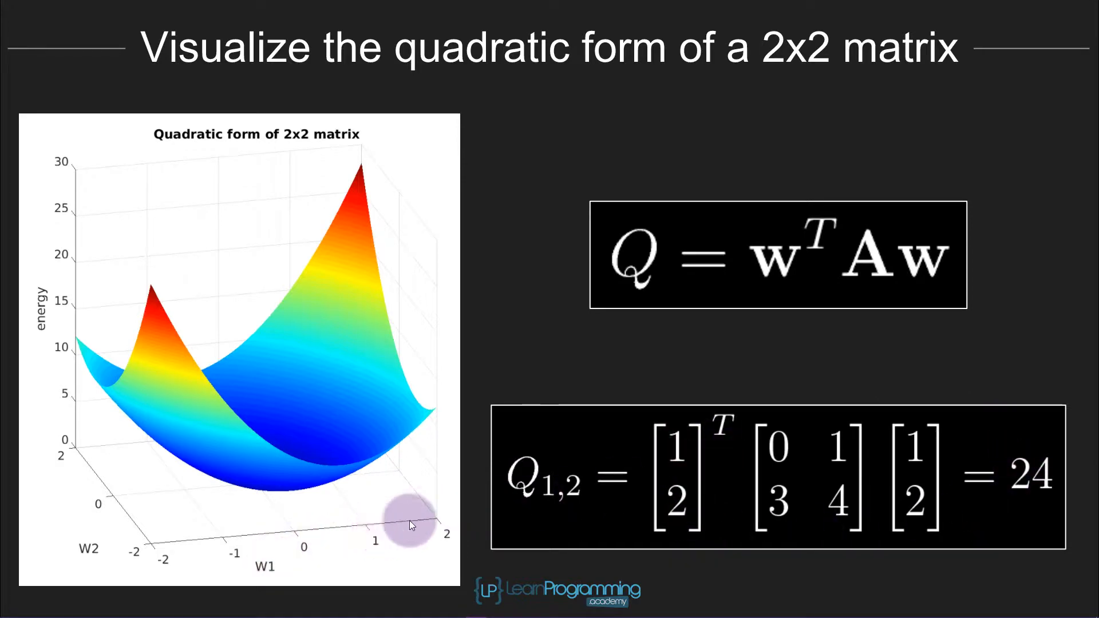
mouse_move(287, 422)
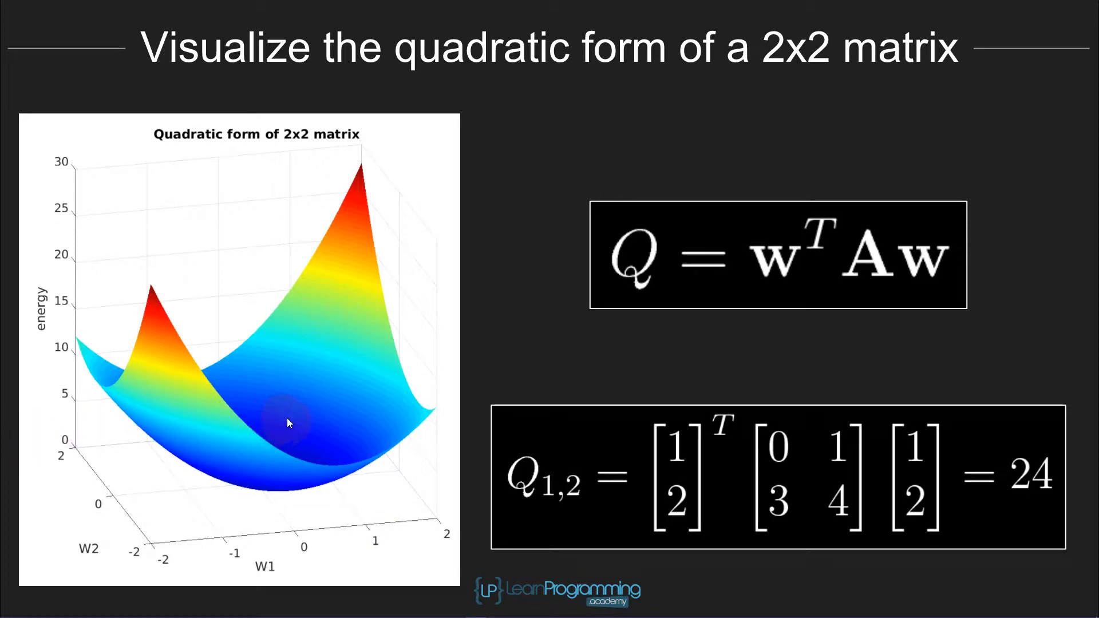
mouse_move(284, 362)
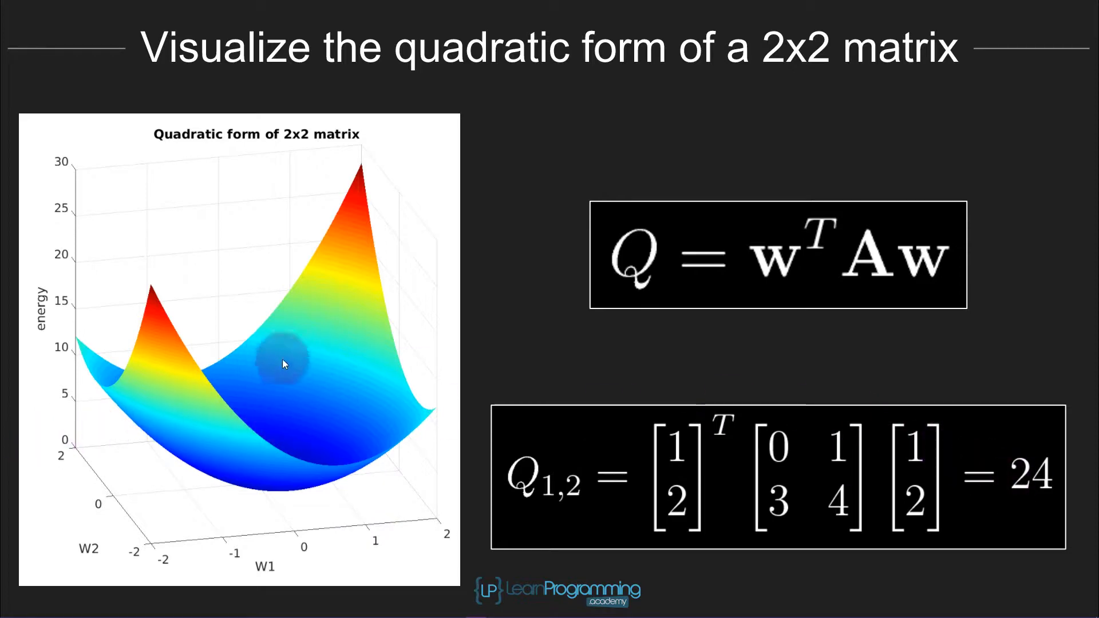
mouse_move(291, 217)
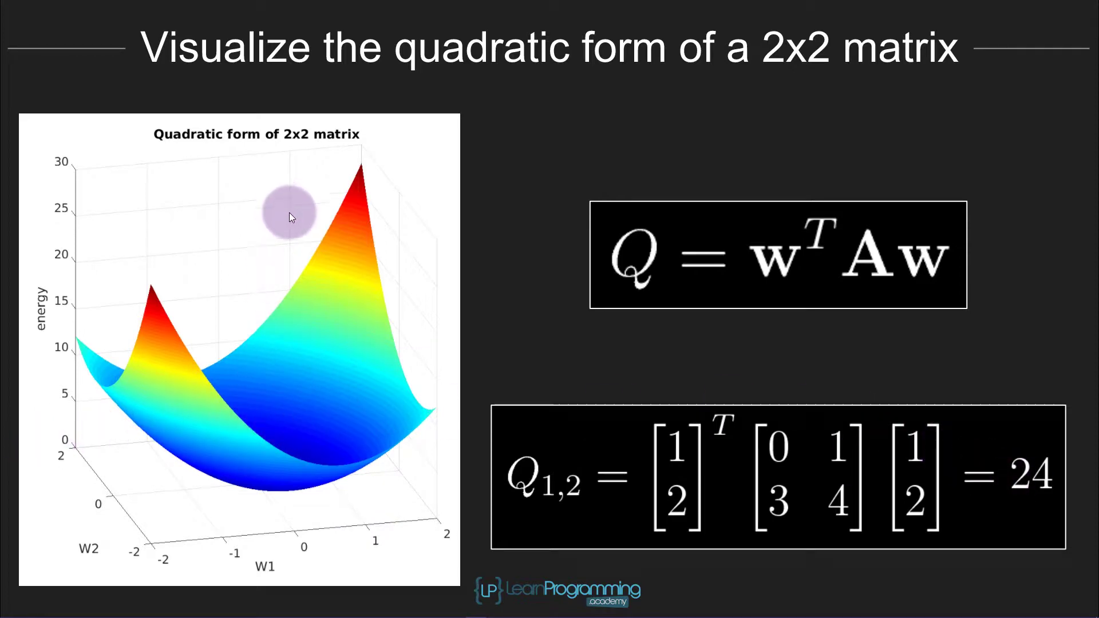
mouse_move(302, 254)
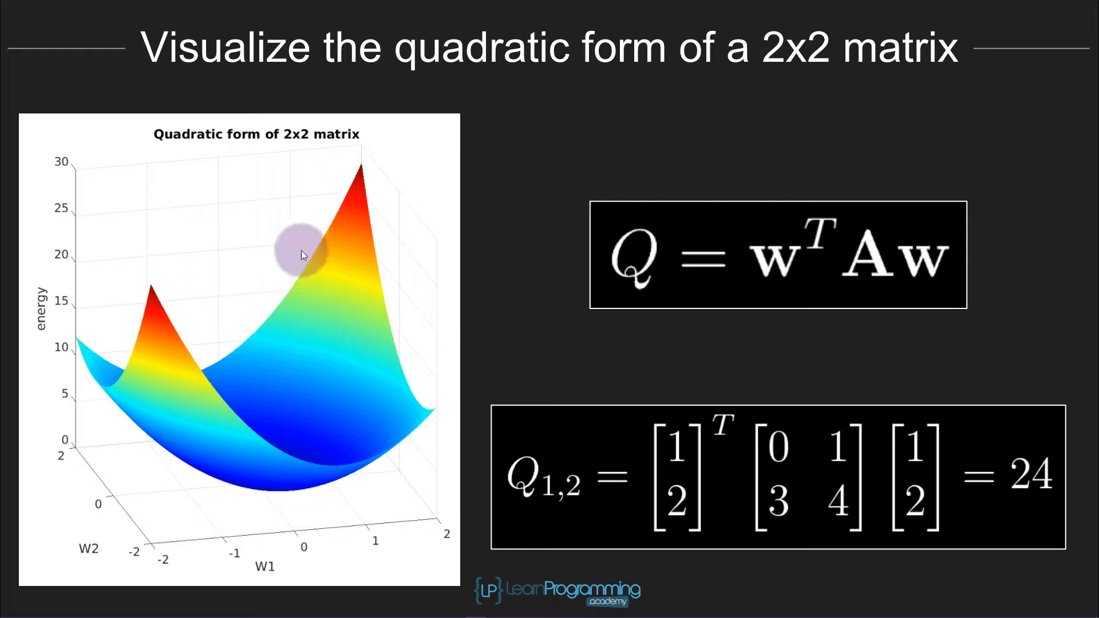
mouse_move(815, 441)
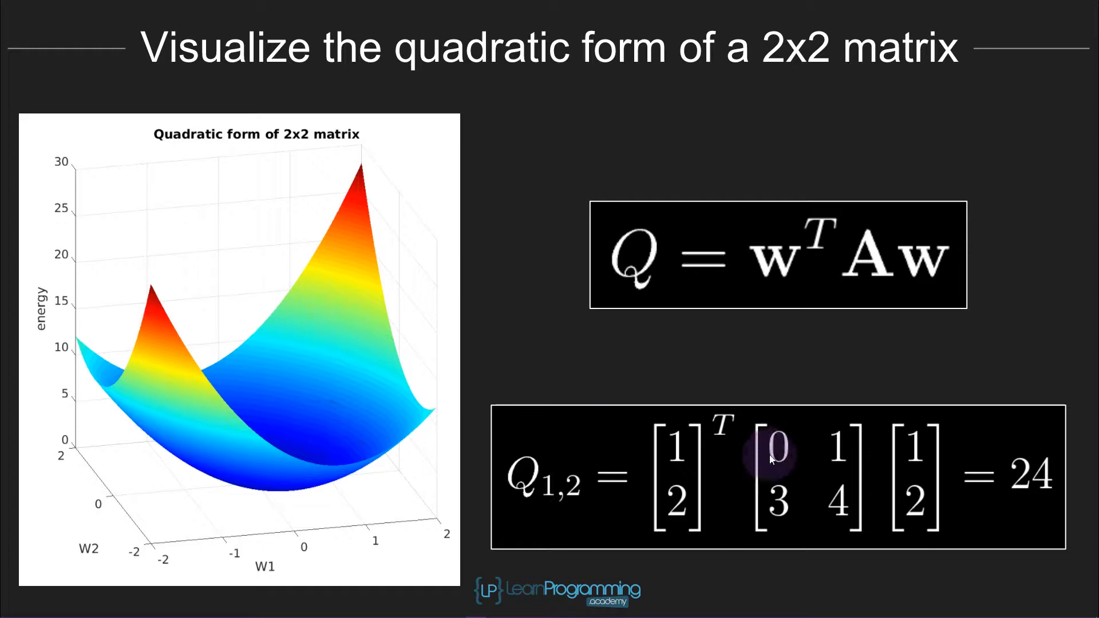
mouse_move(420, 333)
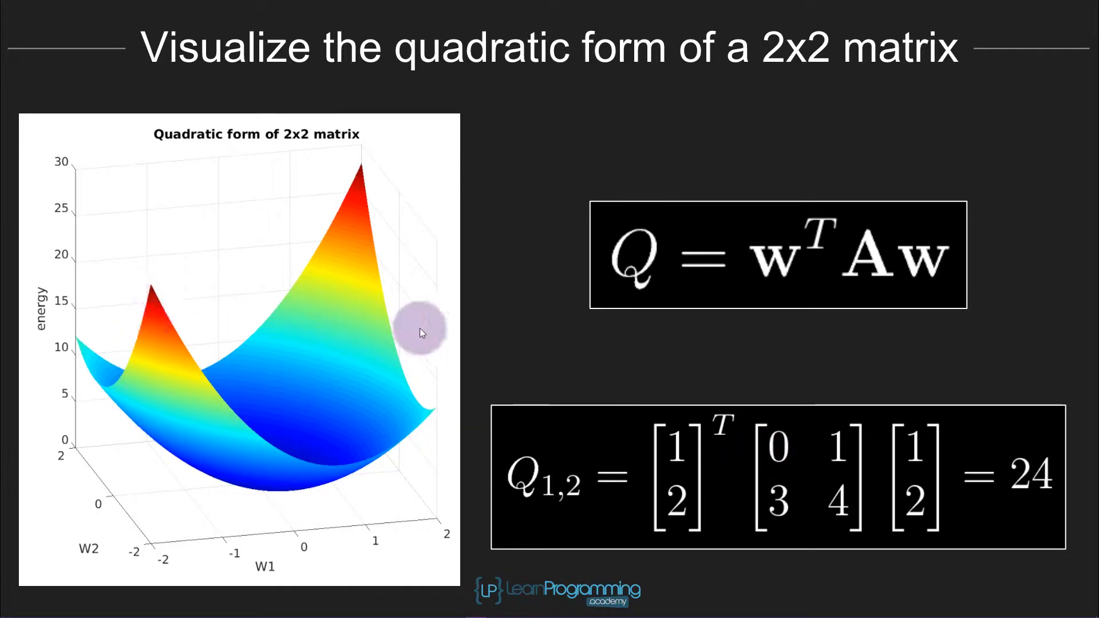
mouse_move(247, 525)
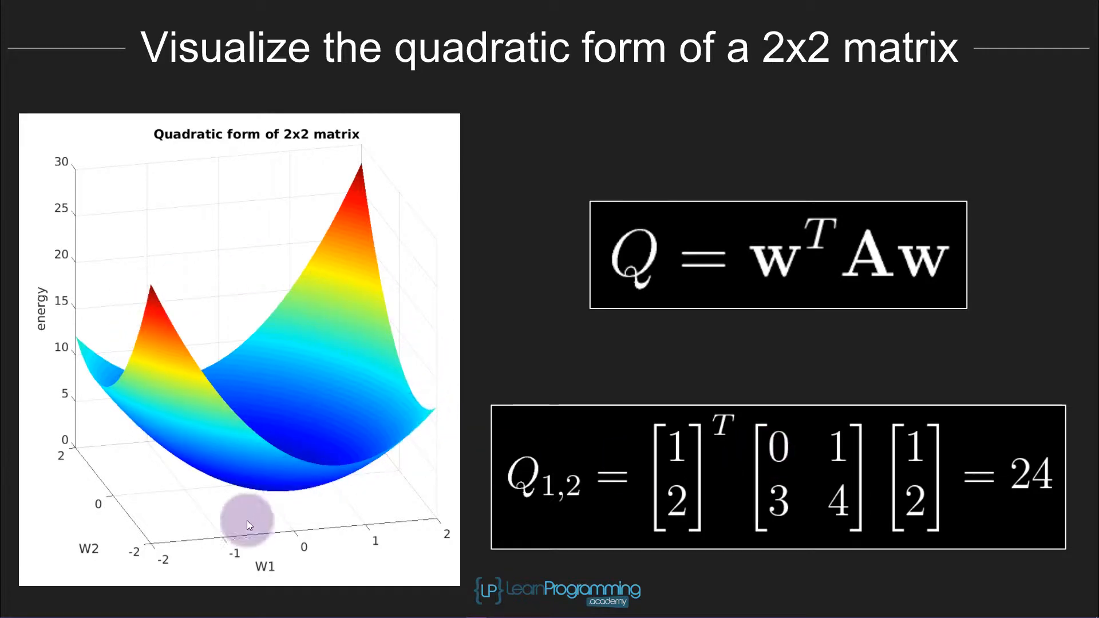
mouse_move(561, 263)
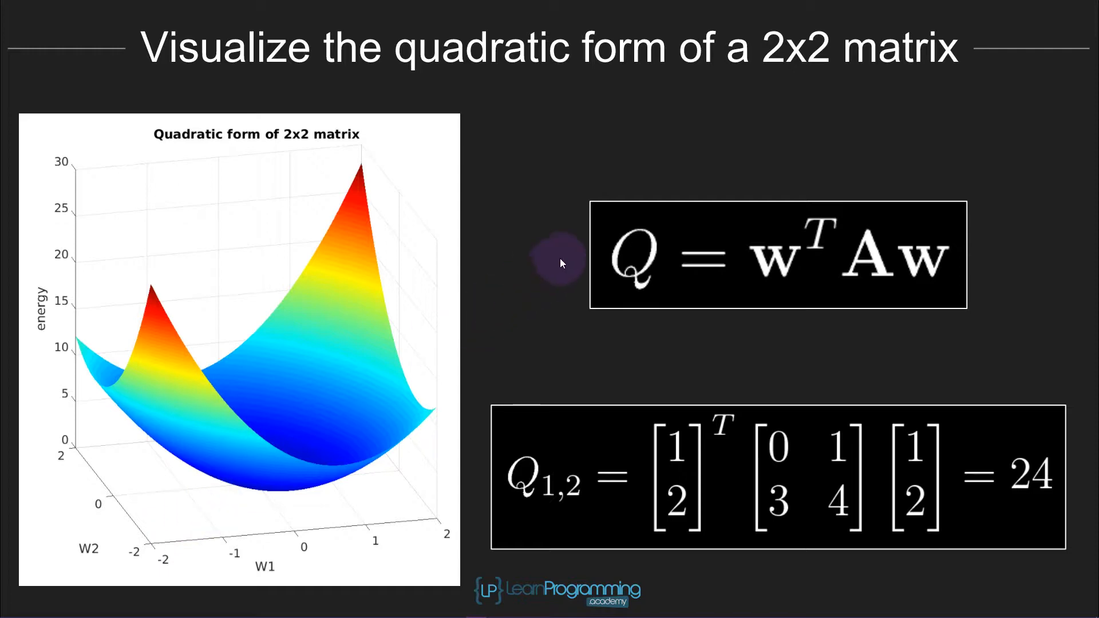
mouse_move(807, 237)
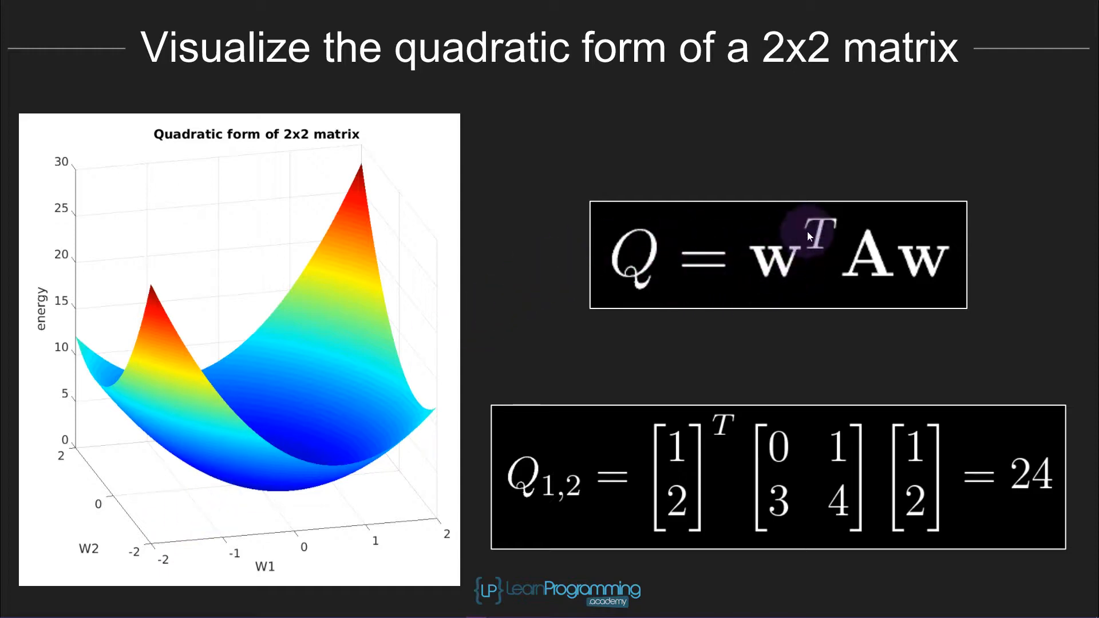
mouse_move(582, 292)
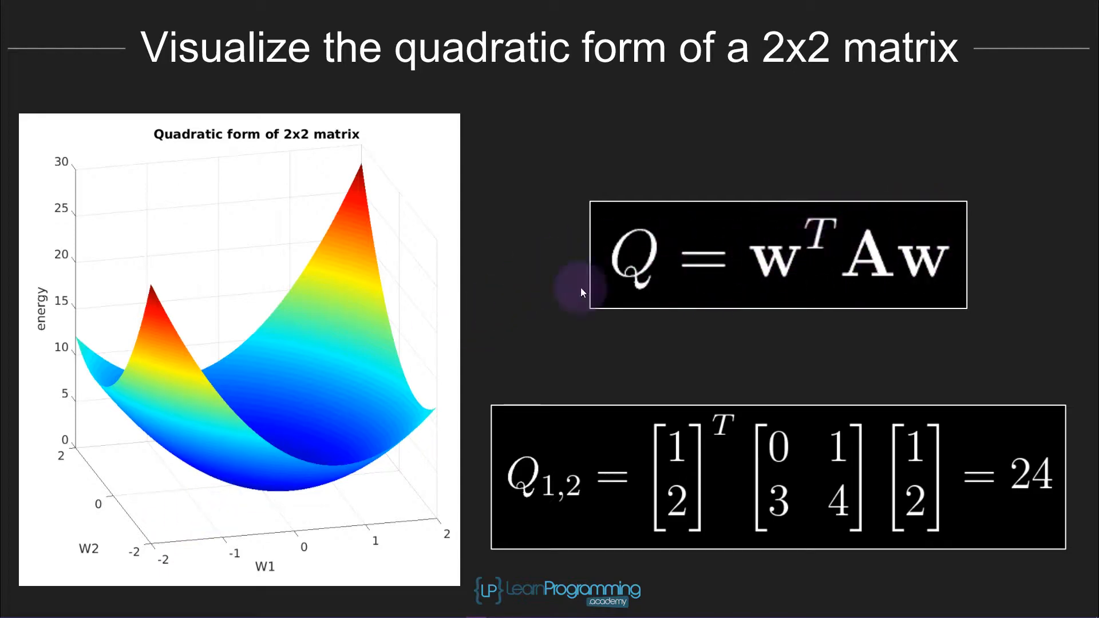
mouse_move(373, 311)
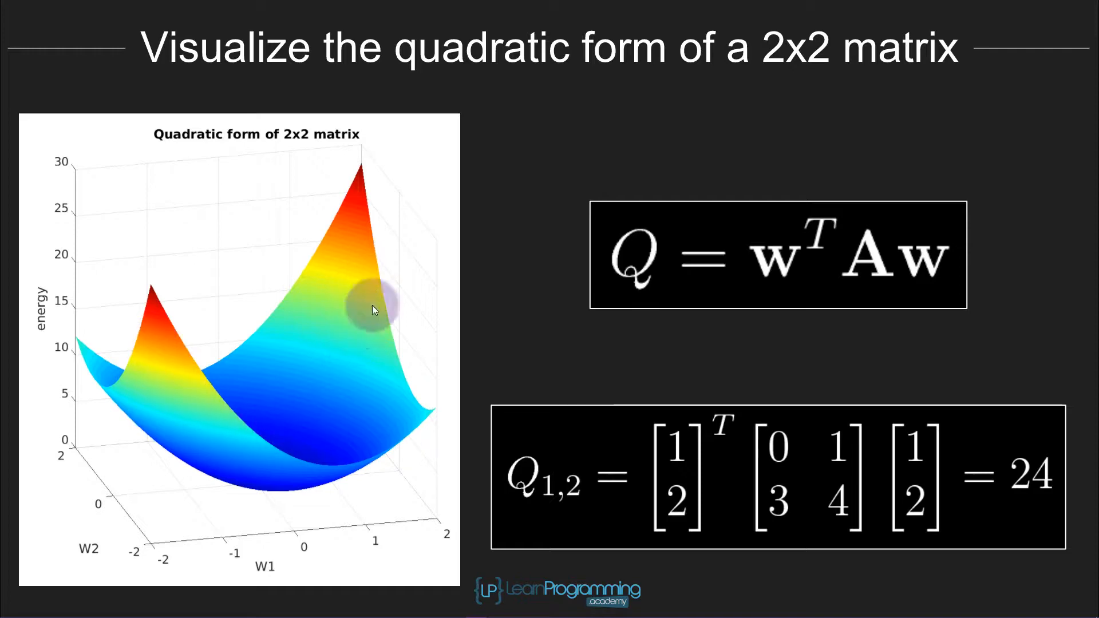
mouse_move(695, 207)
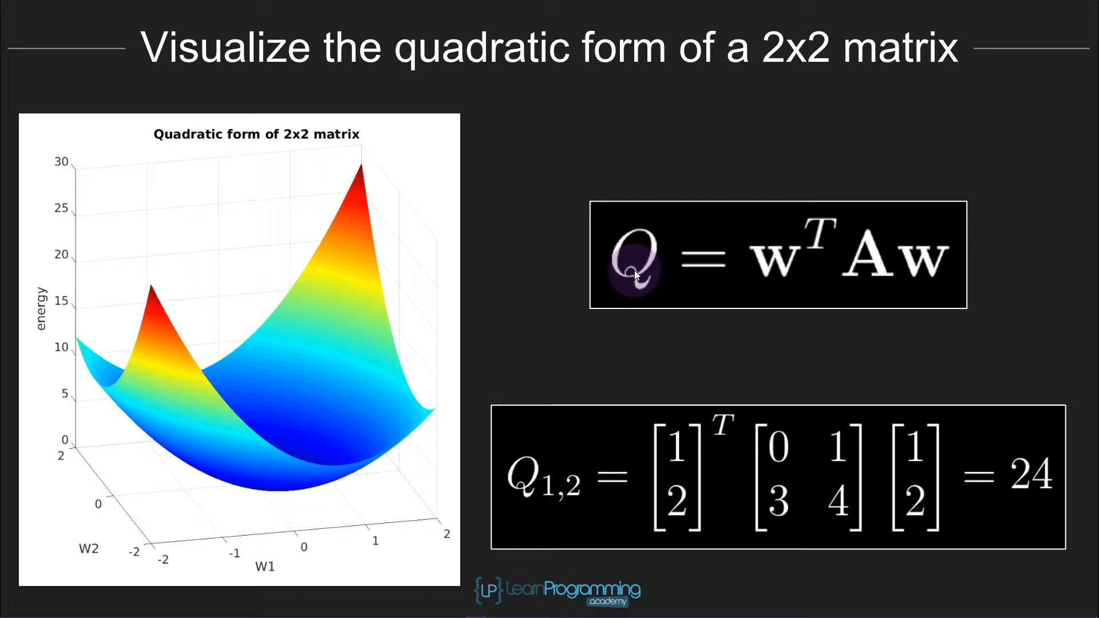
mouse_move(263, 413)
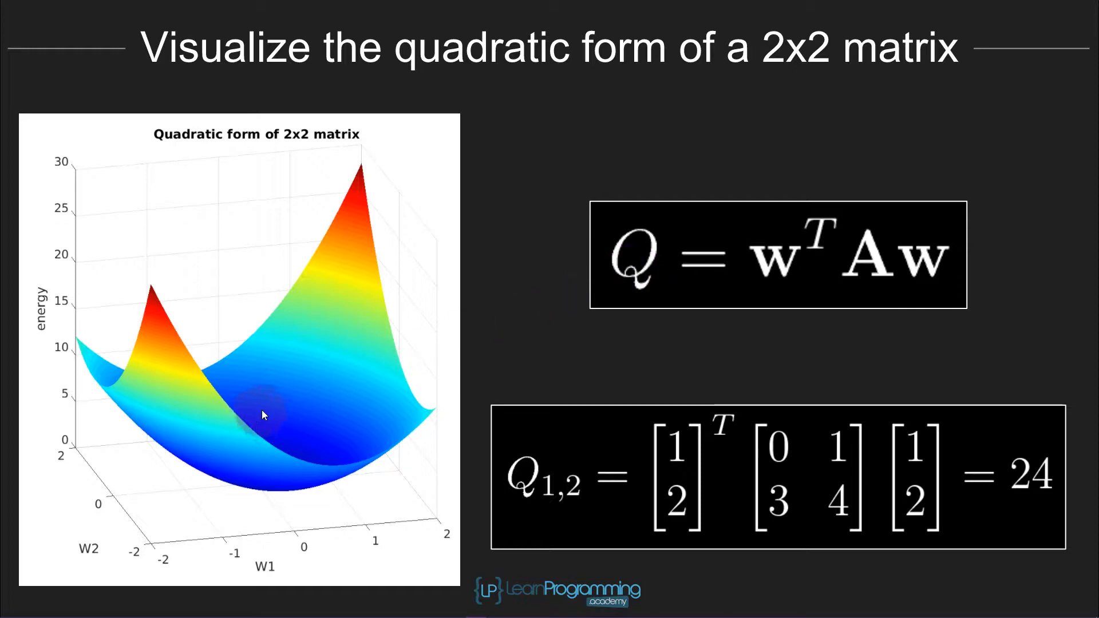
mouse_move(211, 423)
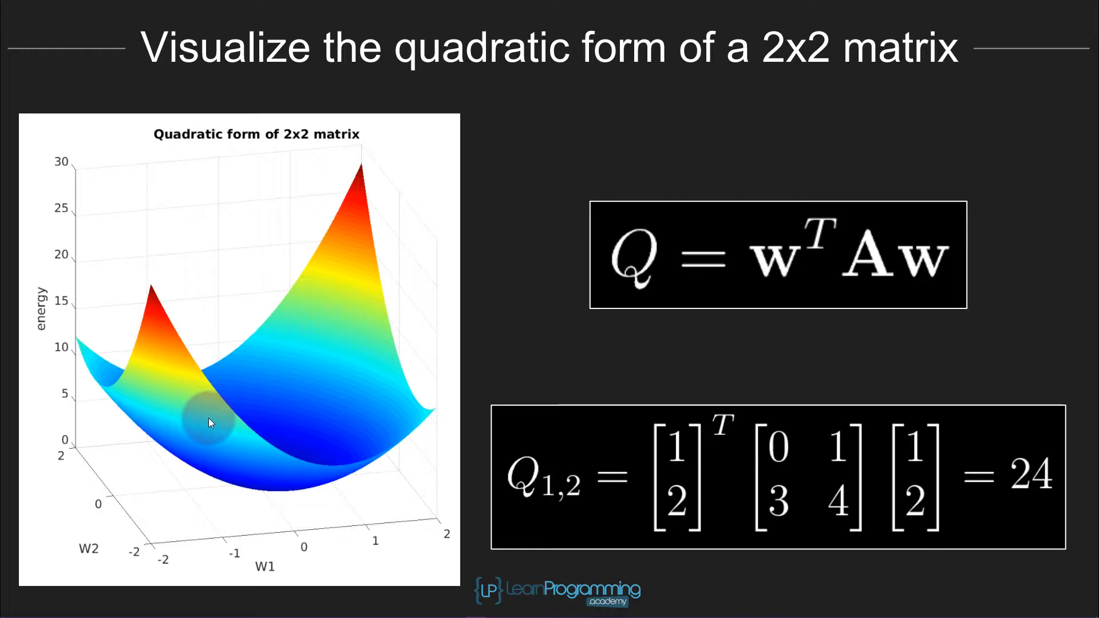
mouse_move(162, 418)
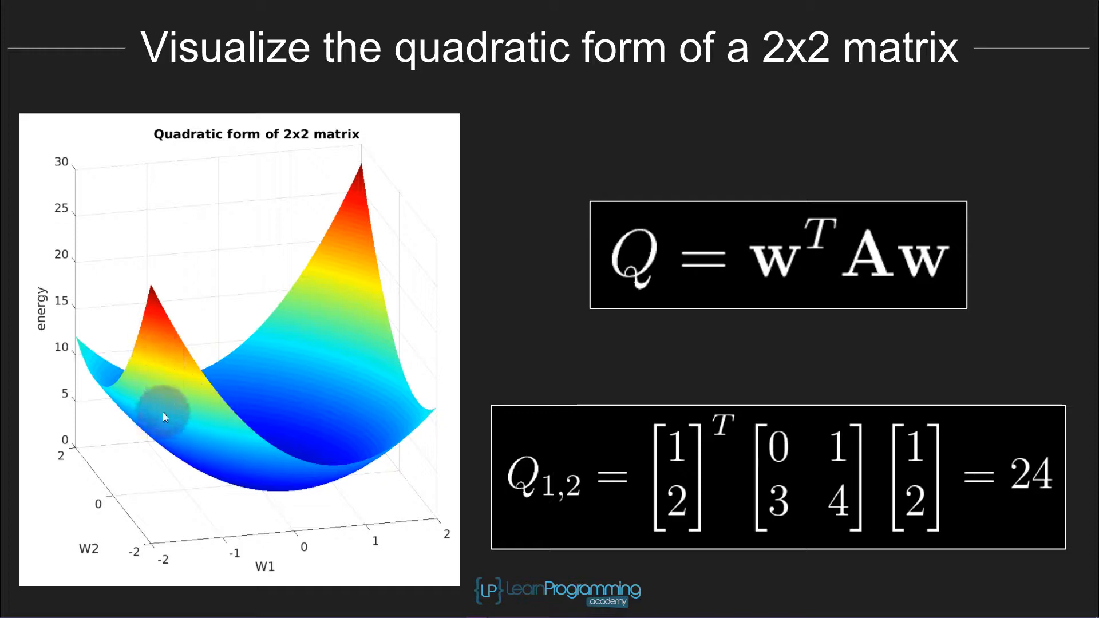
mouse_move(179, 400)
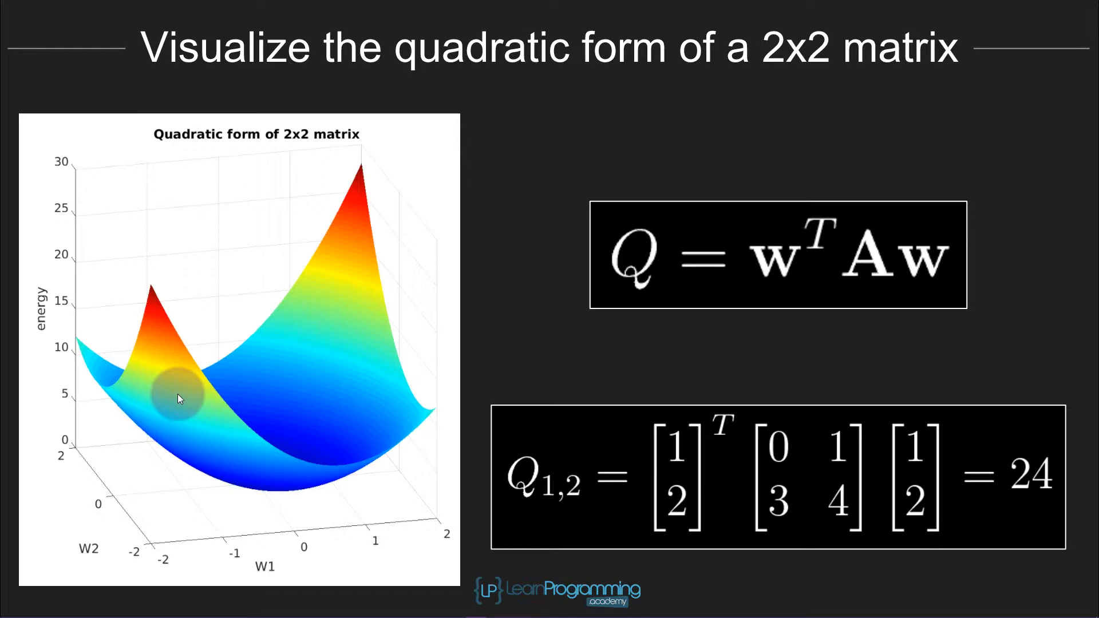
mouse_move(184, 407)
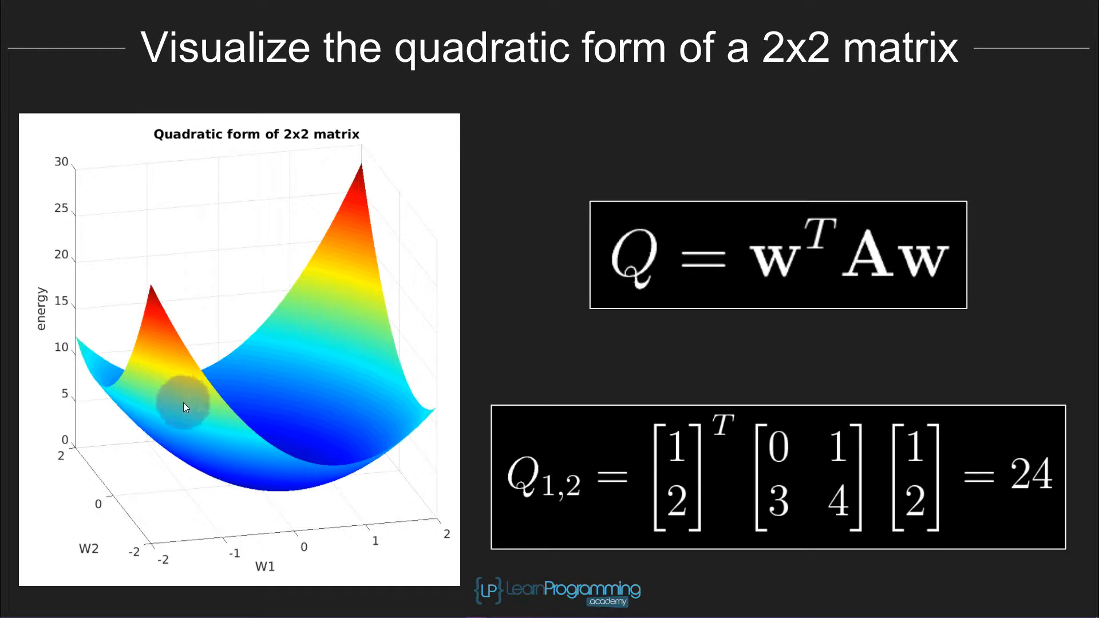
mouse_move(363, 385)
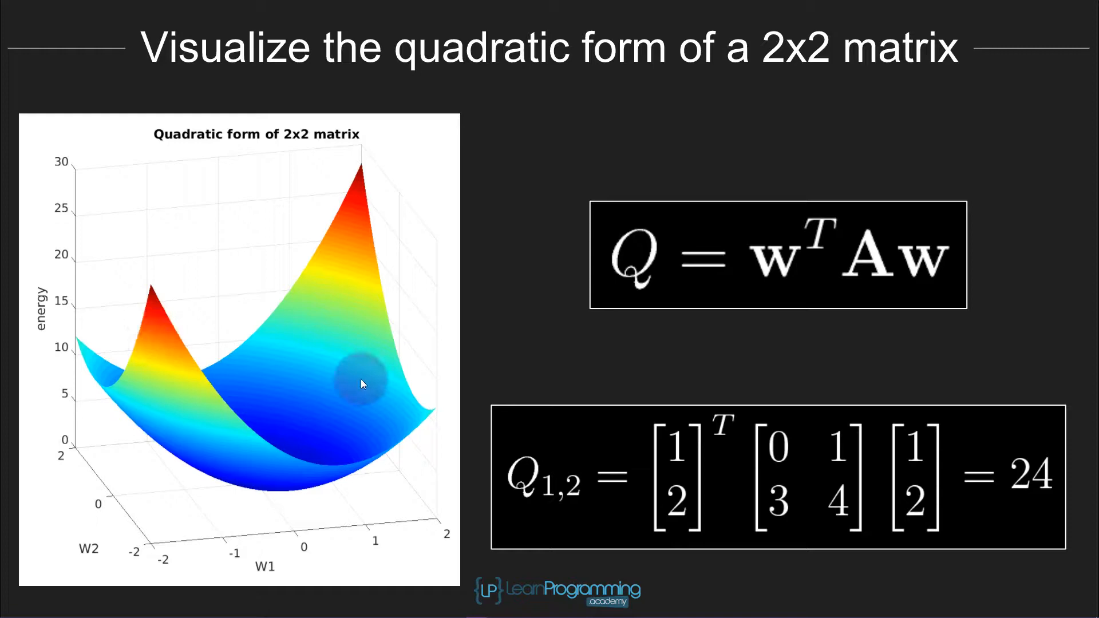
mouse_move(295, 427)
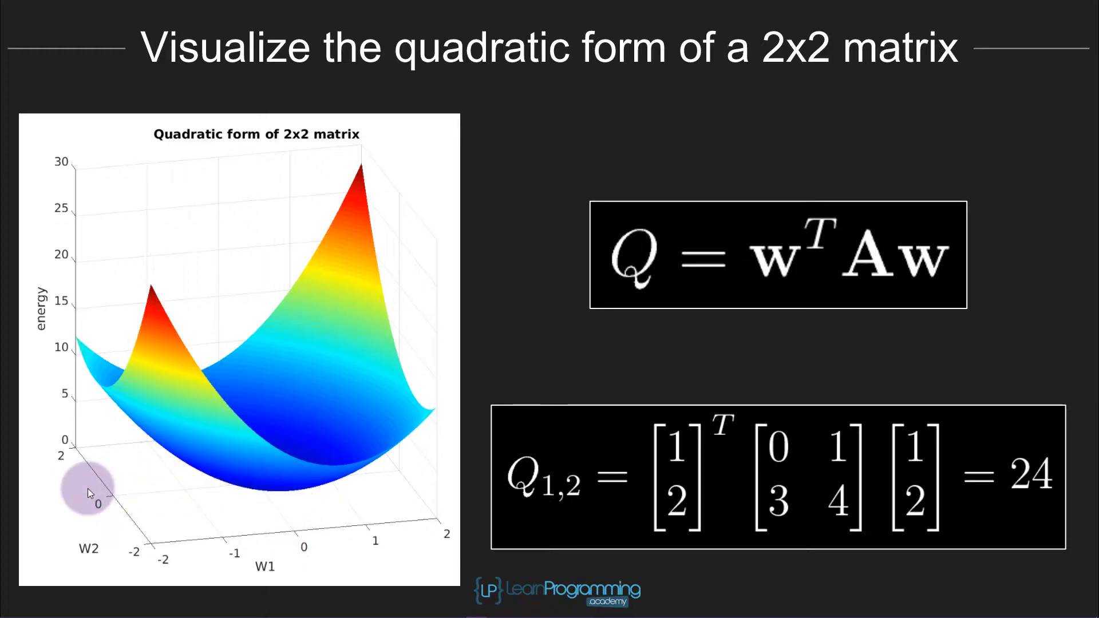
mouse_move(861, 274)
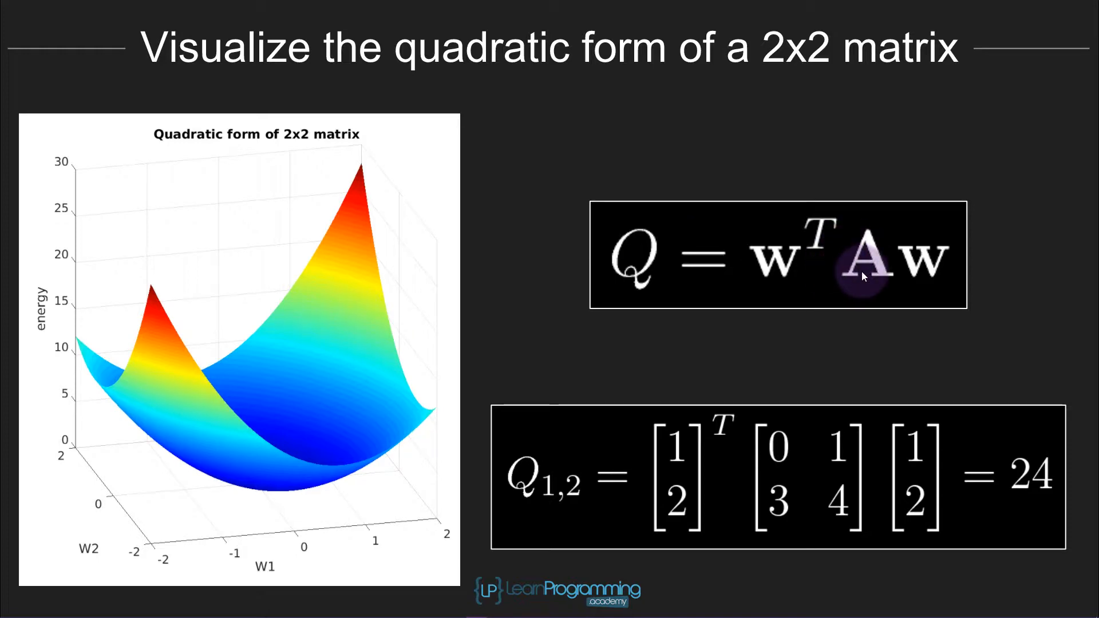
mouse_move(659, 319)
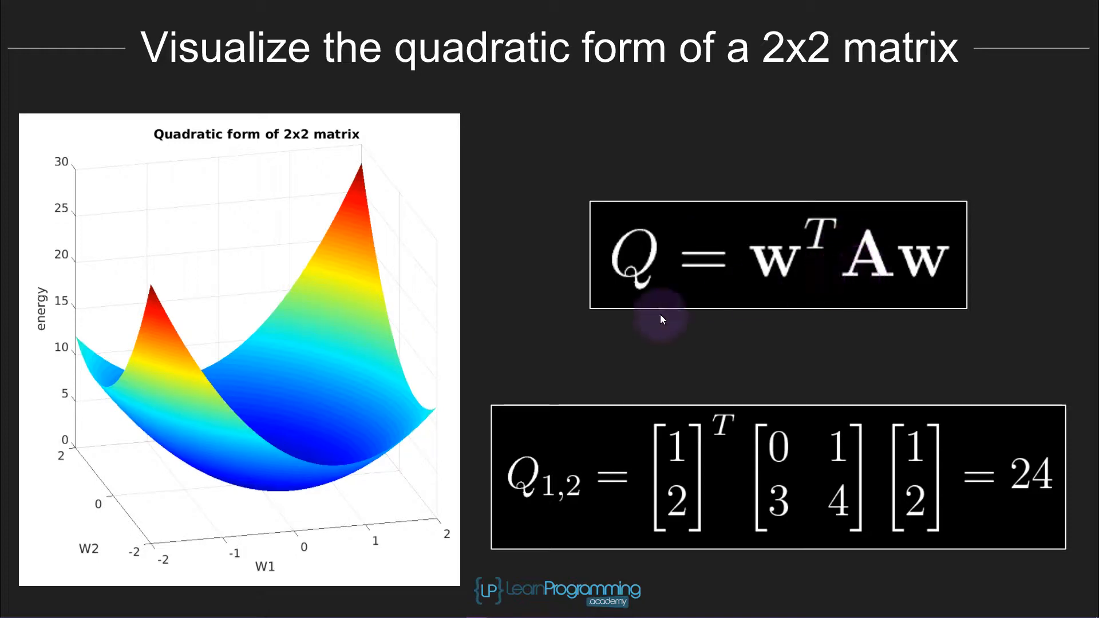
mouse_move(295, 333)
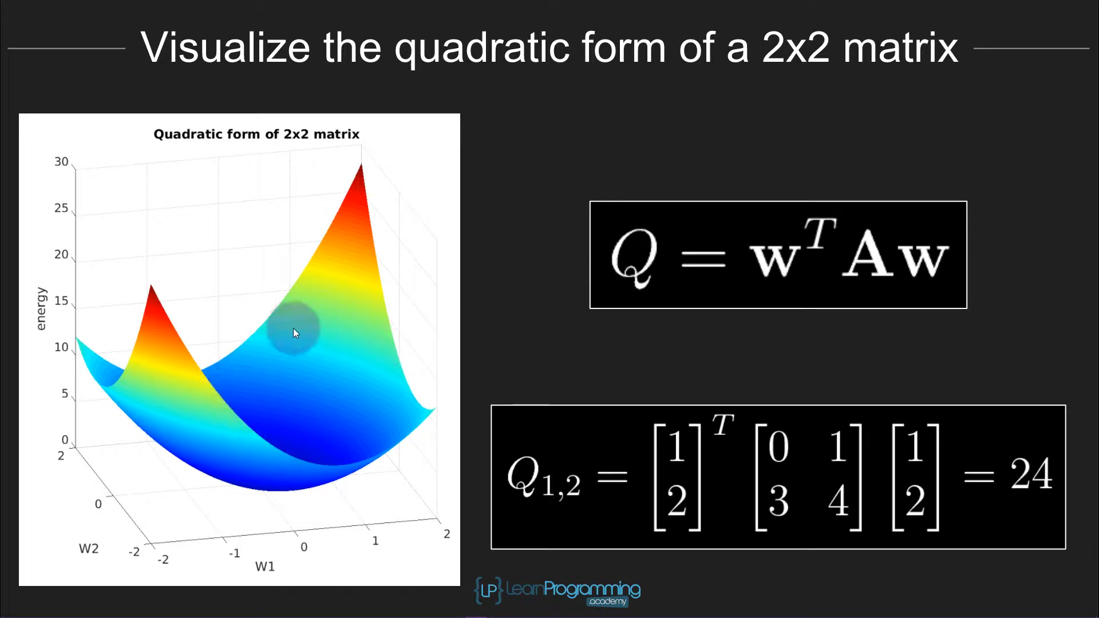
mouse_move(245, 453)
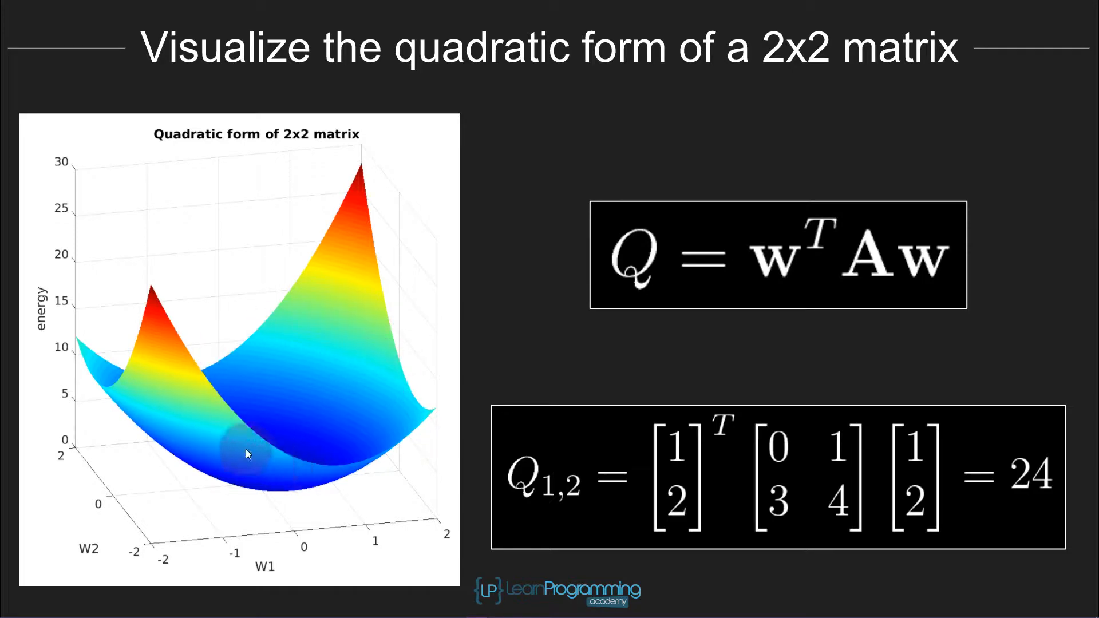
mouse_move(348, 343)
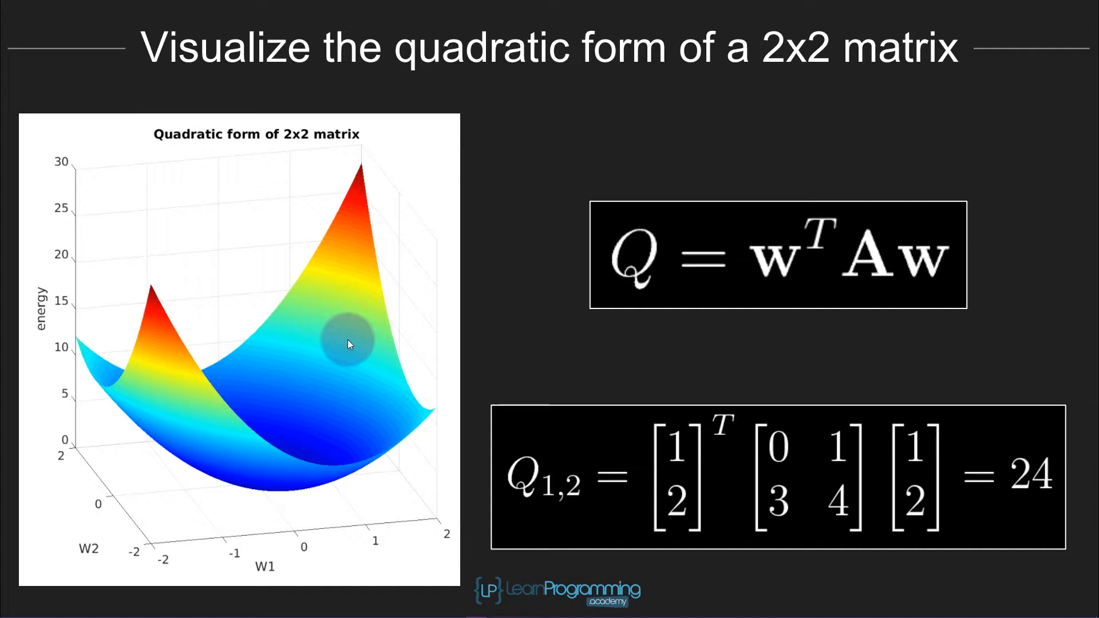
mouse_move(738, 386)
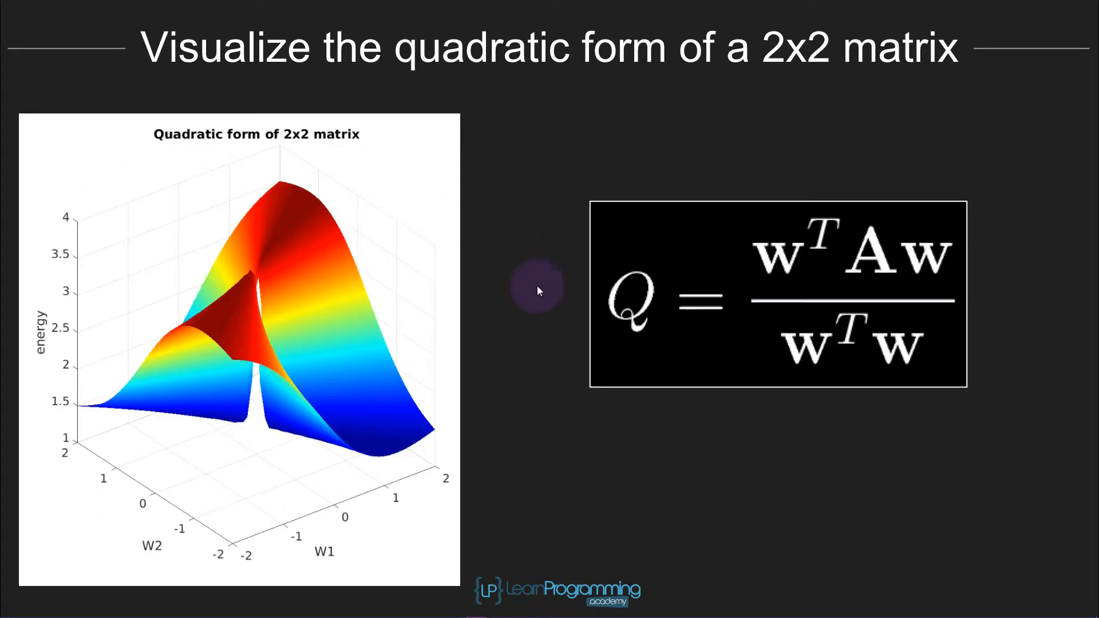
mouse_move(922, 314)
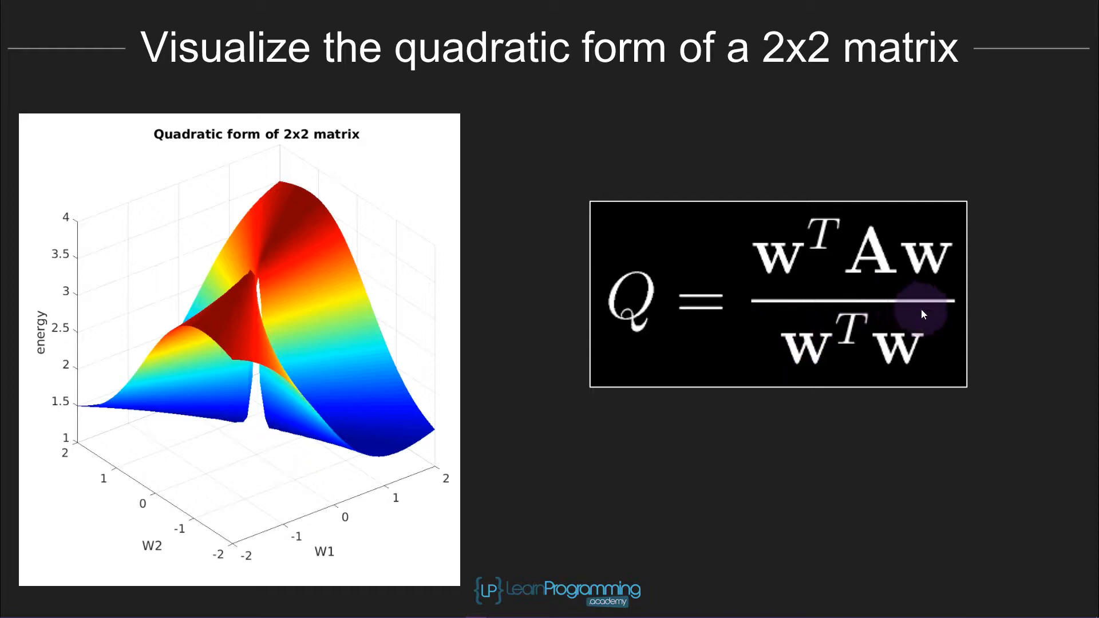
mouse_move(879, 348)
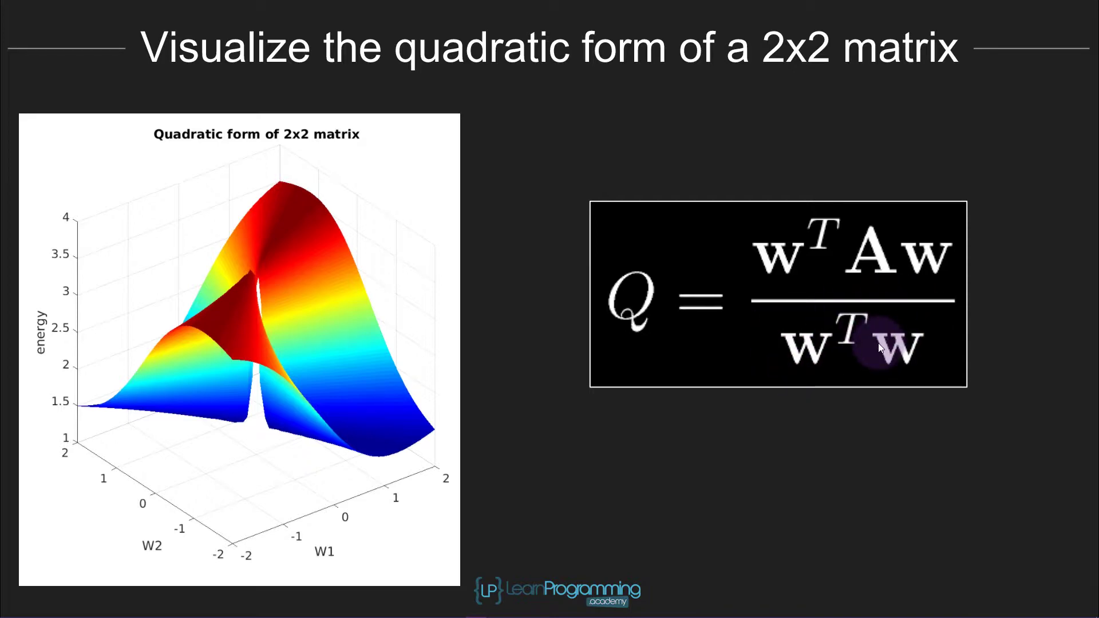
mouse_move(767, 266)
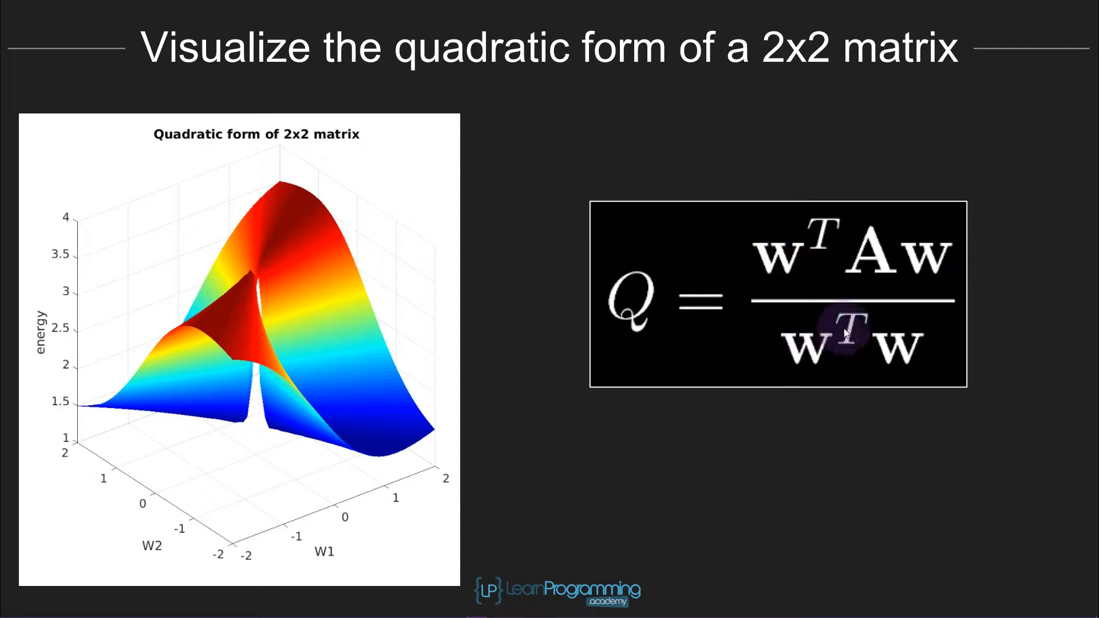
mouse_move(900, 319)
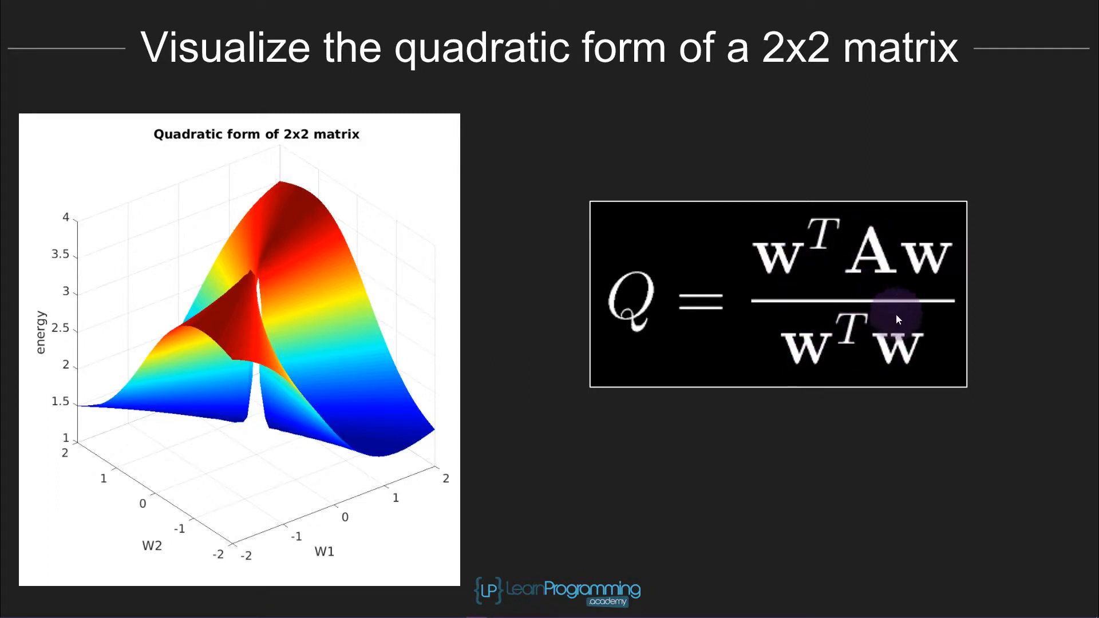
mouse_move(845, 341)
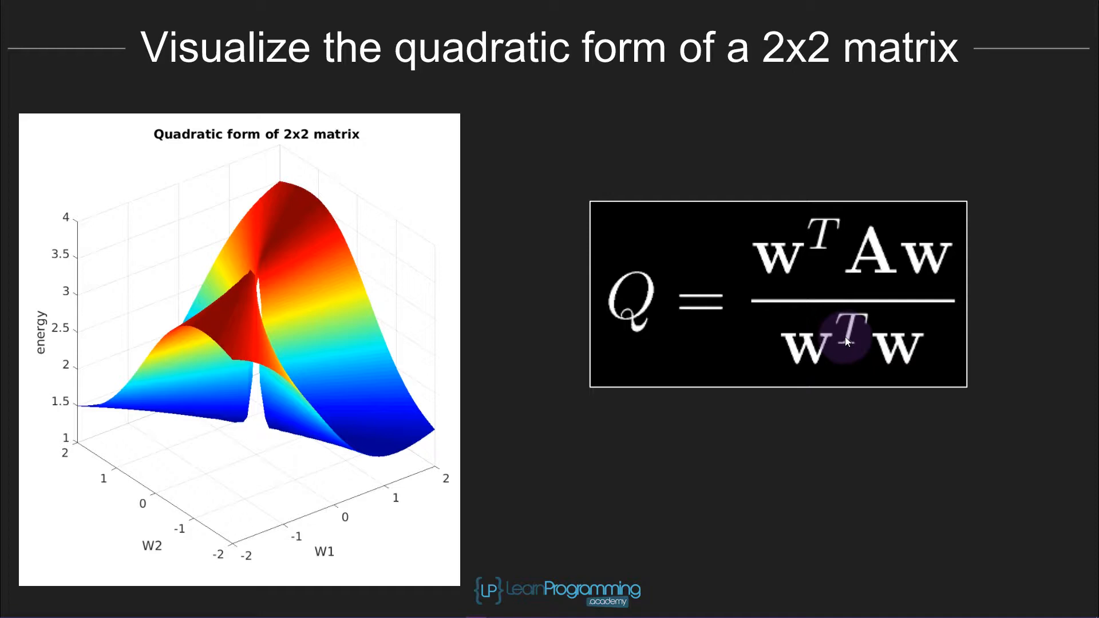
mouse_move(241, 260)
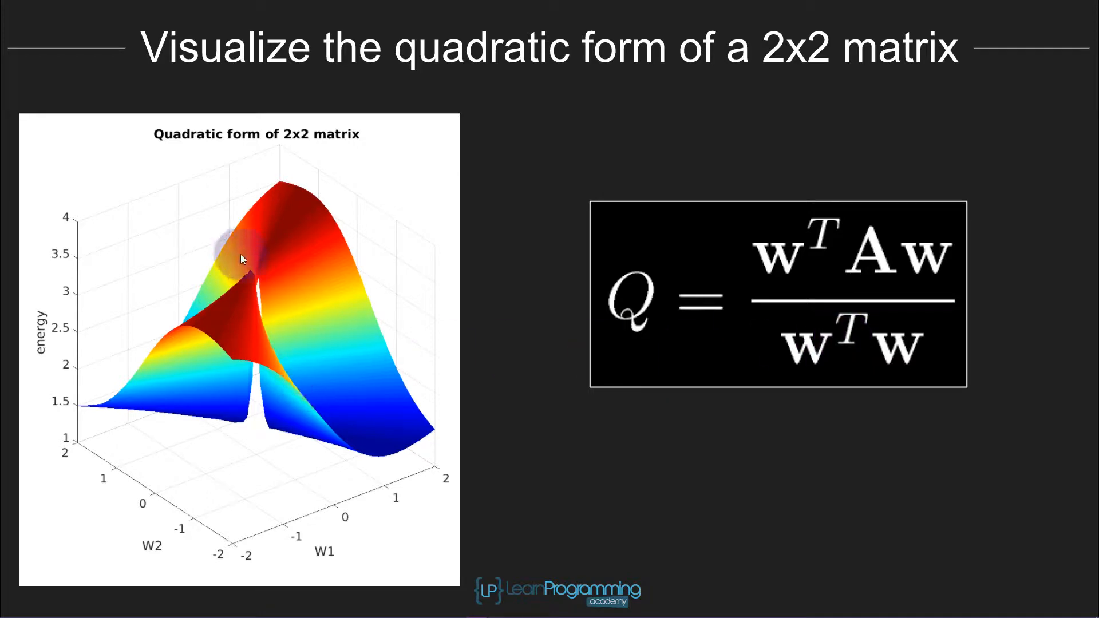
mouse_move(357, 386)
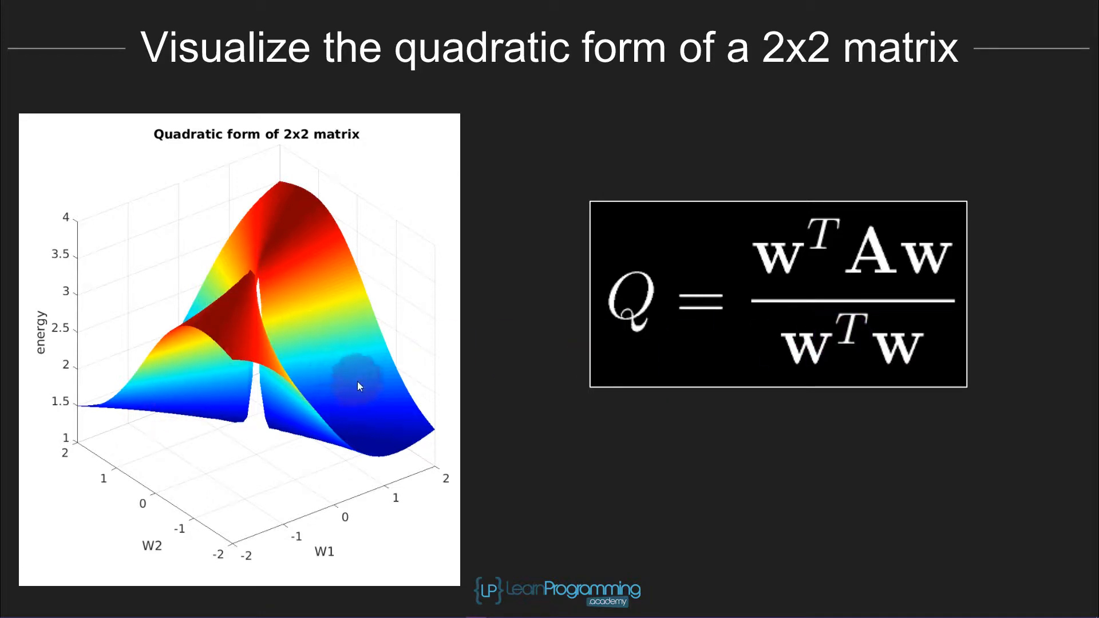
mouse_move(267, 132)
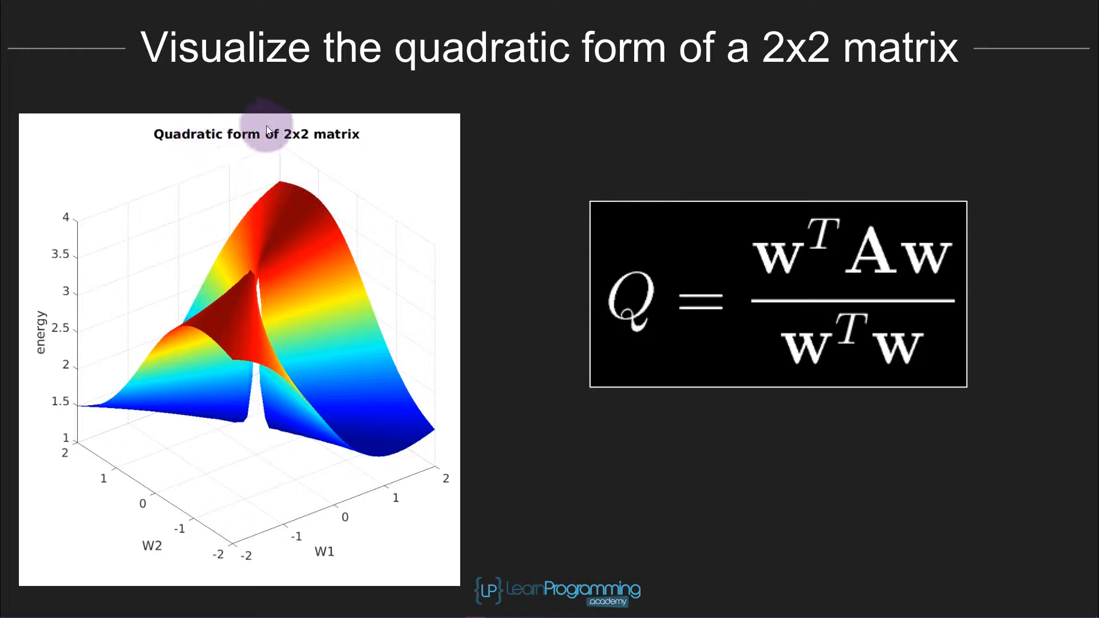
mouse_move(855, 254)
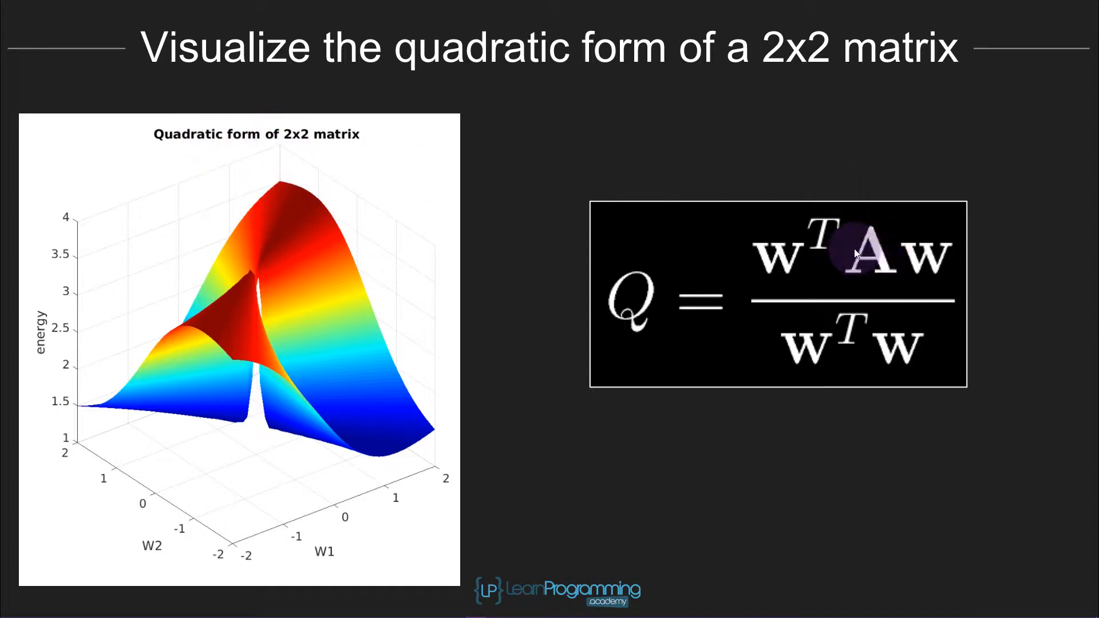
mouse_move(303, 271)
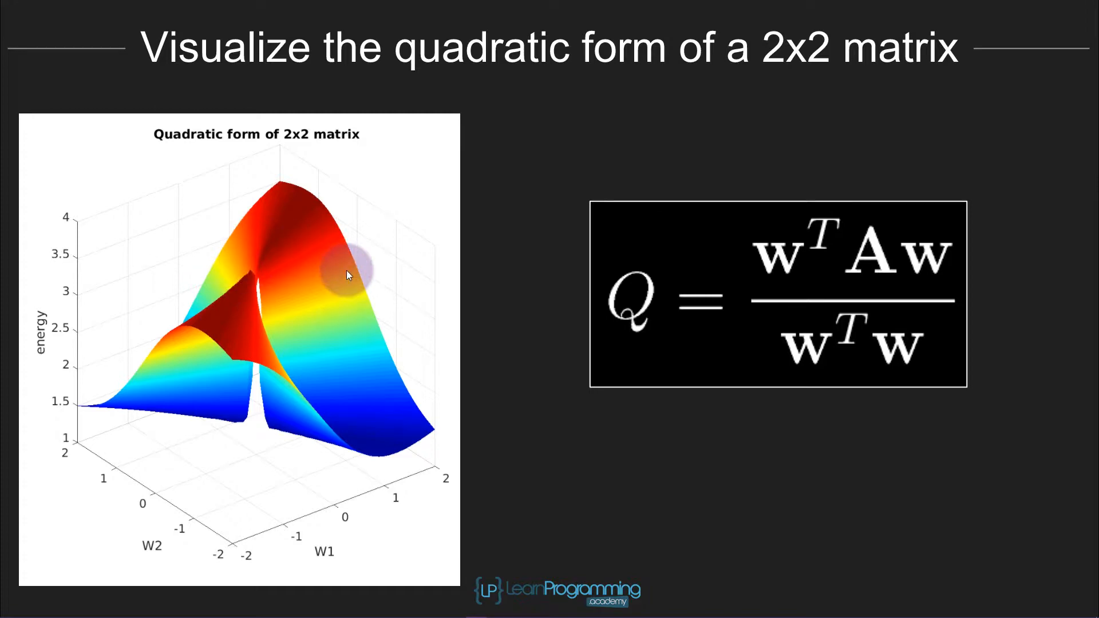
mouse_move(341, 275)
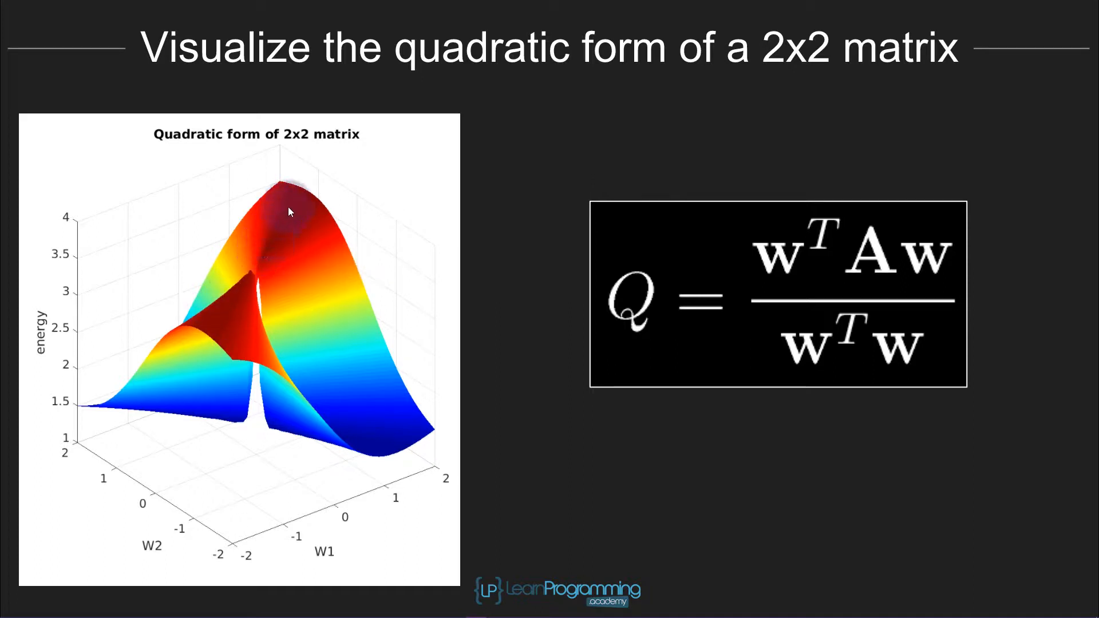
mouse_move(254, 272)
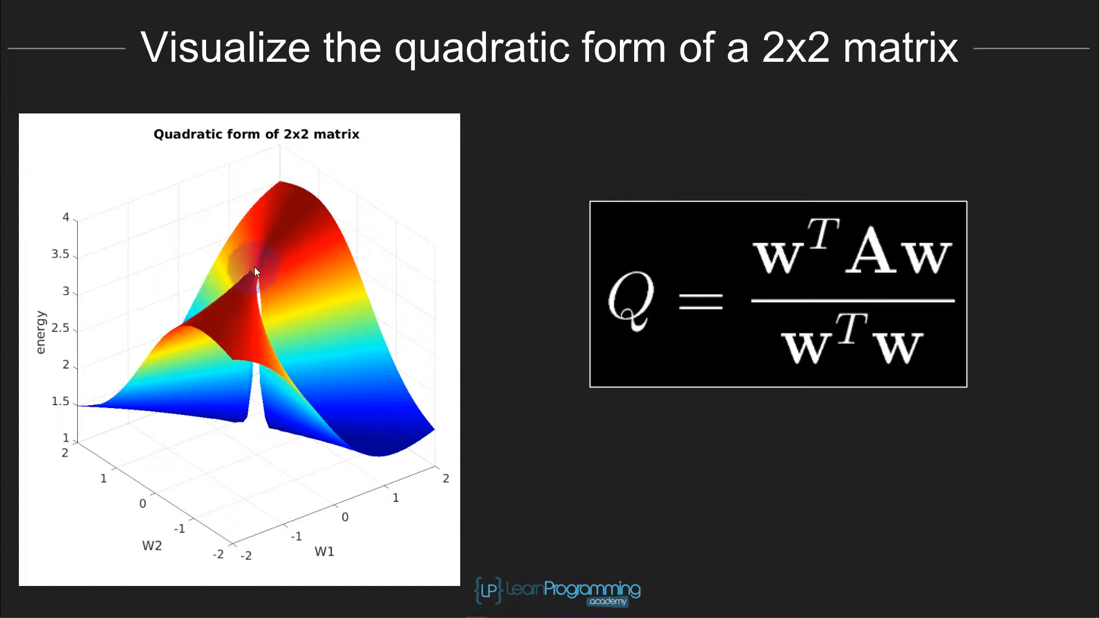
mouse_move(286, 438)
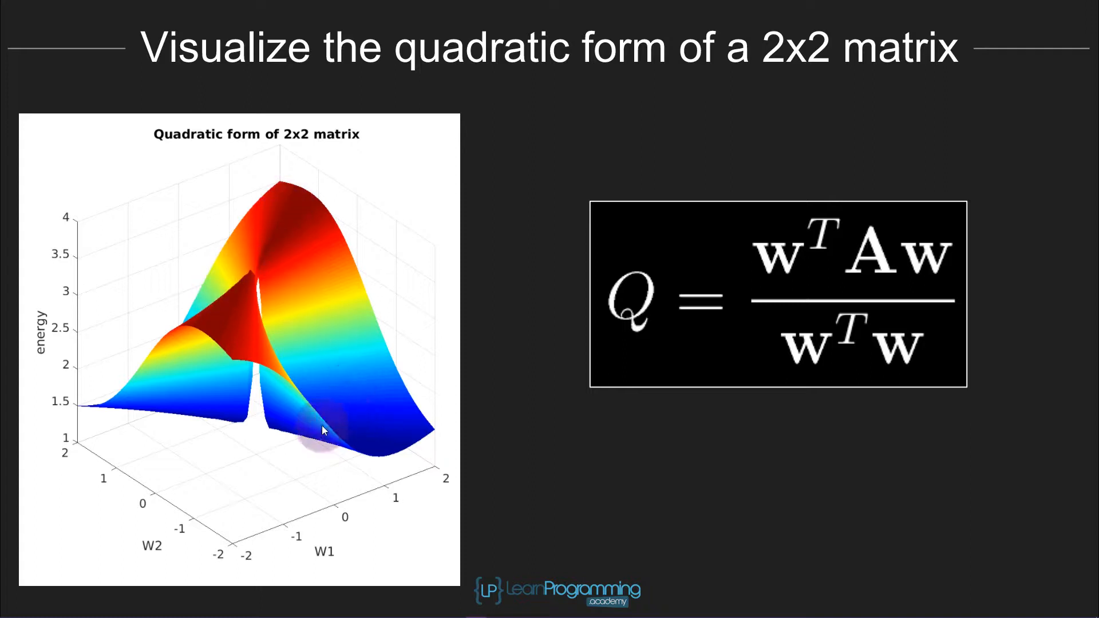
mouse_move(221, 308)
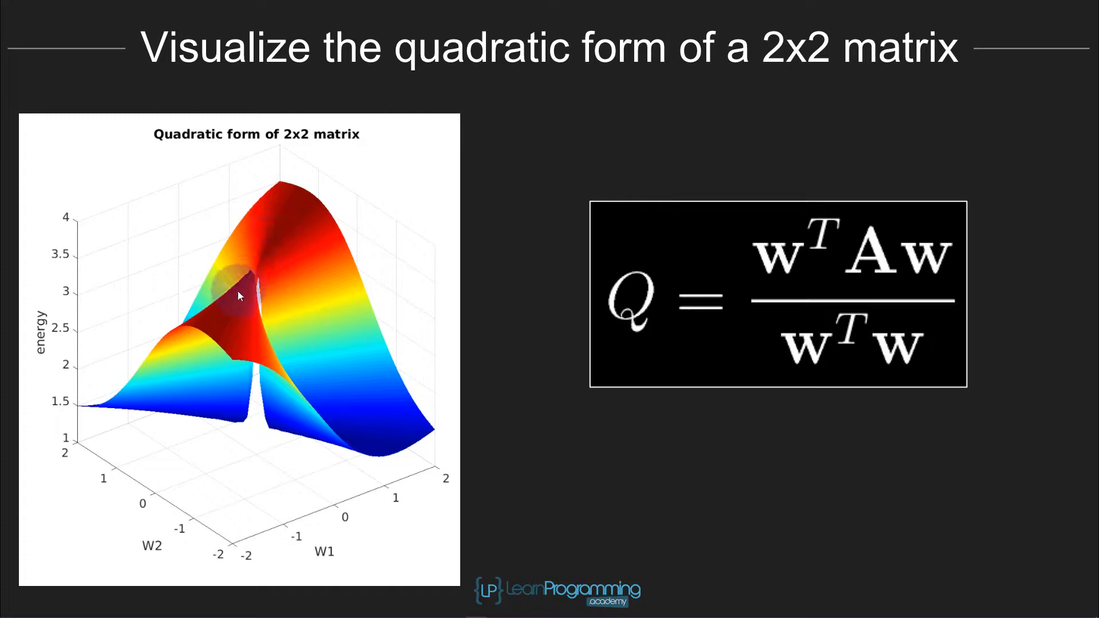
mouse_move(876, 251)
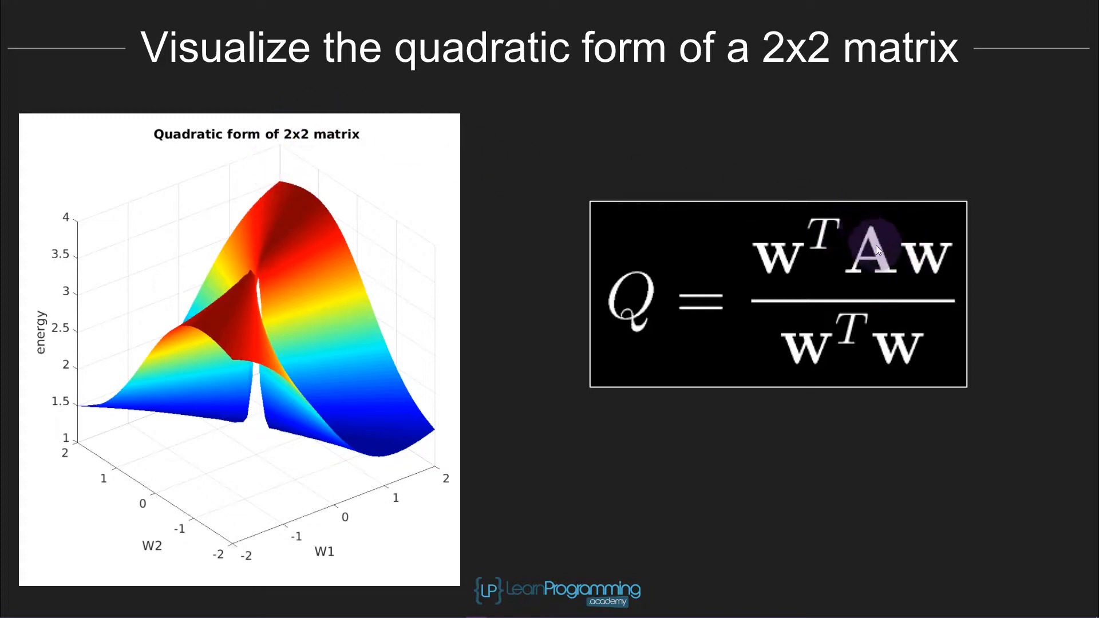
mouse_move(261, 255)
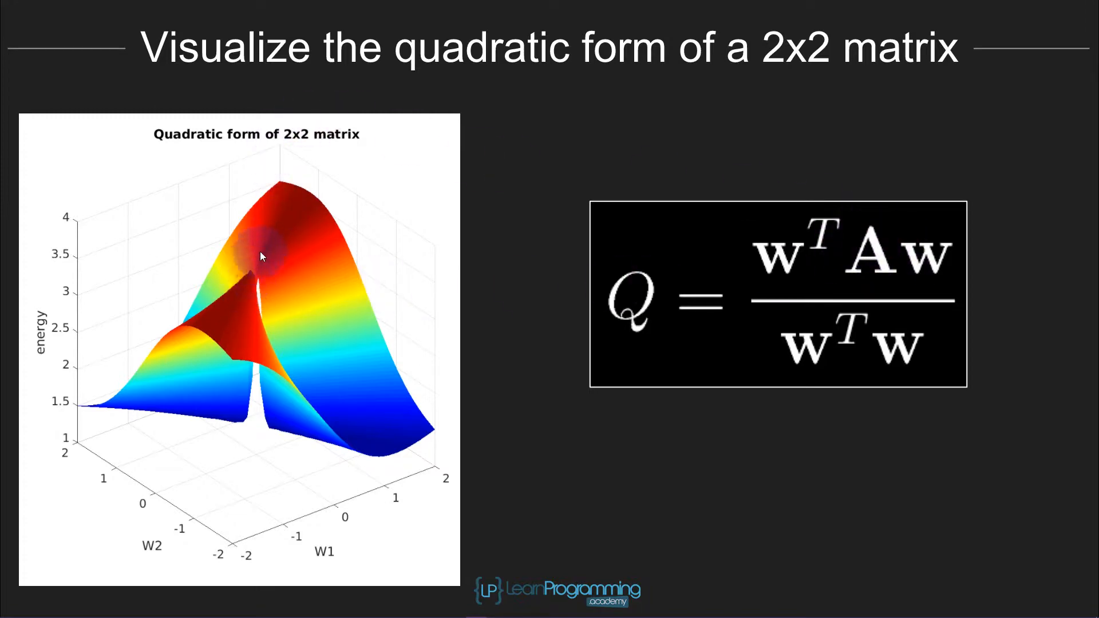
mouse_move(223, 350)
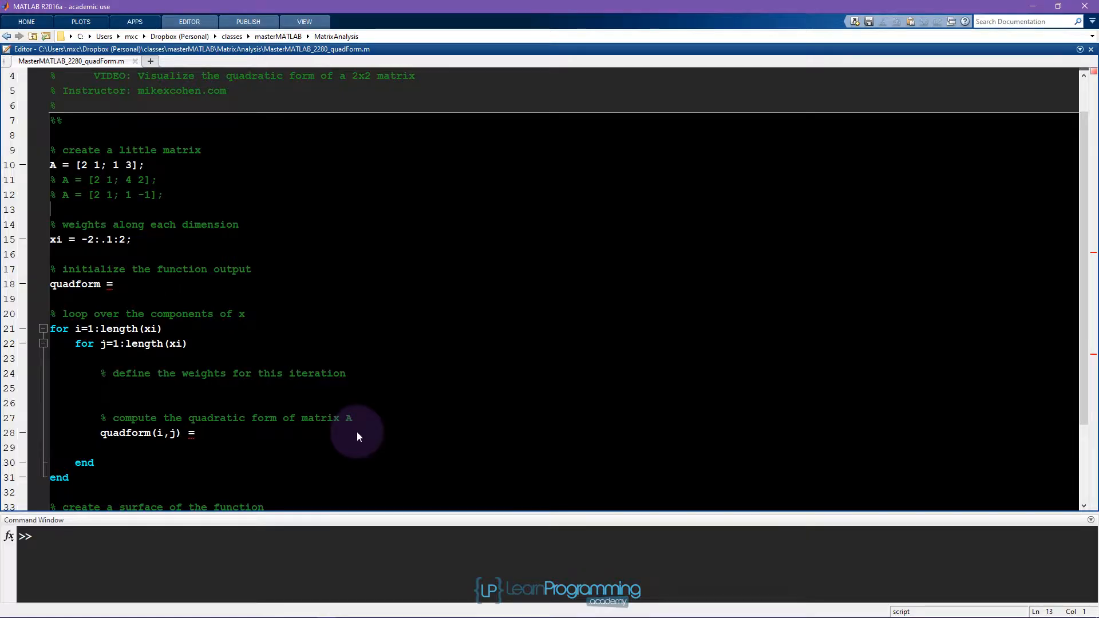
mouse_move(112, 136)
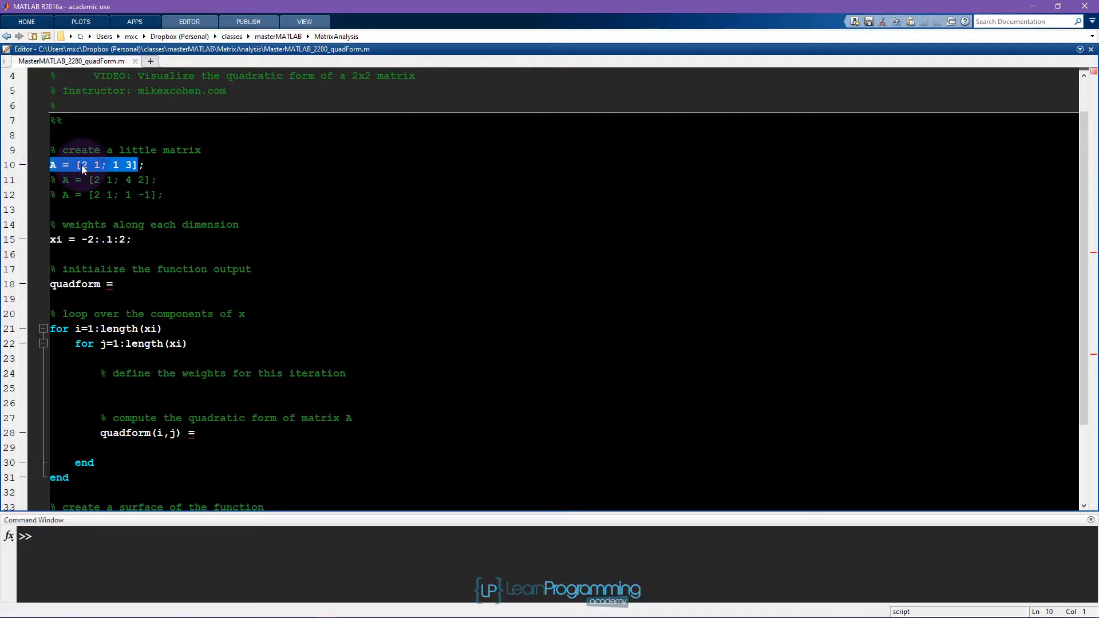
Step: Evaluate A = [2 1; 1 3] so it prints, then move to the quadform = line
key("f9")
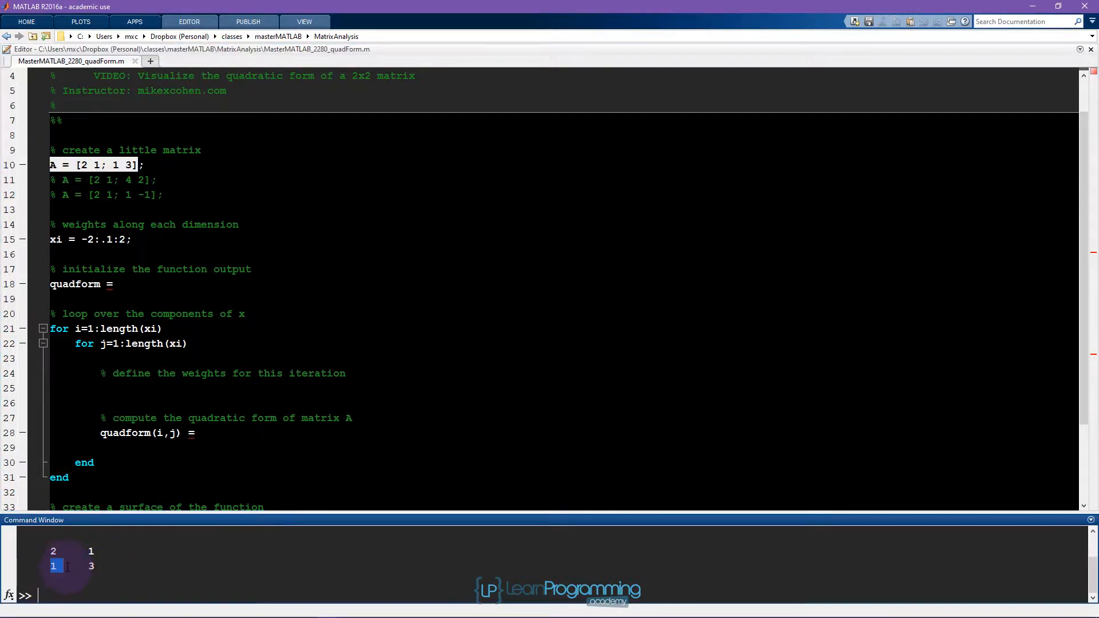
left_click(89, 551)
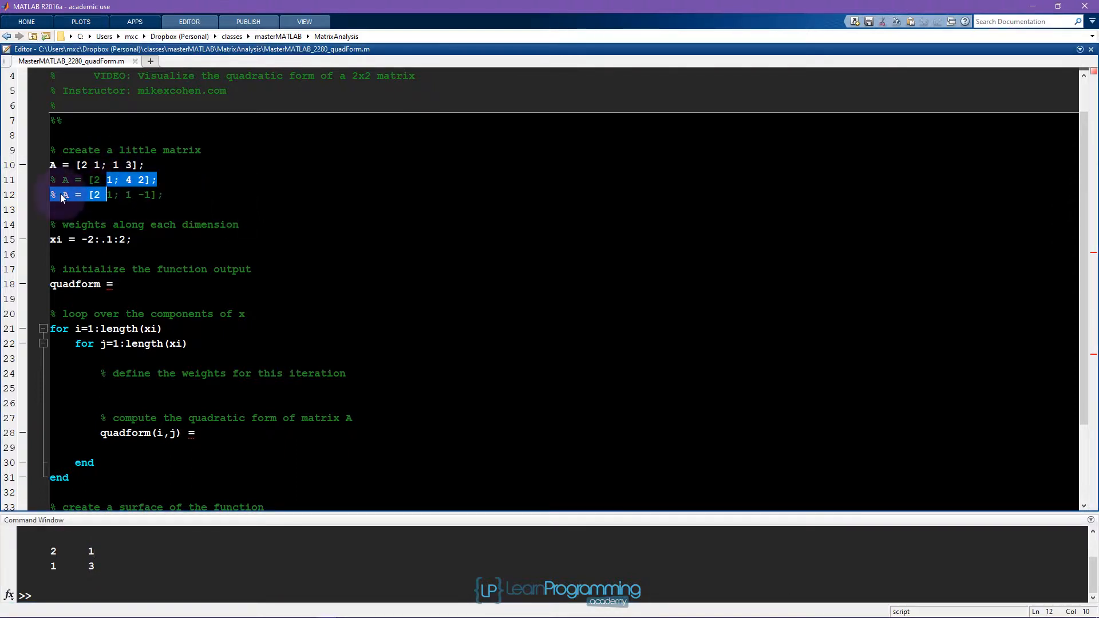
left_click(162, 195)
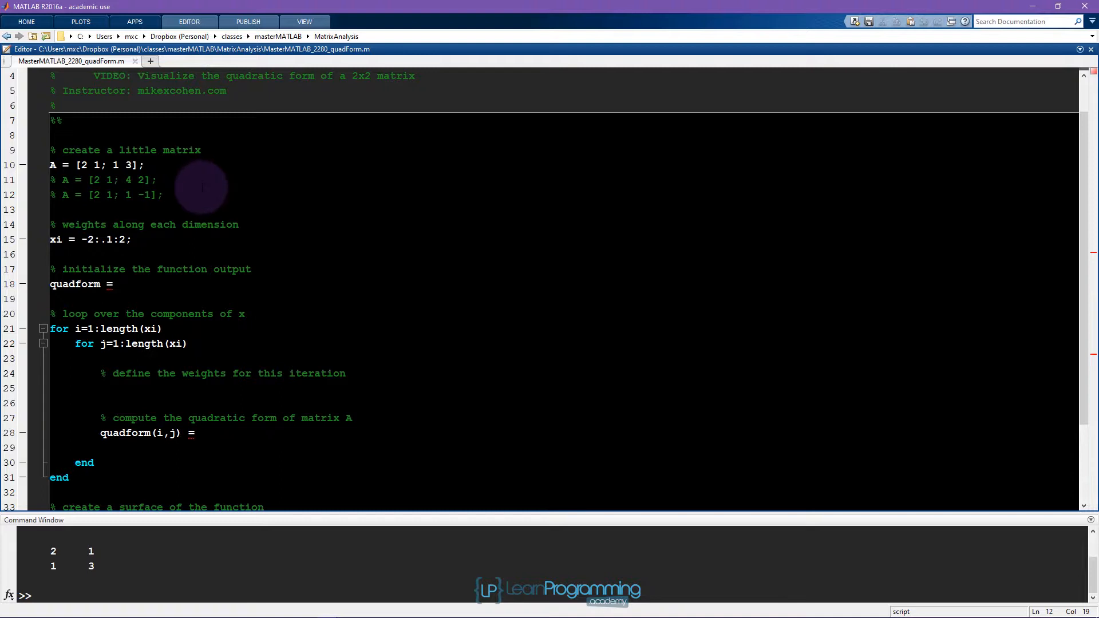
mouse_move(73, 224)
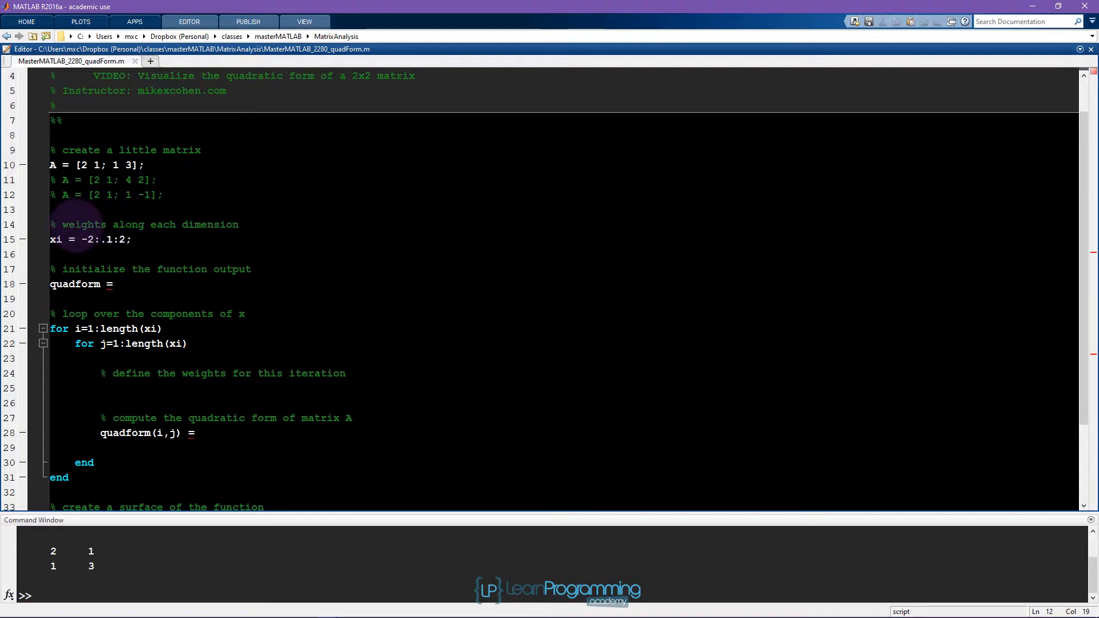
left_click(239, 225)
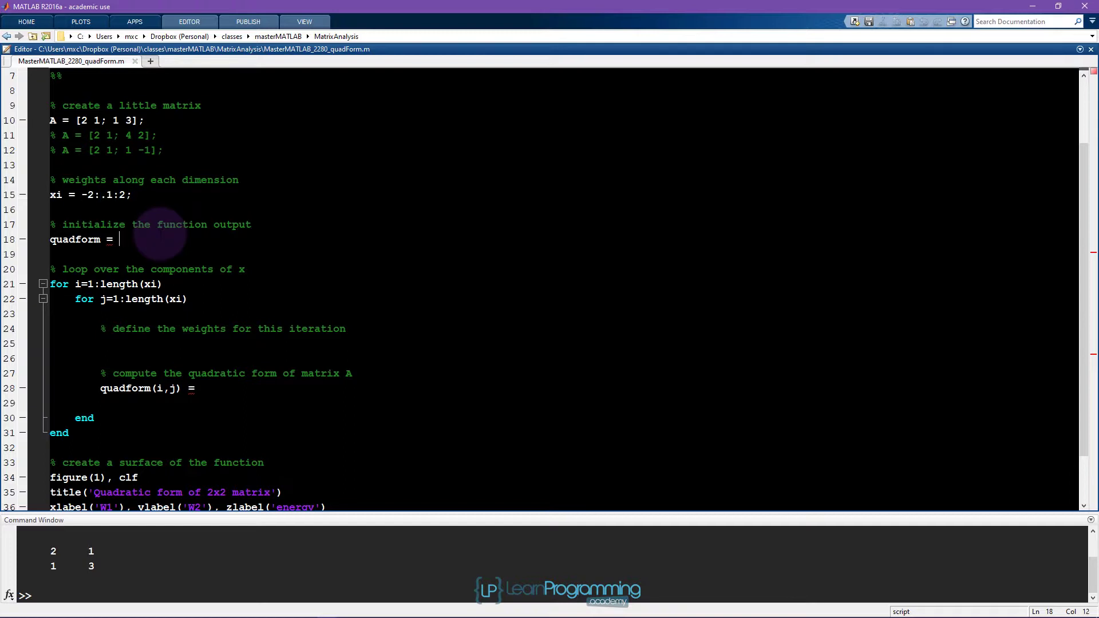
mouse_move(249, 238)
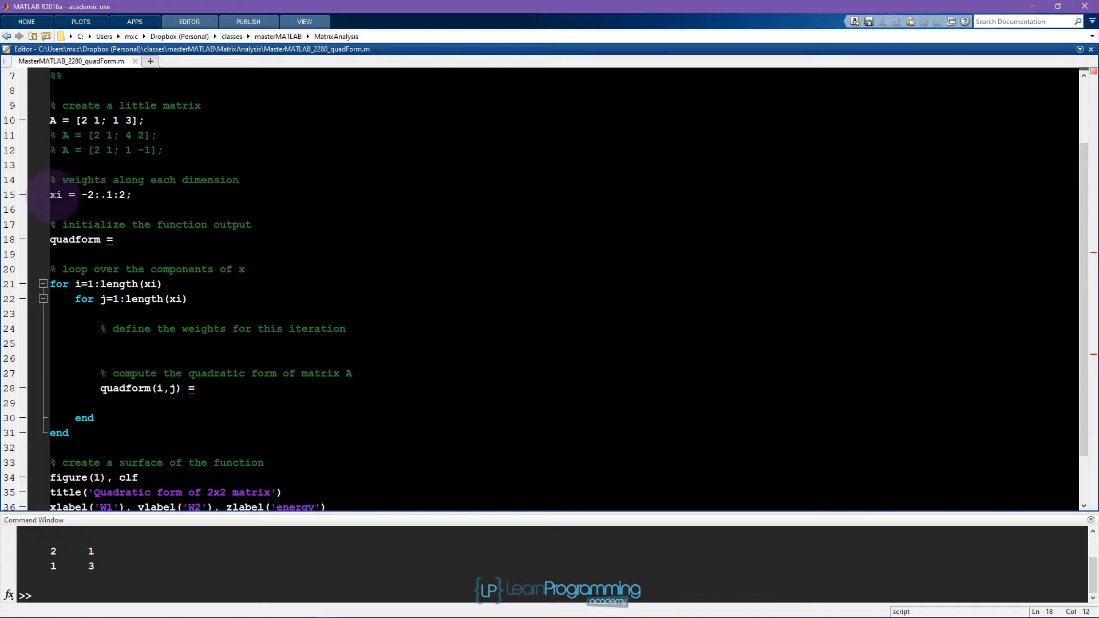
Step: Initialize quadform = zeros( length(xi) ) and run it with xi to get a 41x41 array
left_click(118, 239)
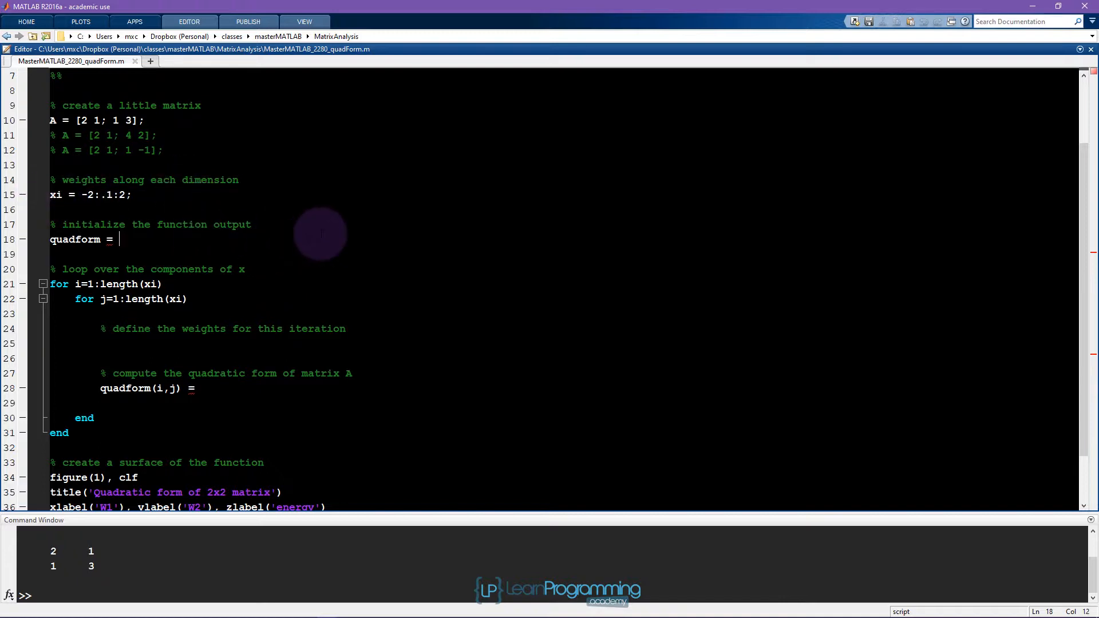
type("zeros(")
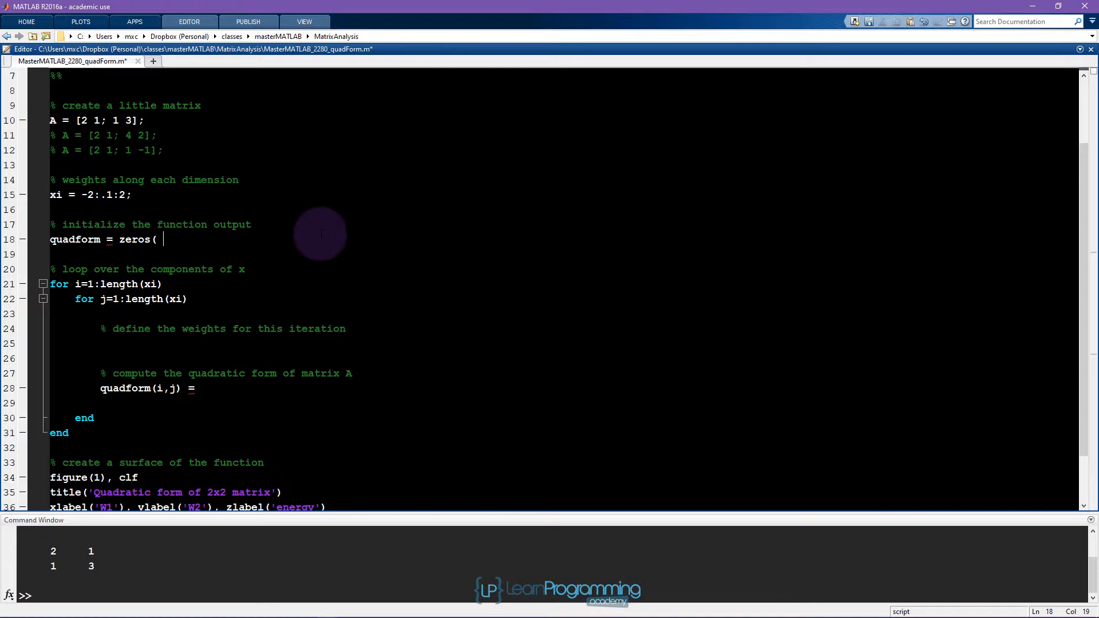
type("length(xi) );")
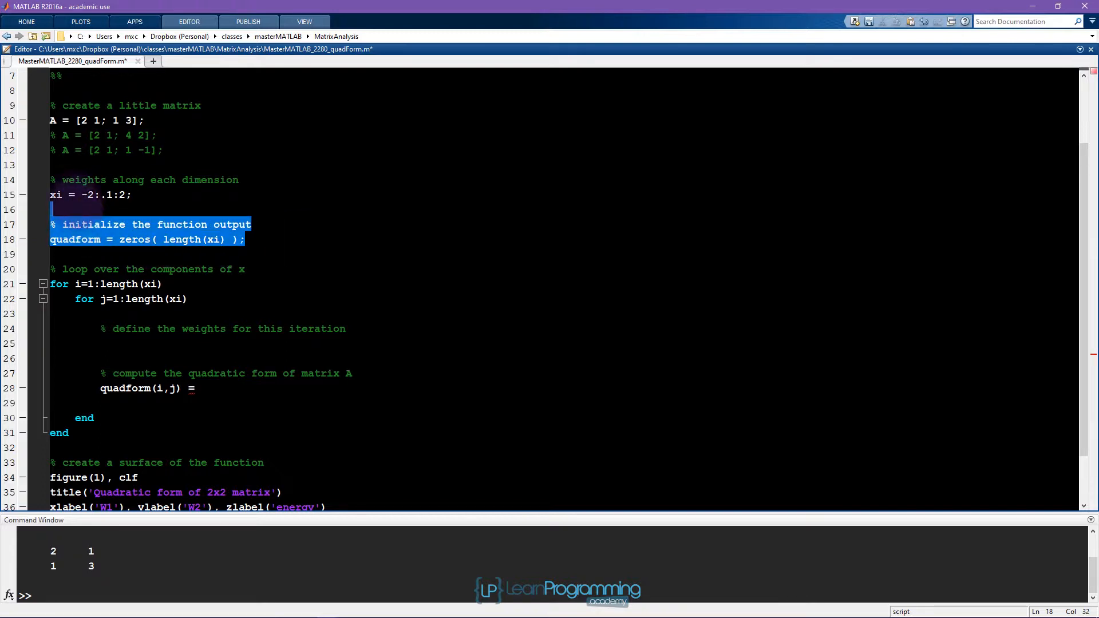
key("F9")
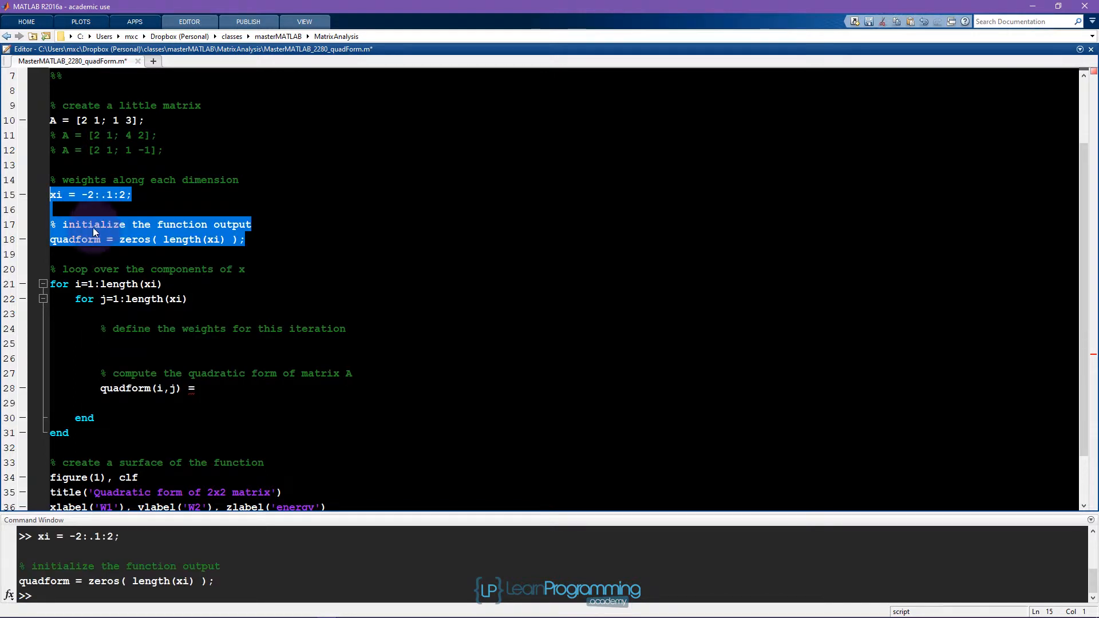
mouse_move(76, 239)
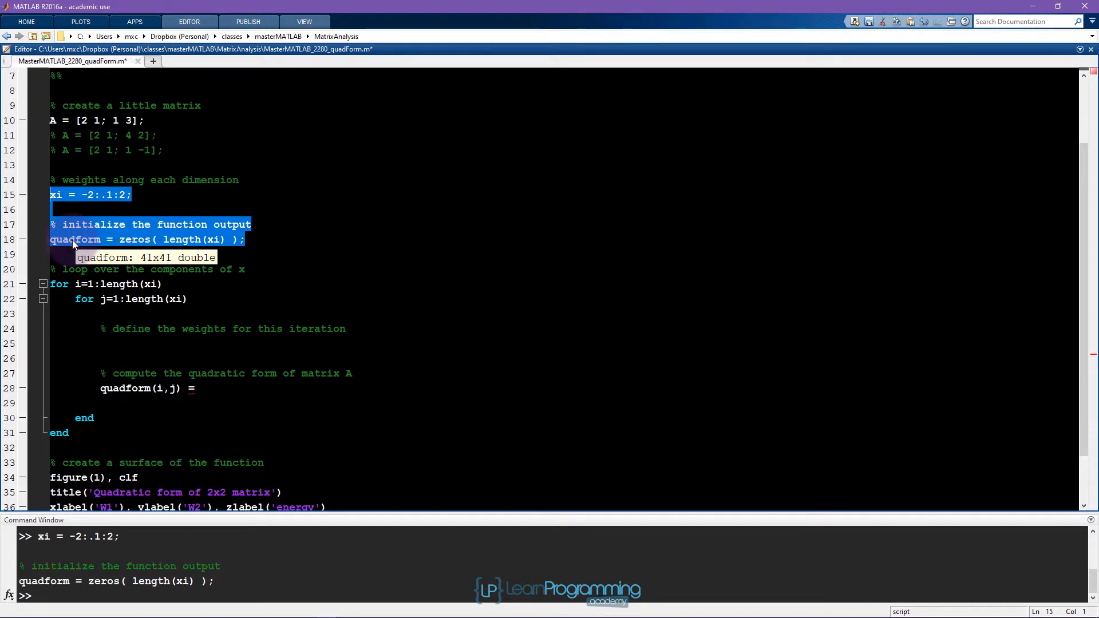
left_click(245, 269)
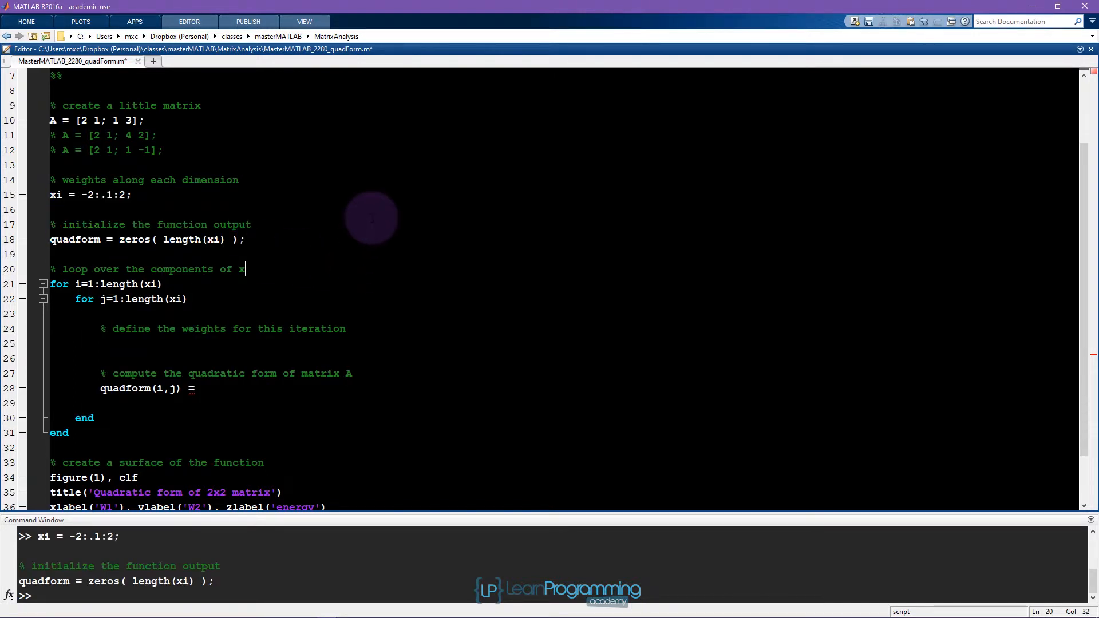
scroll("down", 3)
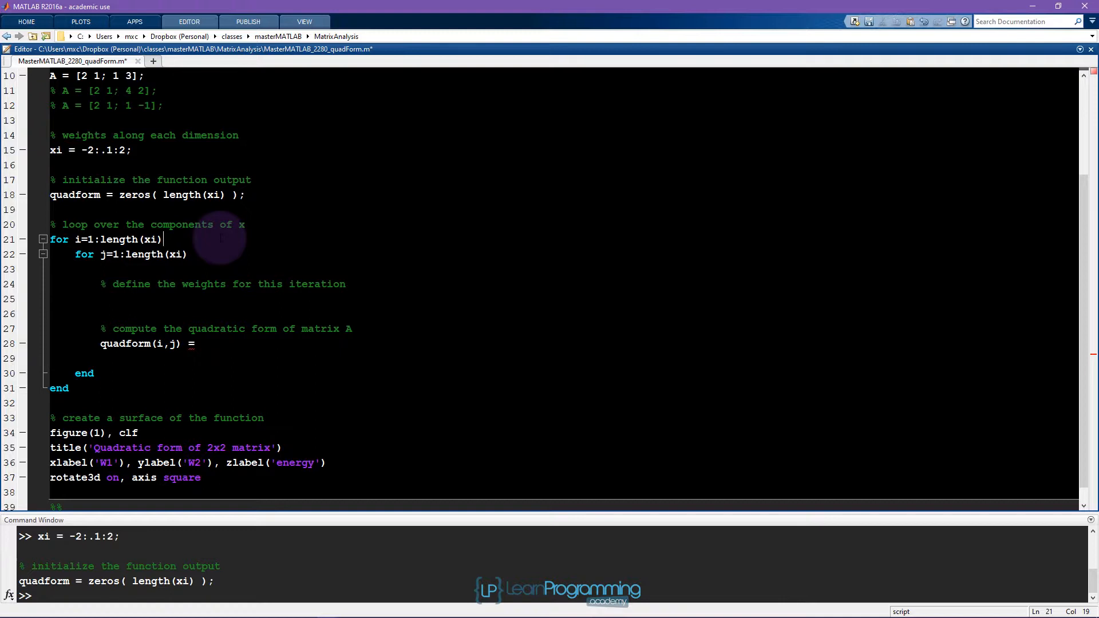
Step: Write w = [xi(i) xi(j)]; under the weights comment and test that it gives -2 -2
double_click(203, 284)
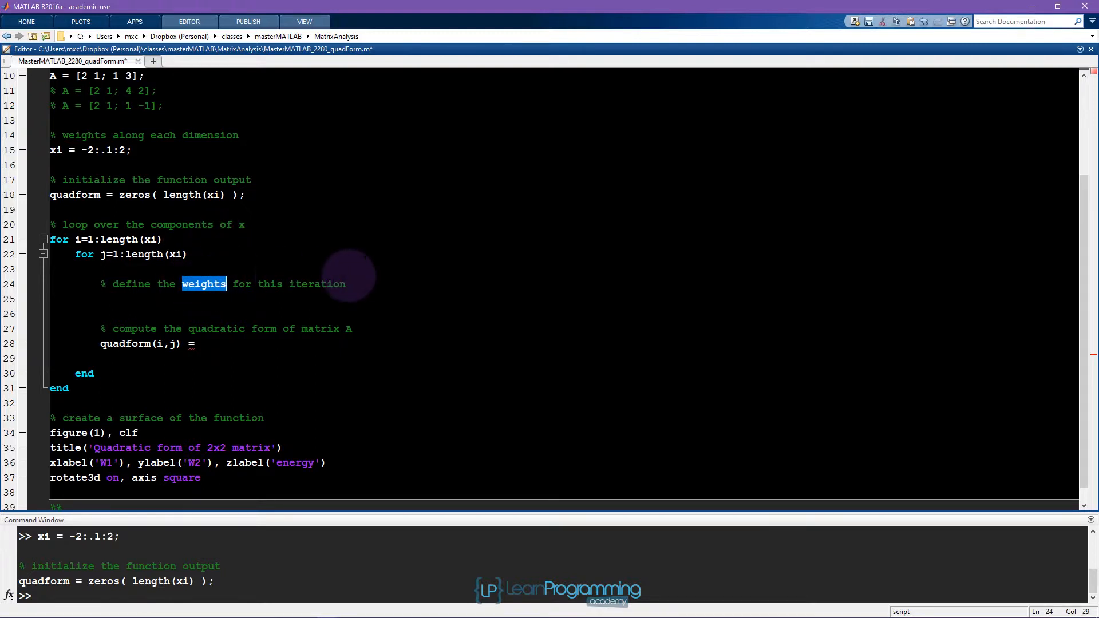
left_click(344, 283)
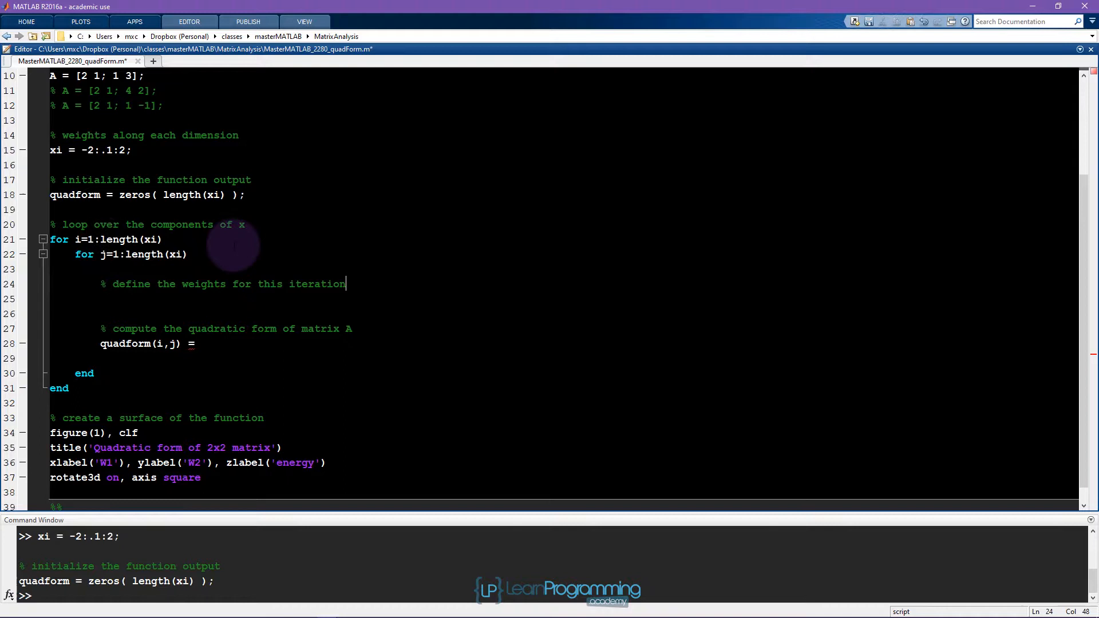
type("w =")
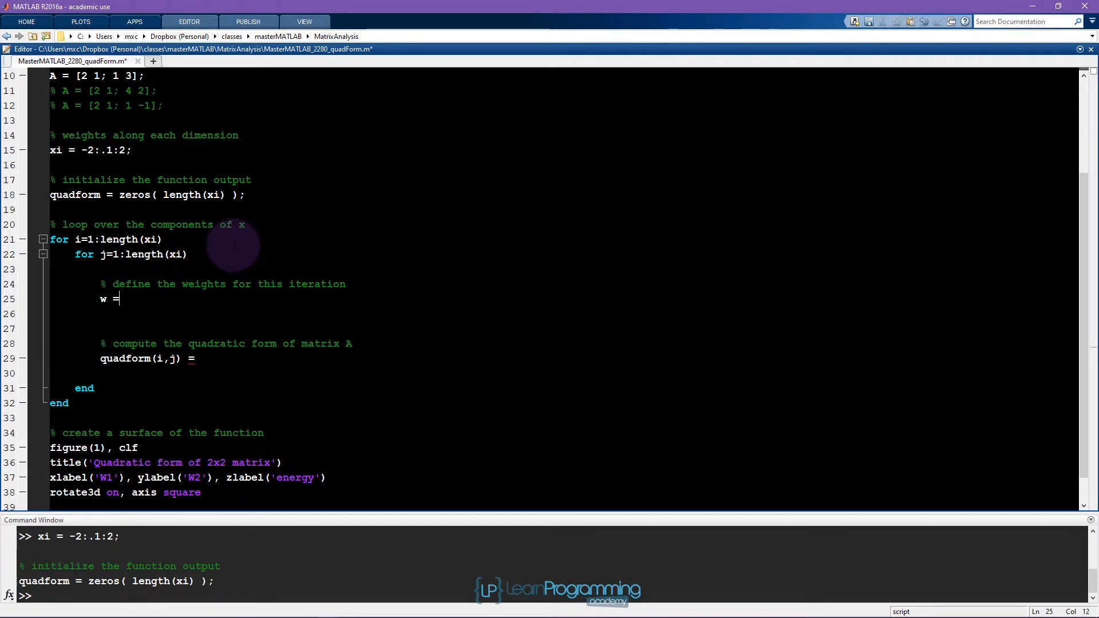
type("[w(i) w(j)];")
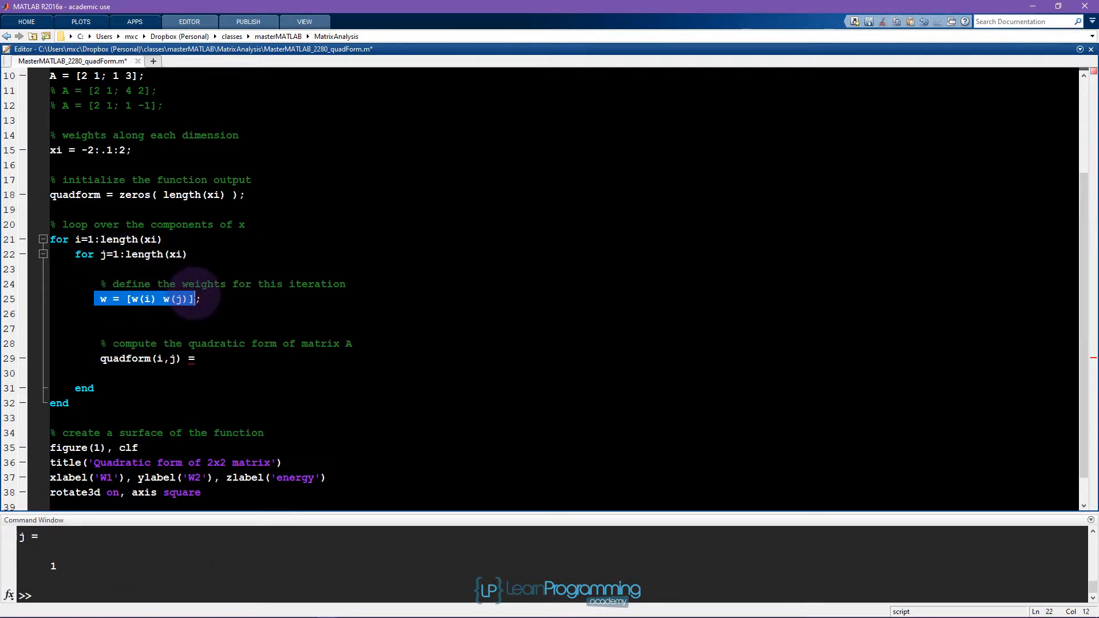
key("F9")
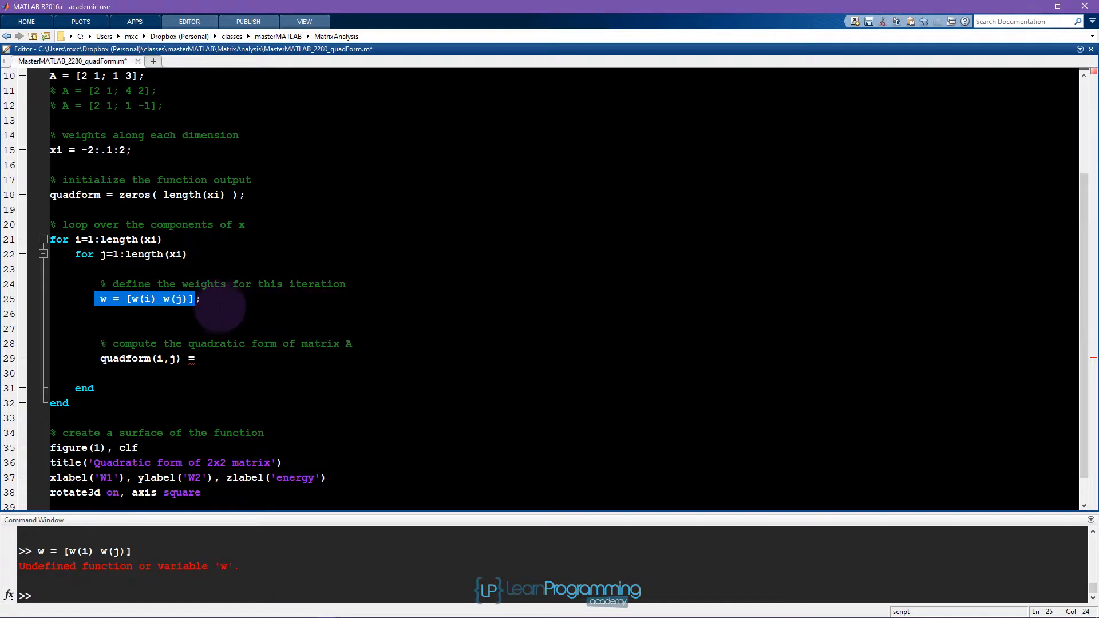
left_click(103, 299)
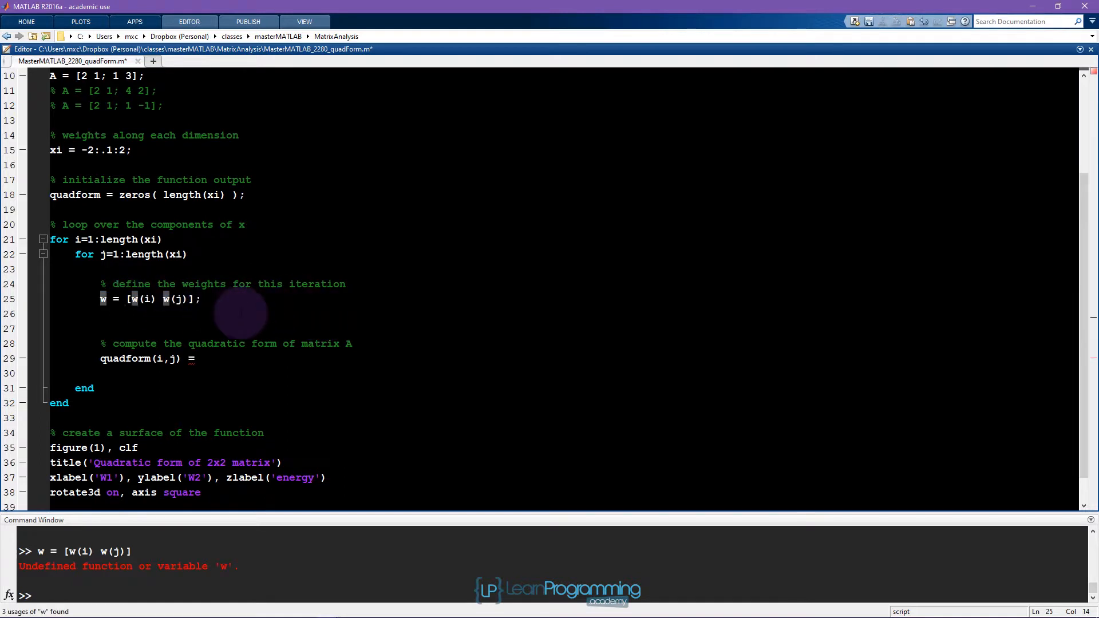
type("xi")
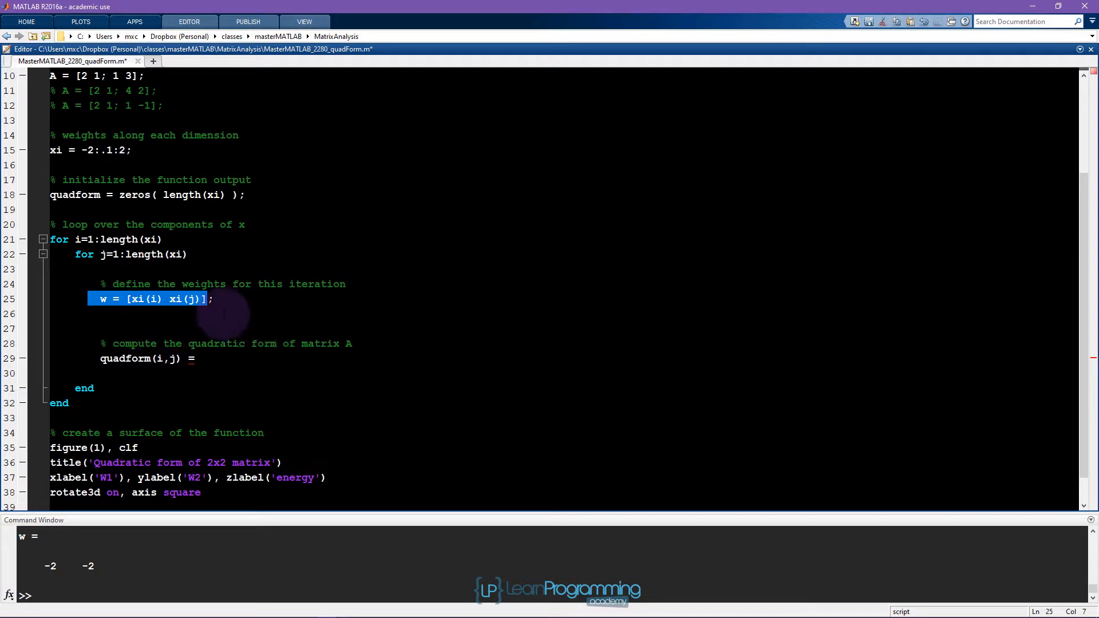
Step: Set quadform(i,j) = w'*A*w; and test the expression, which errors on matrix dimensions
left_click(199, 358)
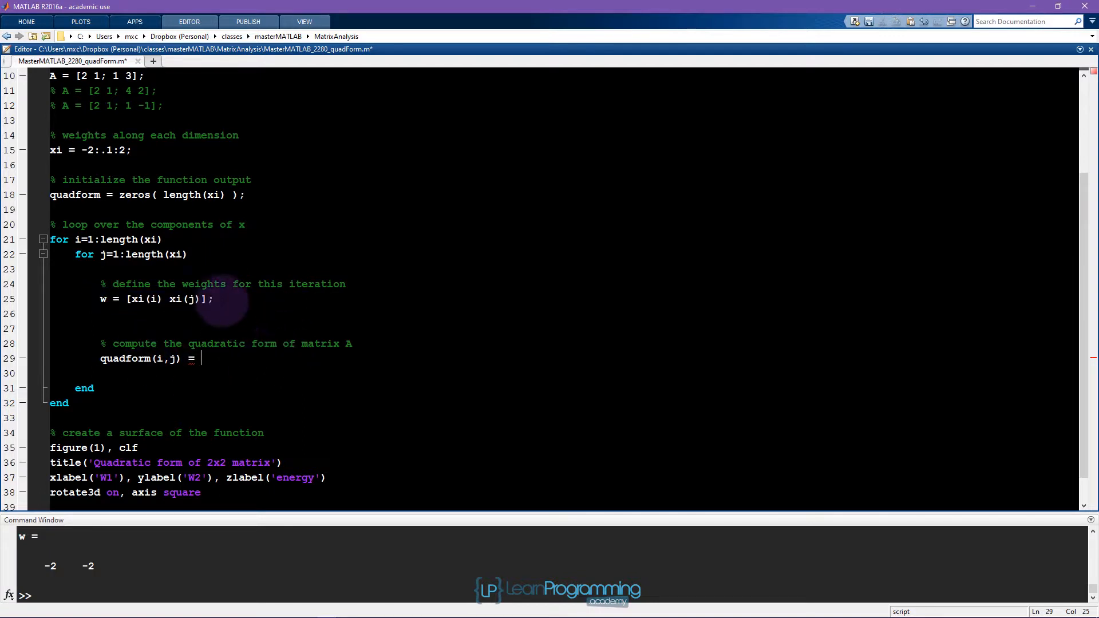
scroll("down", 3)
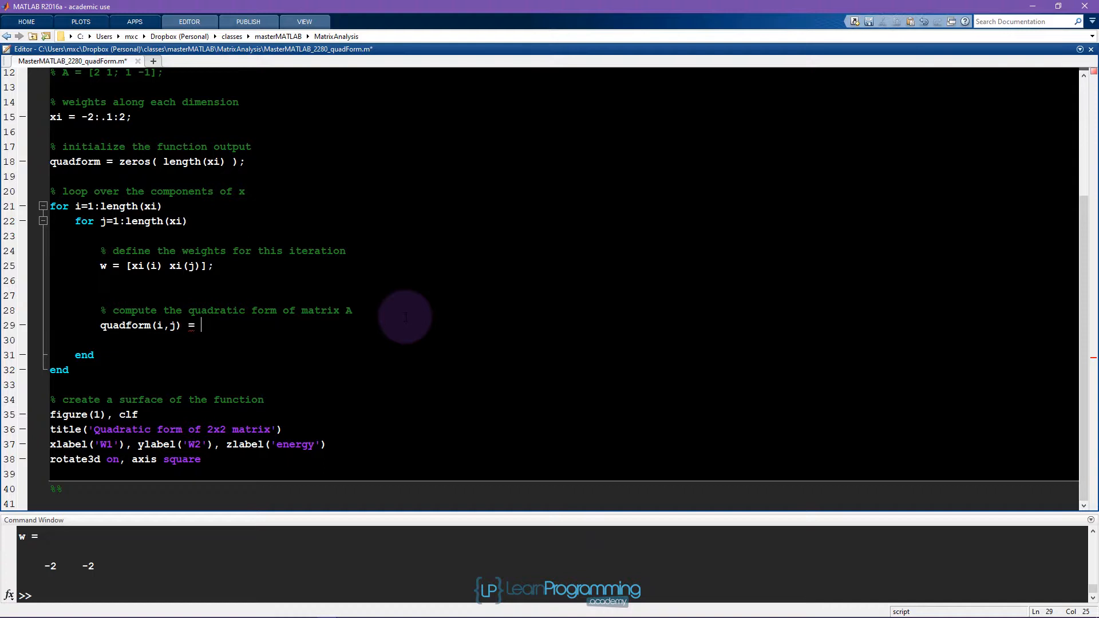
type("w'*A*w;")
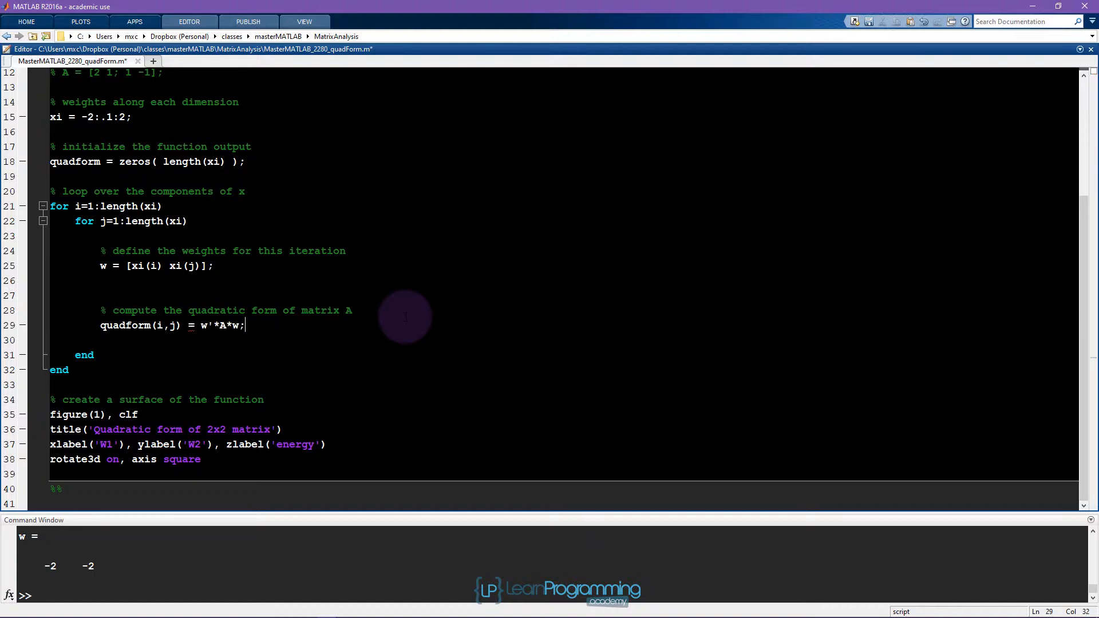
double_click(235, 324)
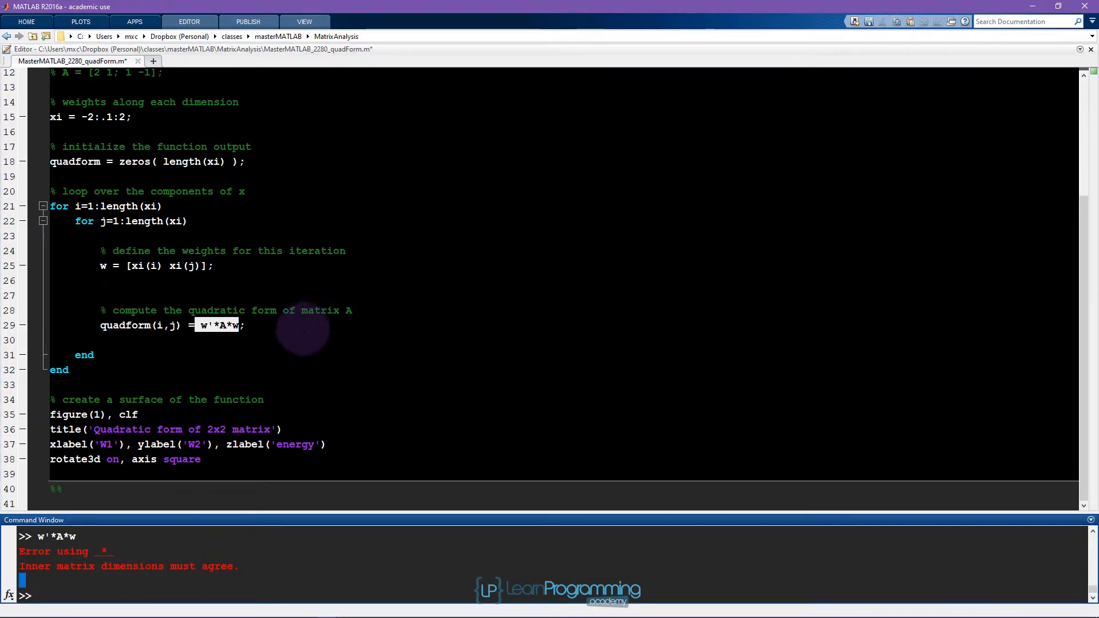
left_click(244, 325)
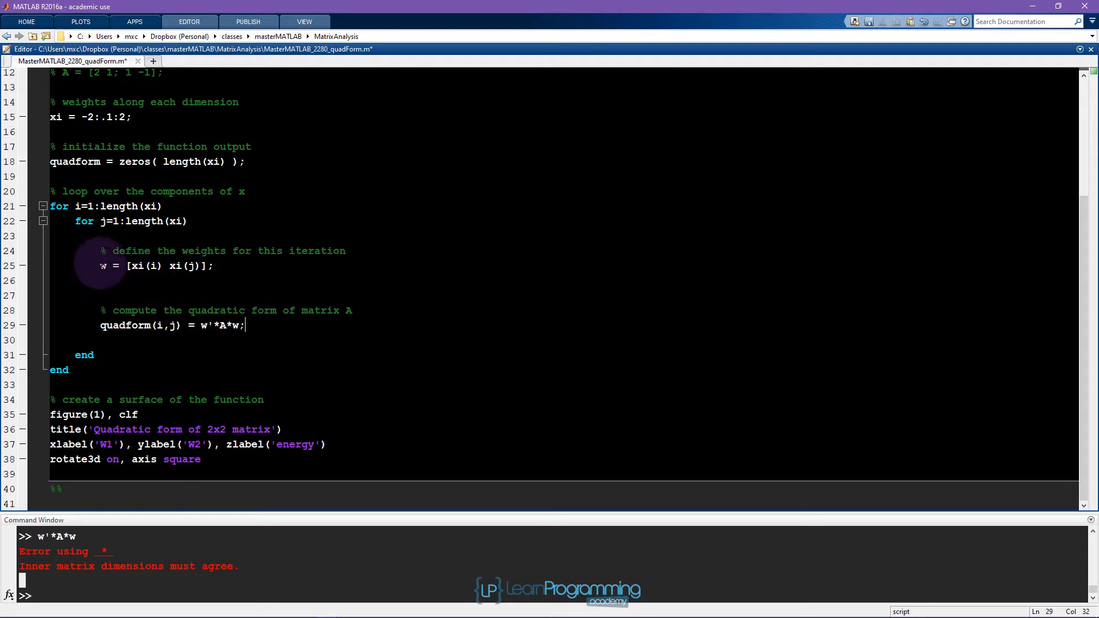
mouse_move(102, 266)
type("'")
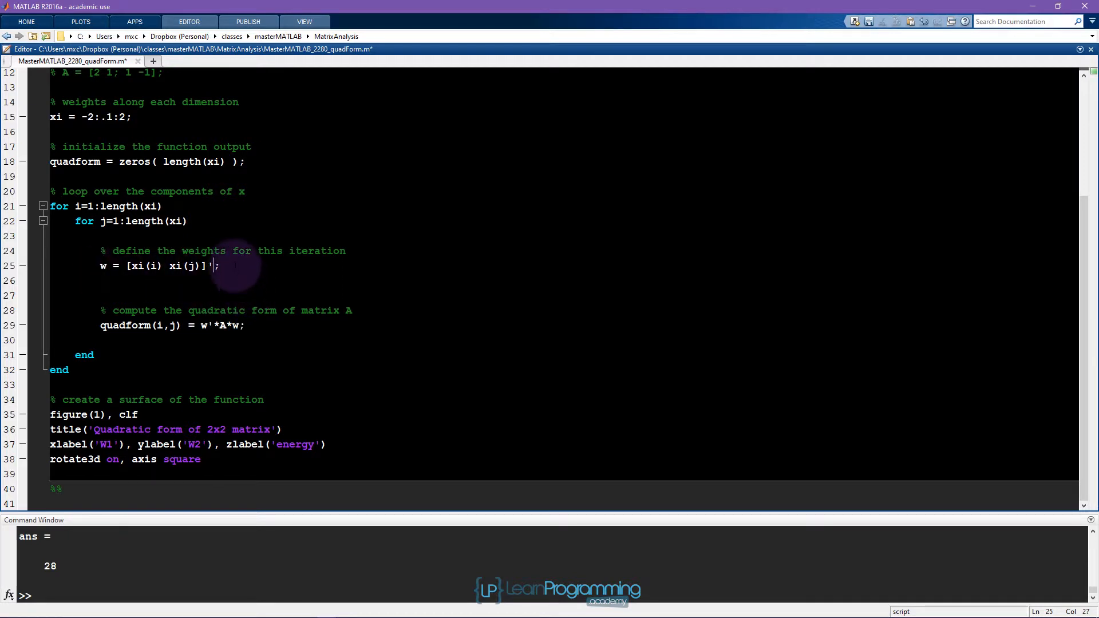
Step: Re-evaluate w'*A*w with w as a column vector (gives 28) and run the quadform line
triple_click(158, 266)
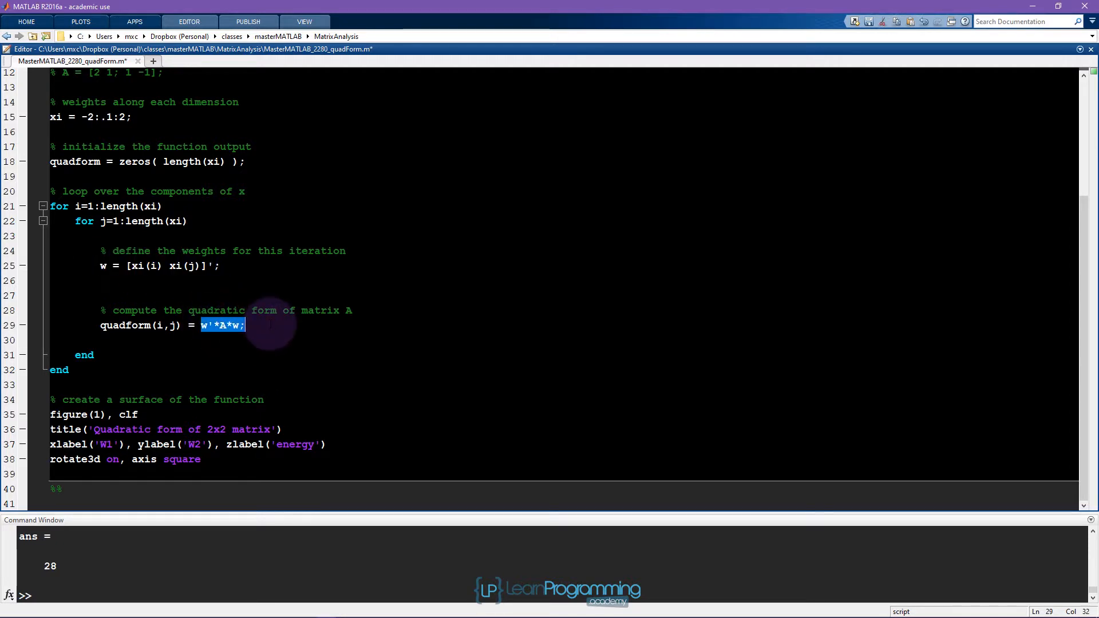
left_click(245, 326)
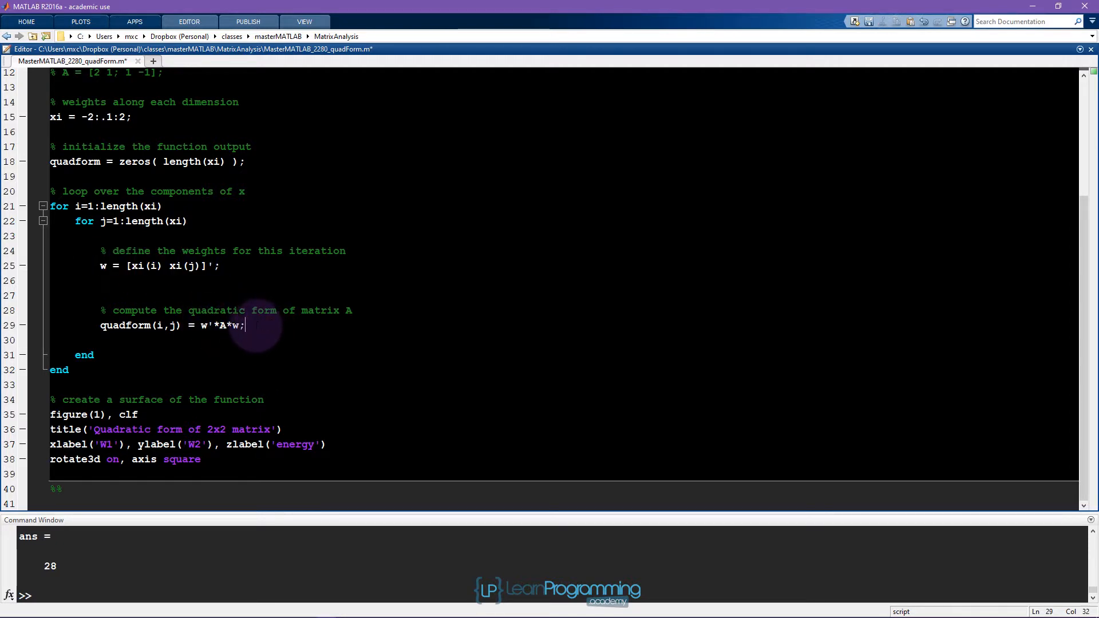
mouse_move(102, 264)
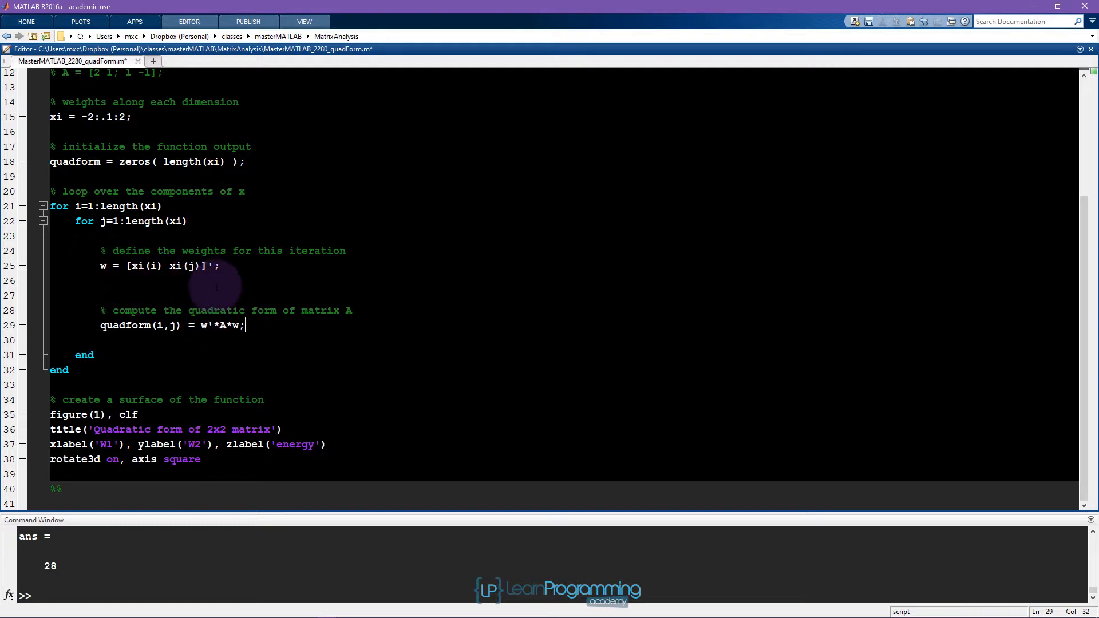
double_click(224, 324)
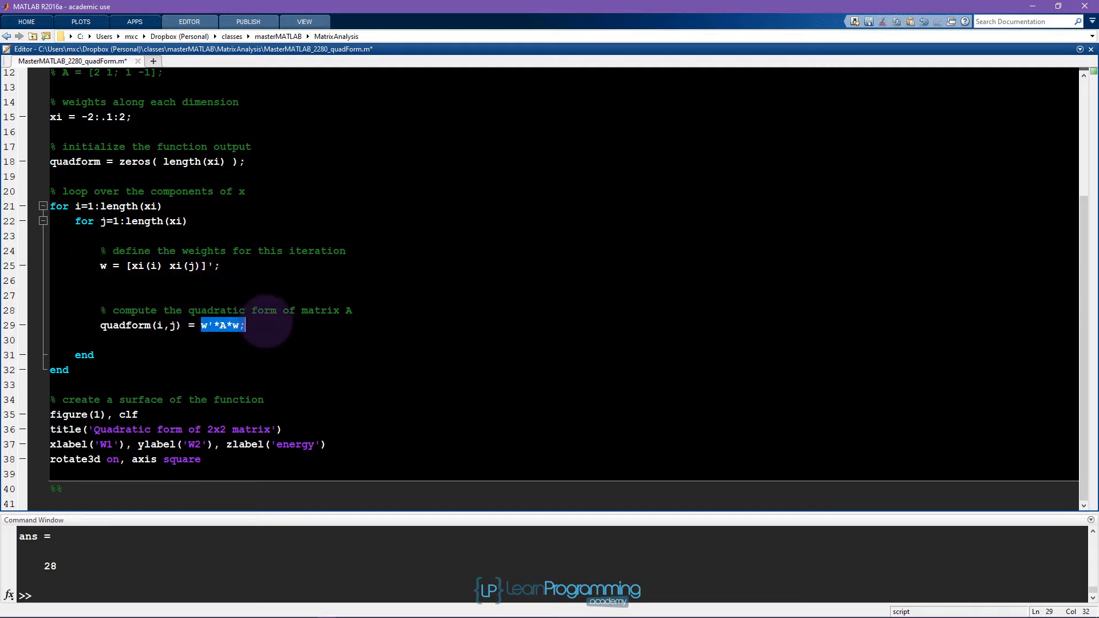
left_click(247, 324)
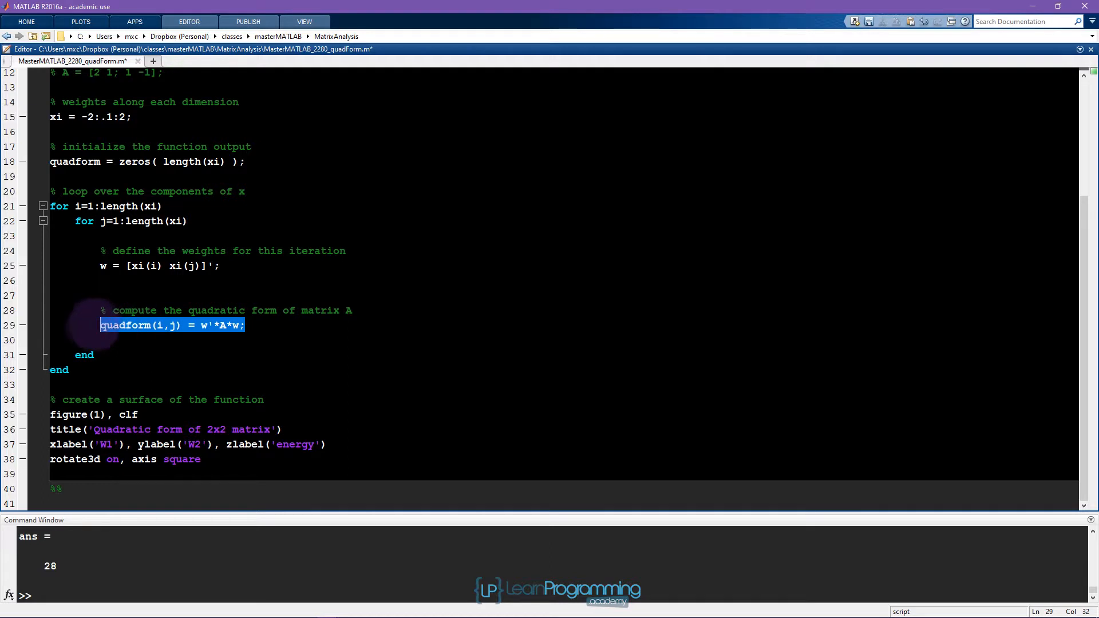
key("F9")
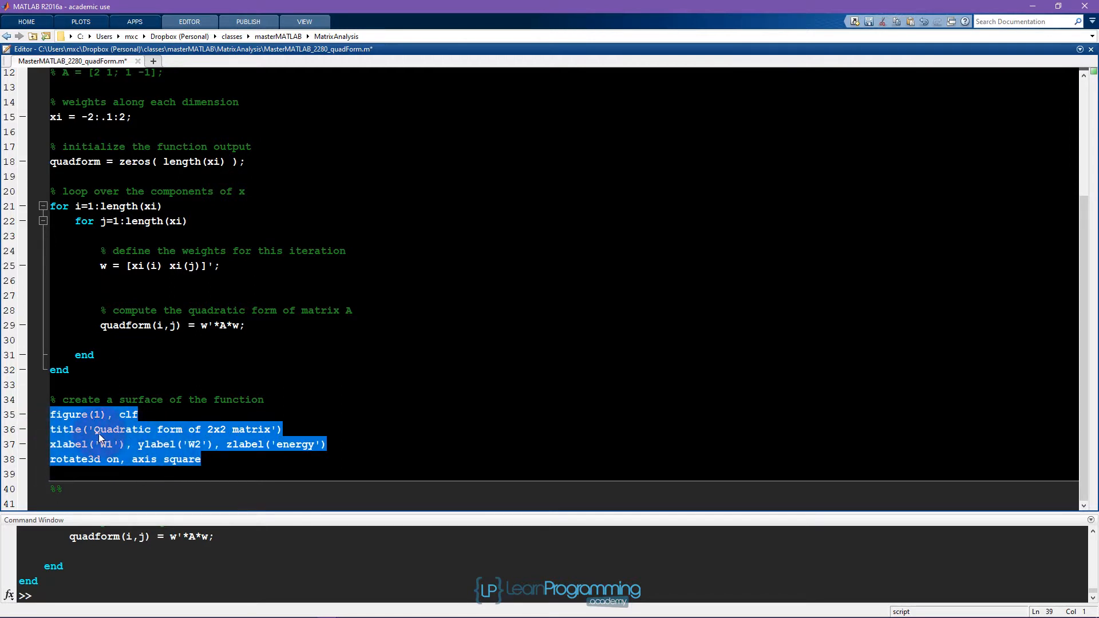
Step: Add surf(xi,xi,quadform) after figure(1), clf and select the plotting block
left_click(272, 371)
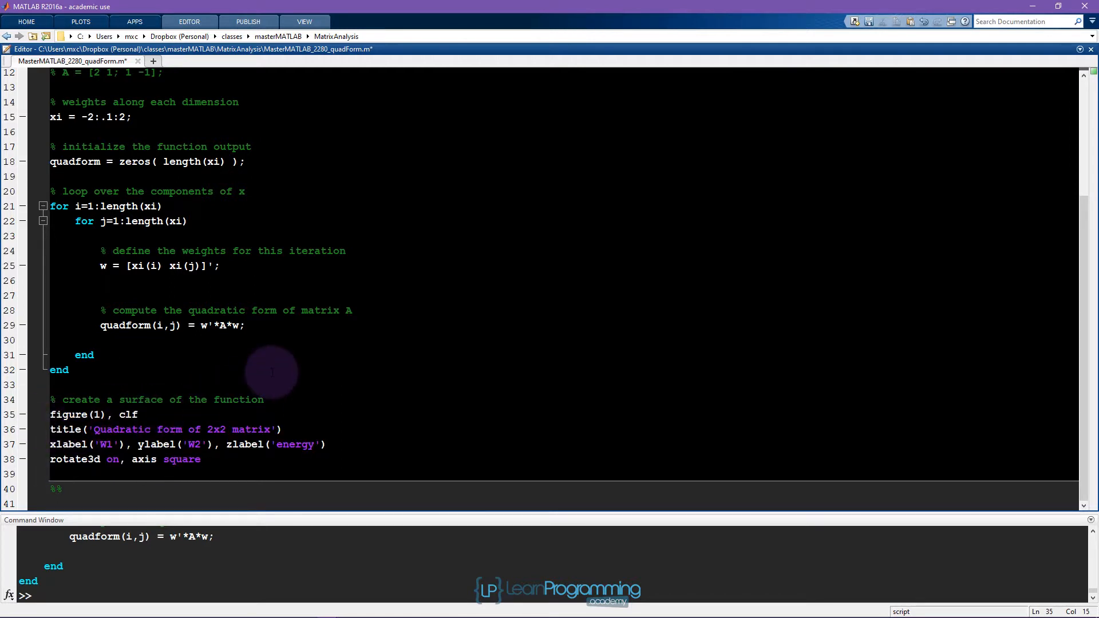
type("sur")
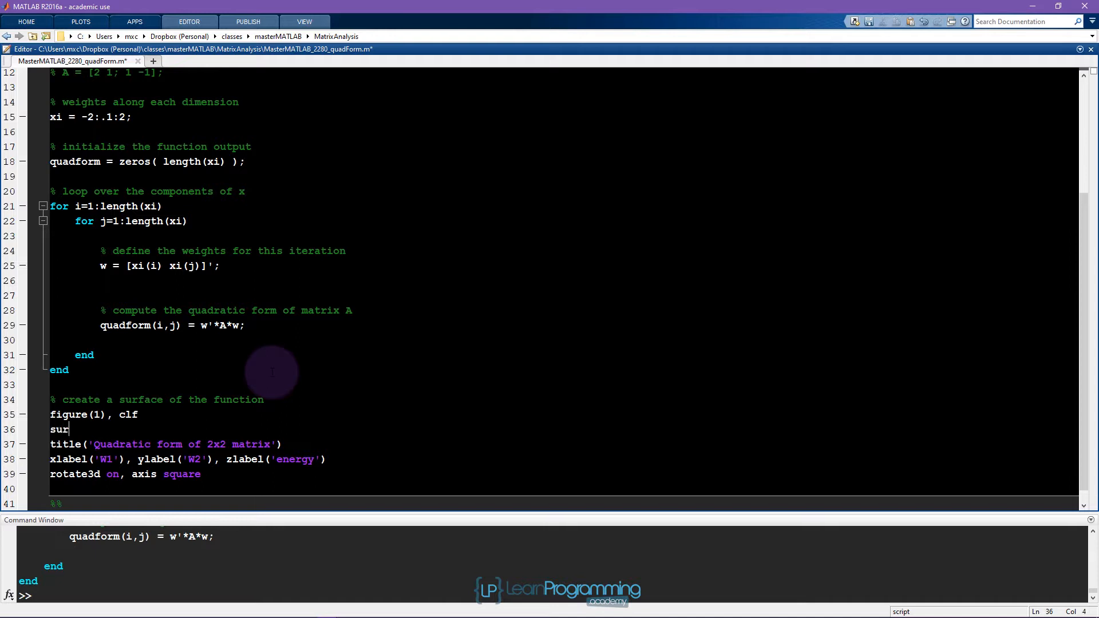
type("f(")
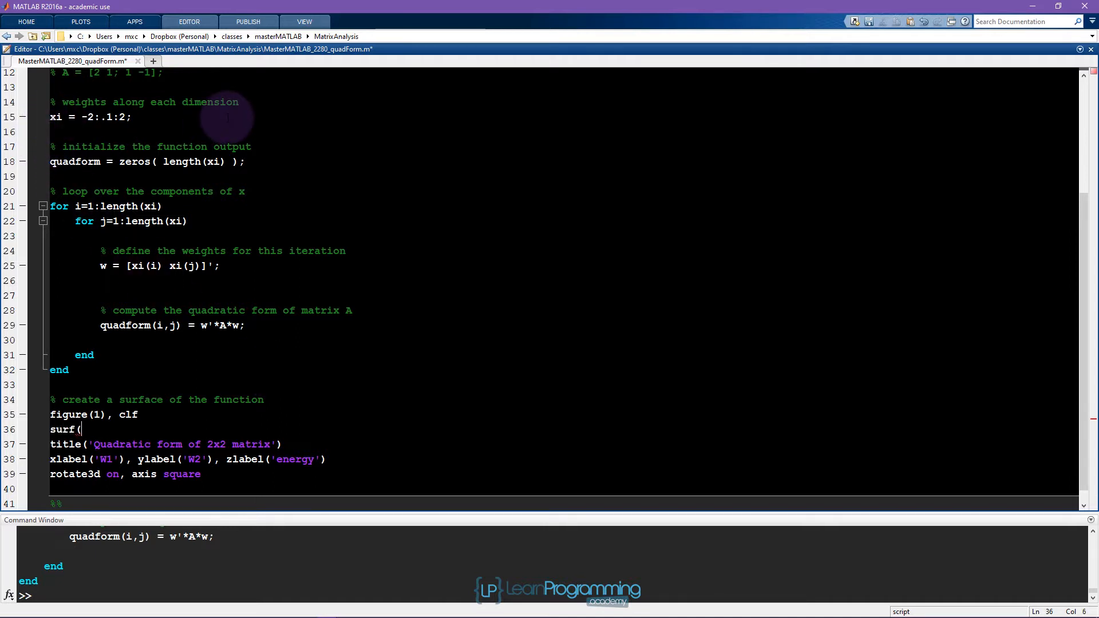
type("xi,")
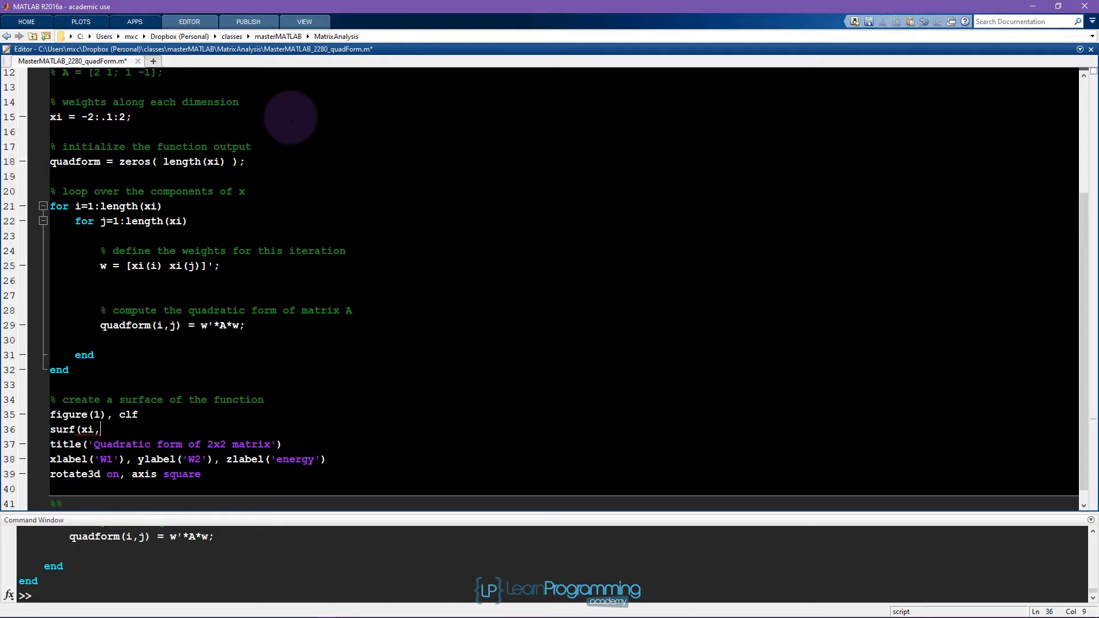
type("xi,")
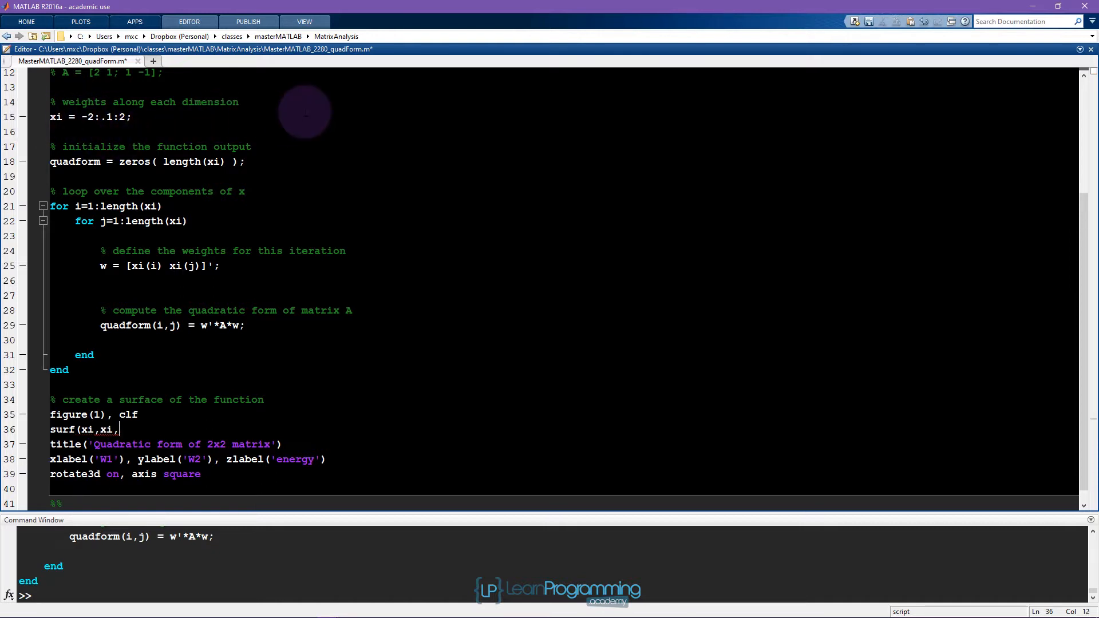
type("qua")
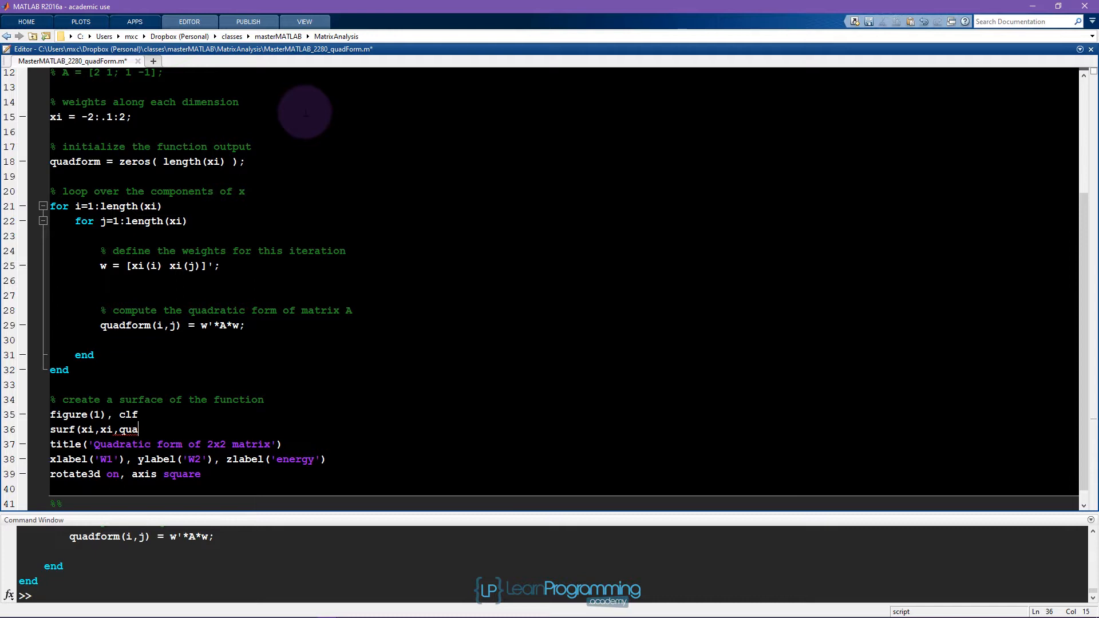
type("dform")
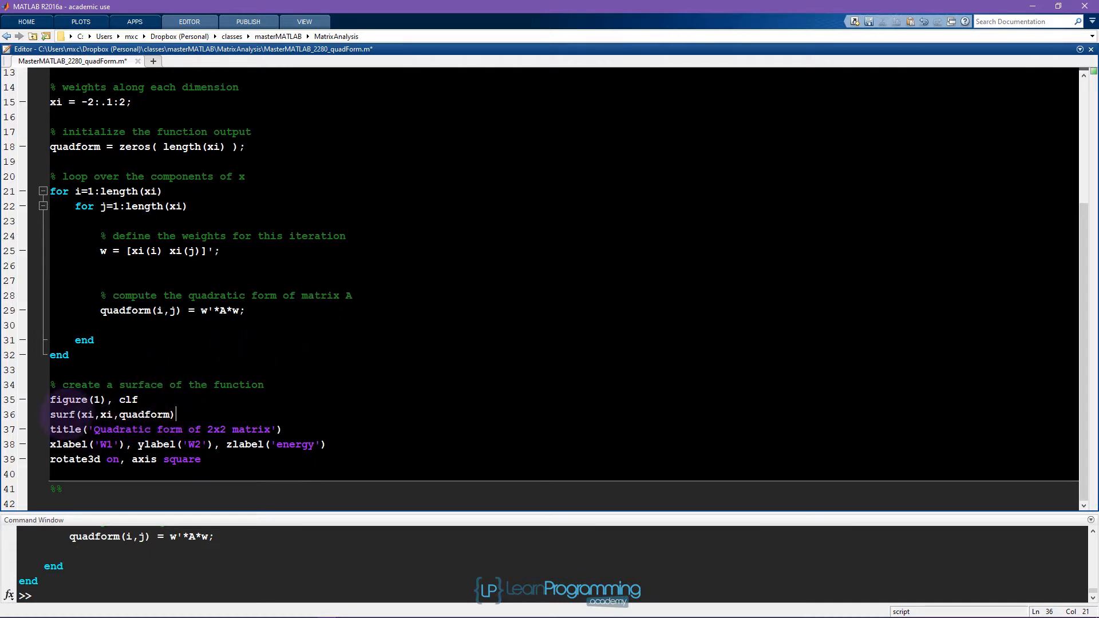
double_click(146, 413)
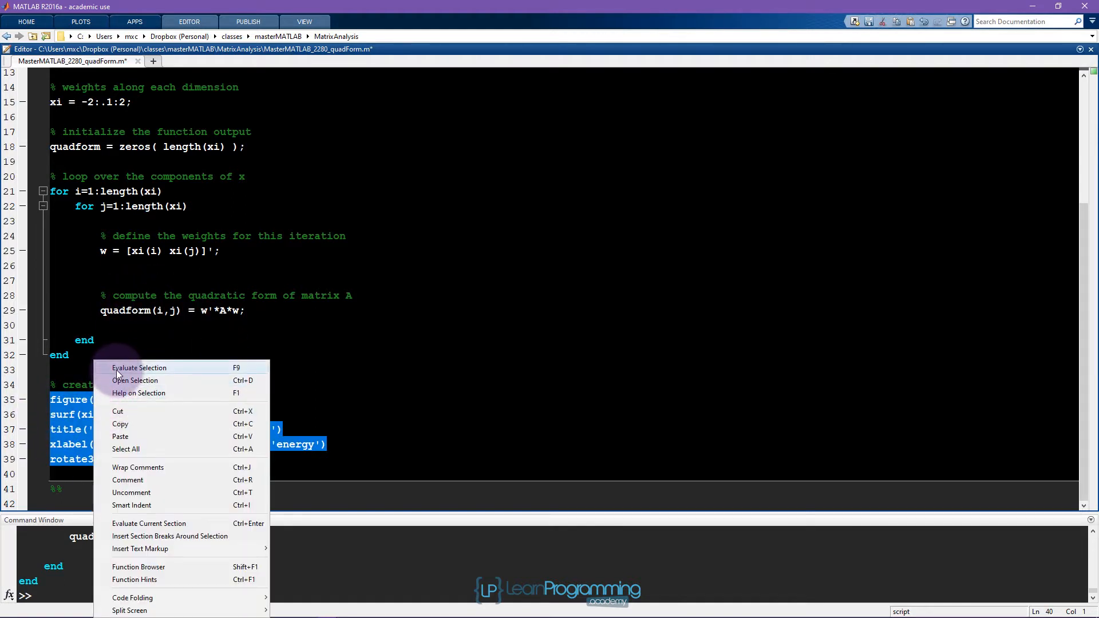
Step: Run the plotting block to draw the 'Quadratic form of 2x2 matrix' surface
left_click(138, 368)
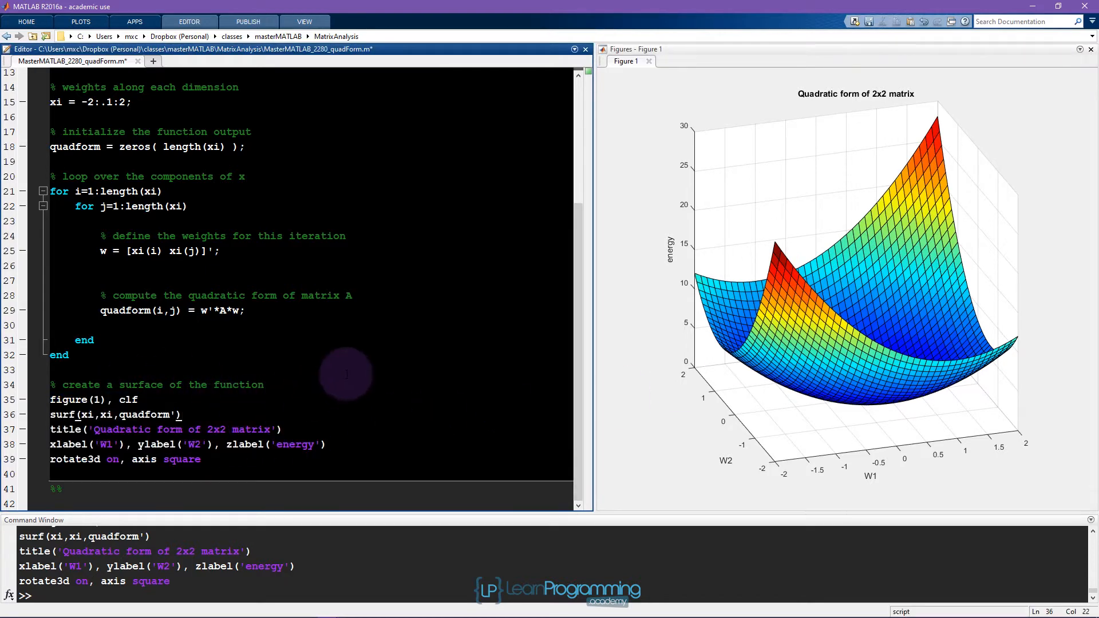
Step: Append , shading interp to the surf line for a smooth surface without grid lines
type(", shading i")
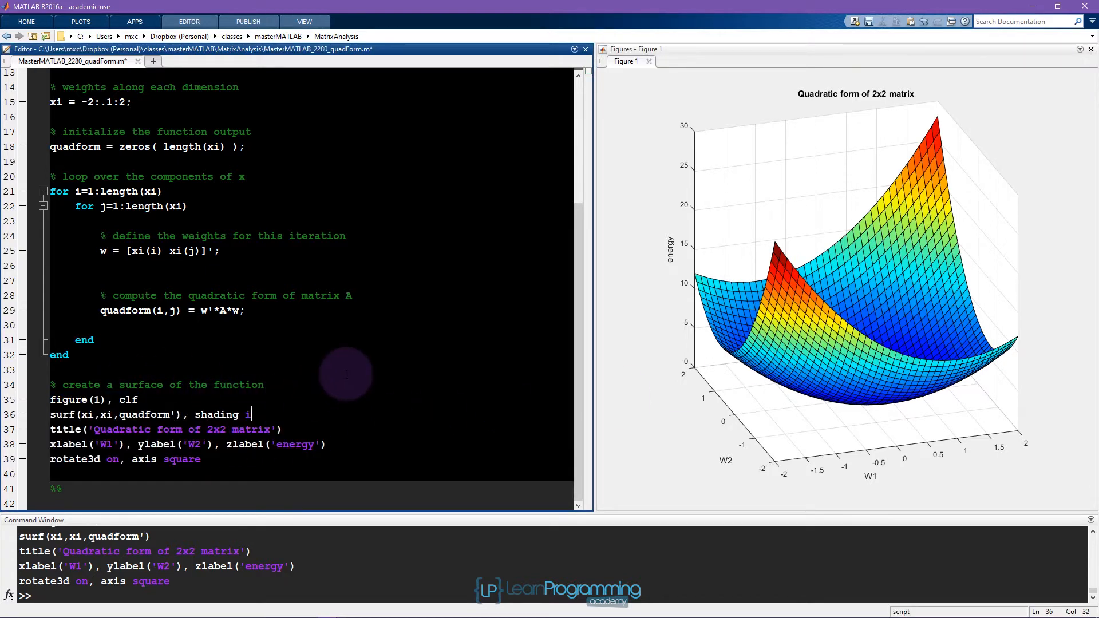
type("nterp")
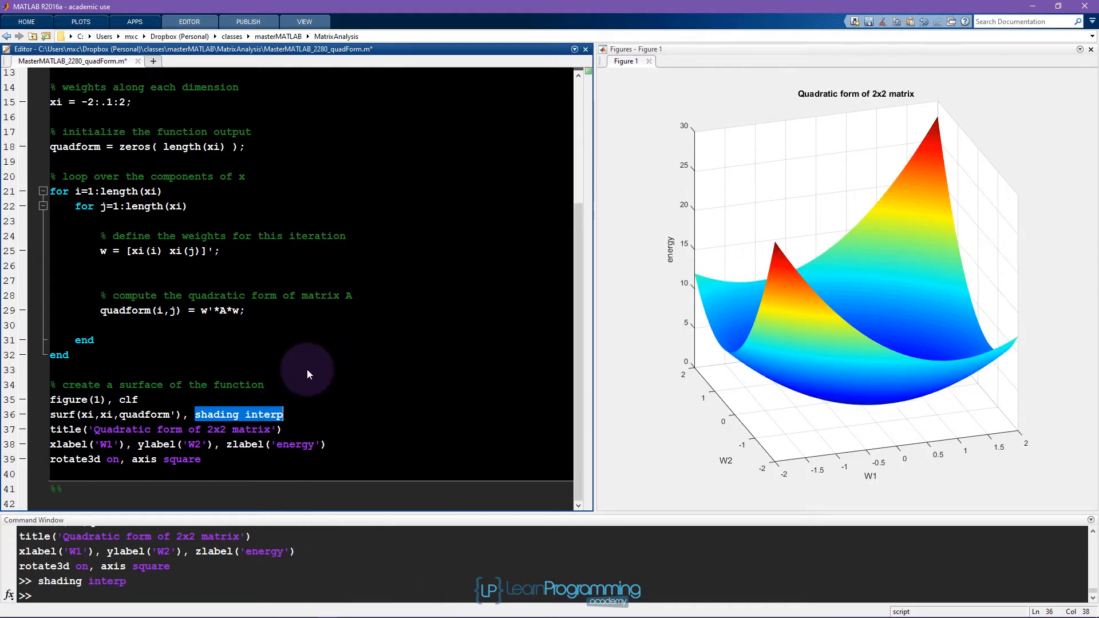
mouse_move(859, 198)
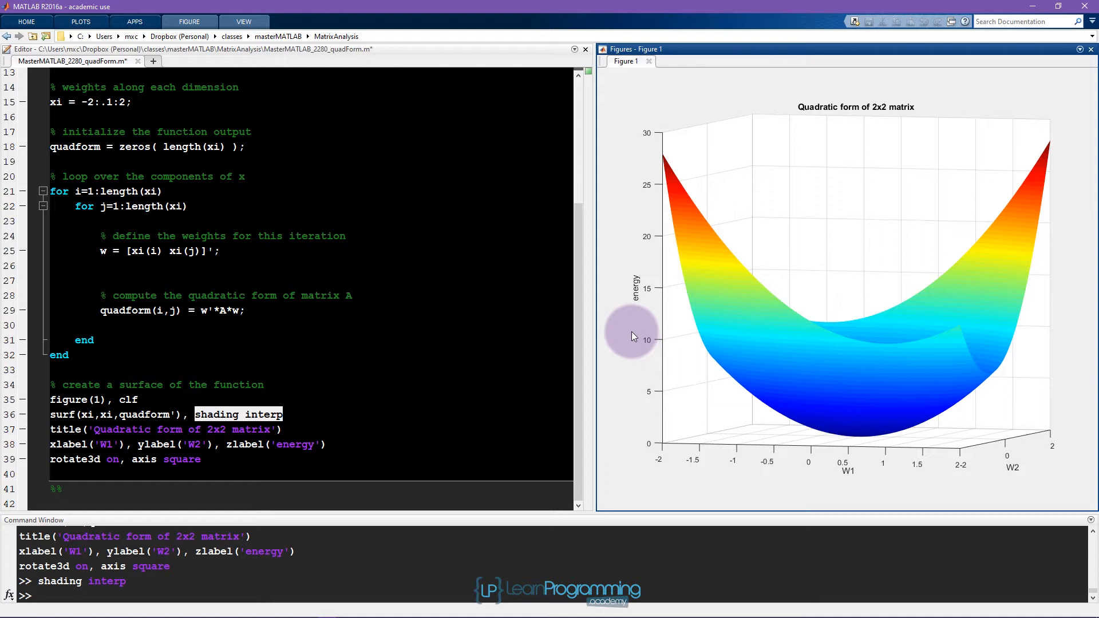
mouse_move(776, 463)
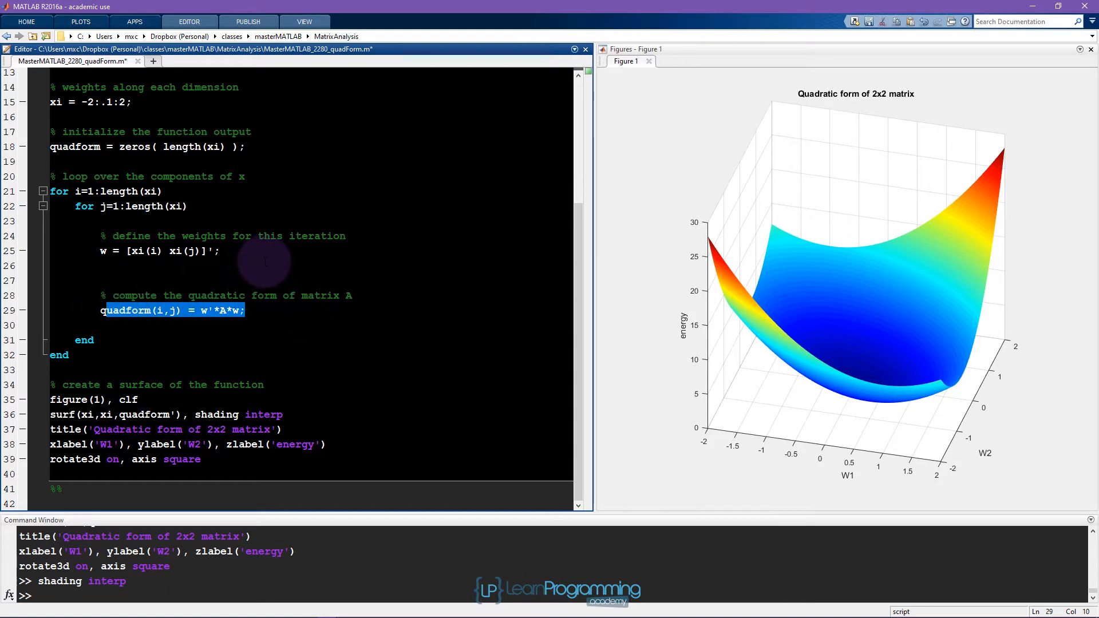
Step: Evaluate only the A = [2 1; 4 2] line via Evaluate Selection
scroll("up", 3)
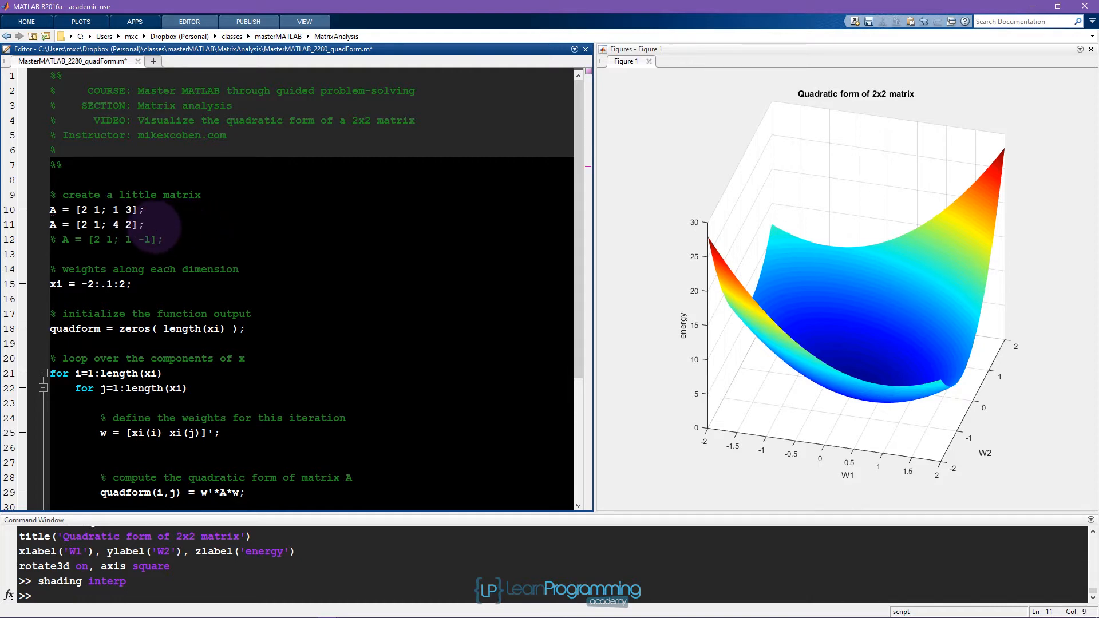
right_click(98, 224)
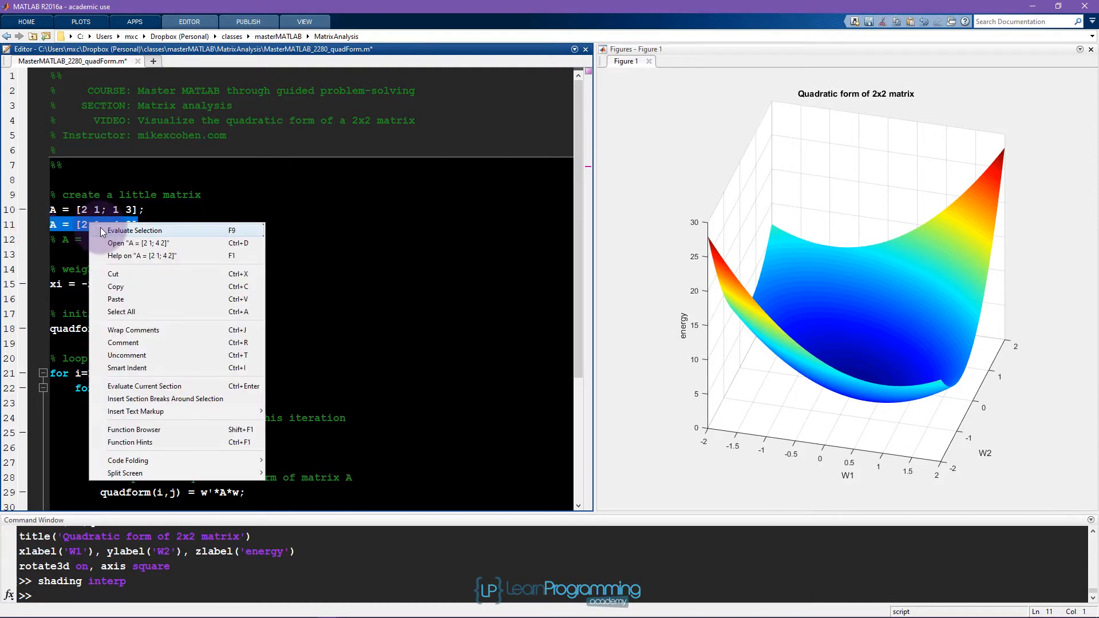
left_click(134, 230)
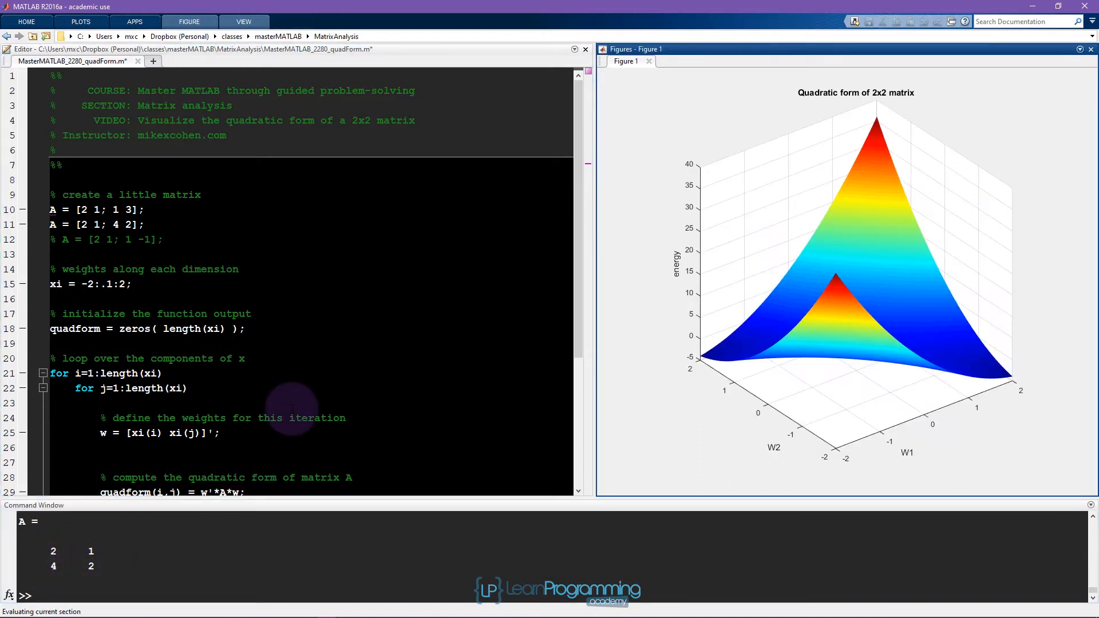
mouse_move(818, 294)
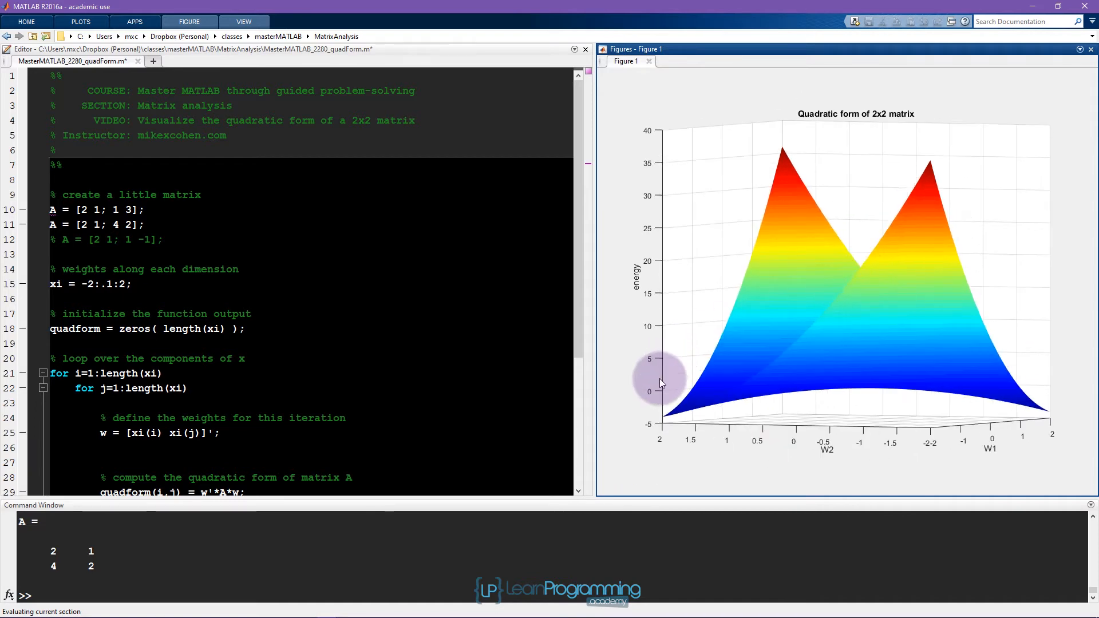
mouse_move(669, 267)
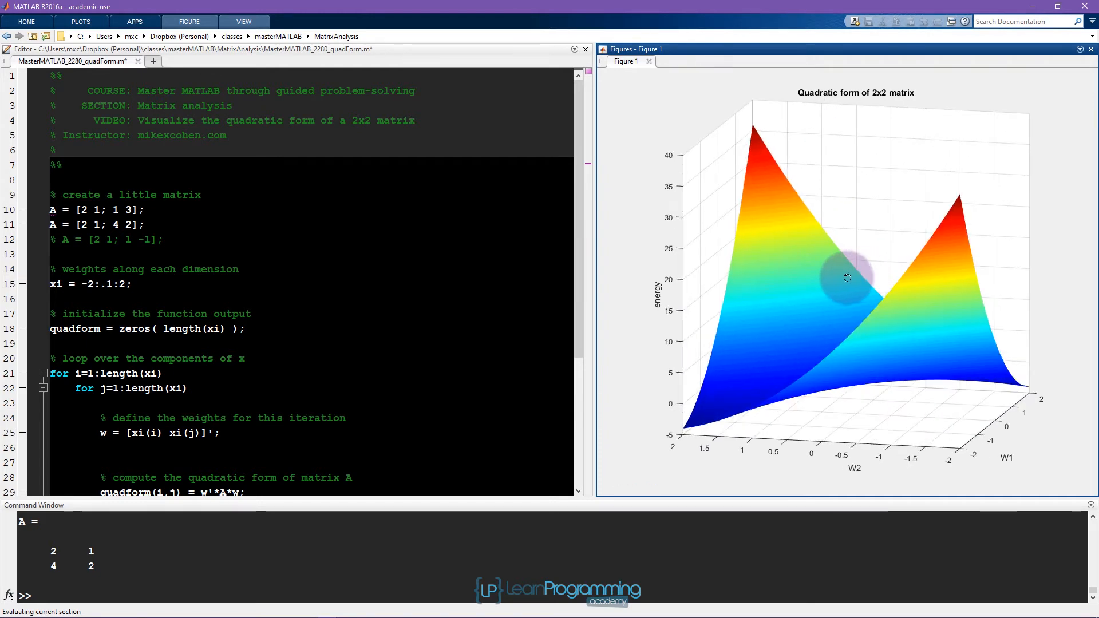
Step: Uncomment and activate A = [2 1; 1 -1], noting its -1 entry, and rerun the plot
left_click(184, 239)
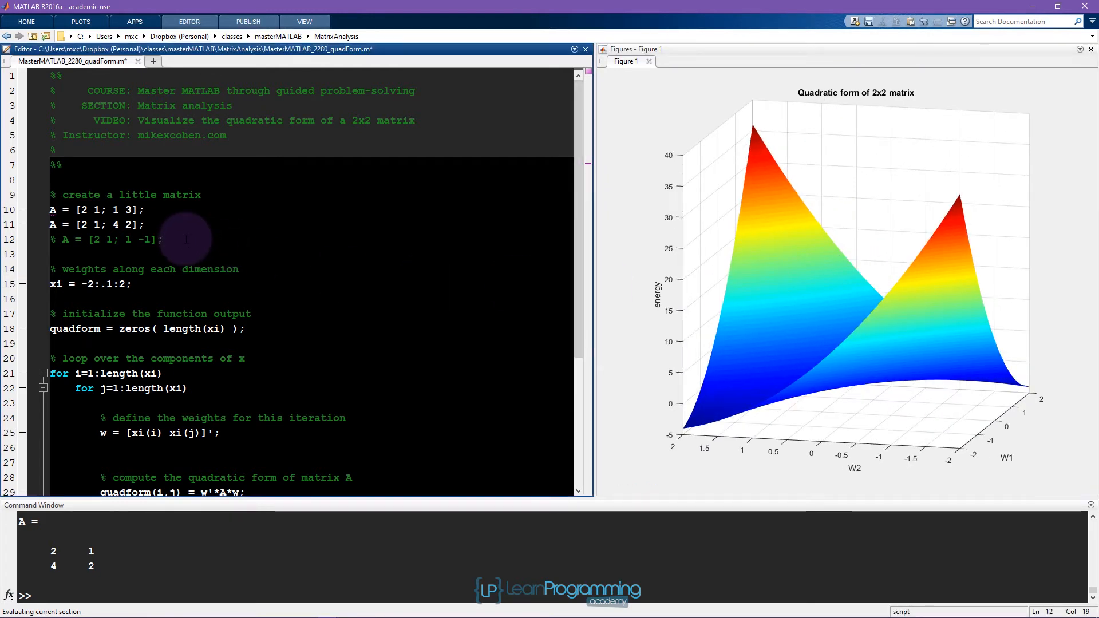
double_click(99, 240)
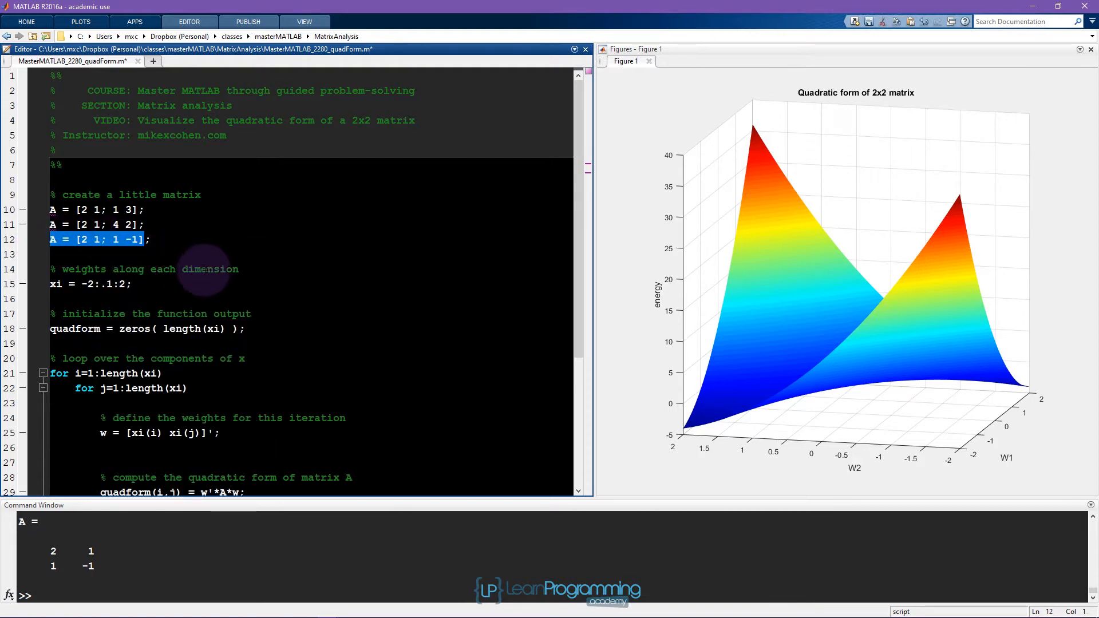
double_click(86, 566)
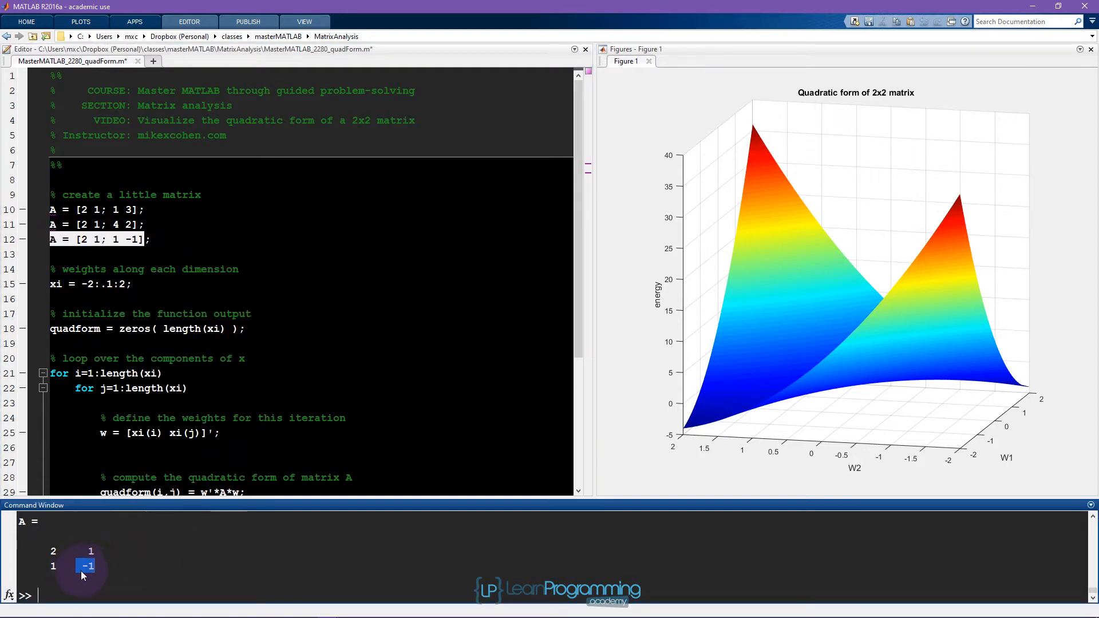
left_click(186, 388)
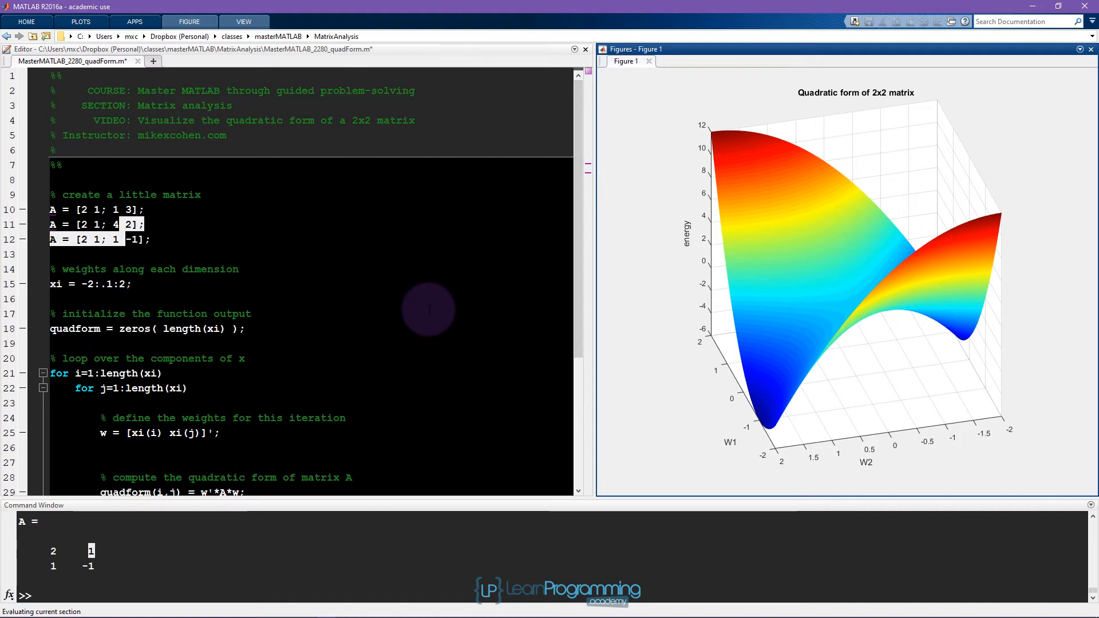
Step: Add a '% normalization factor' comment and the line normfact = w'*w inside the loop
scroll("down", 3)
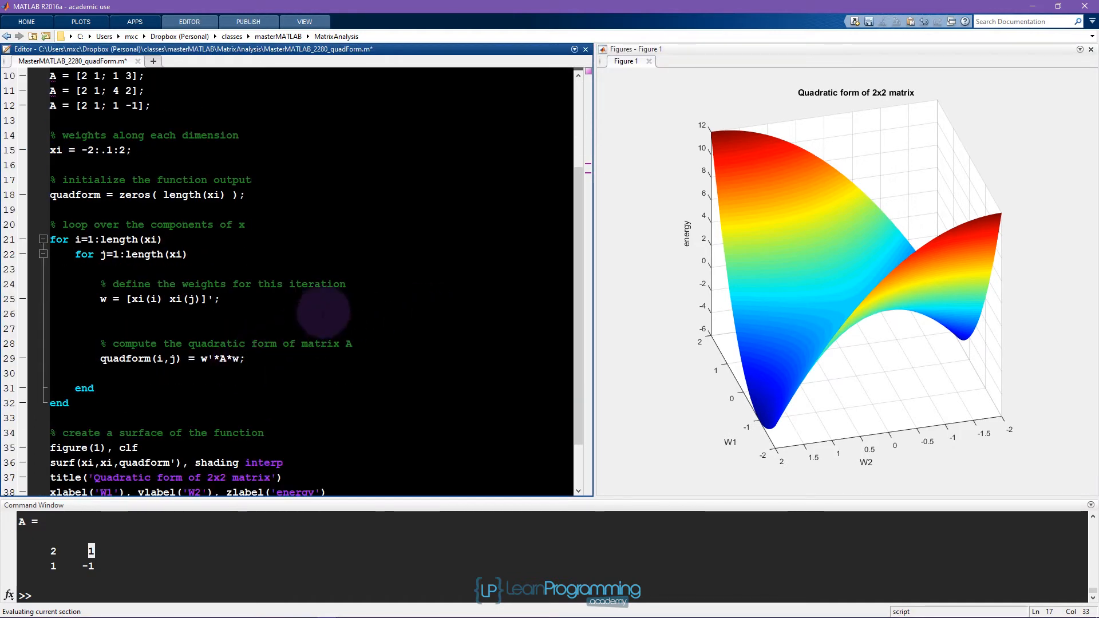
type("% norma")
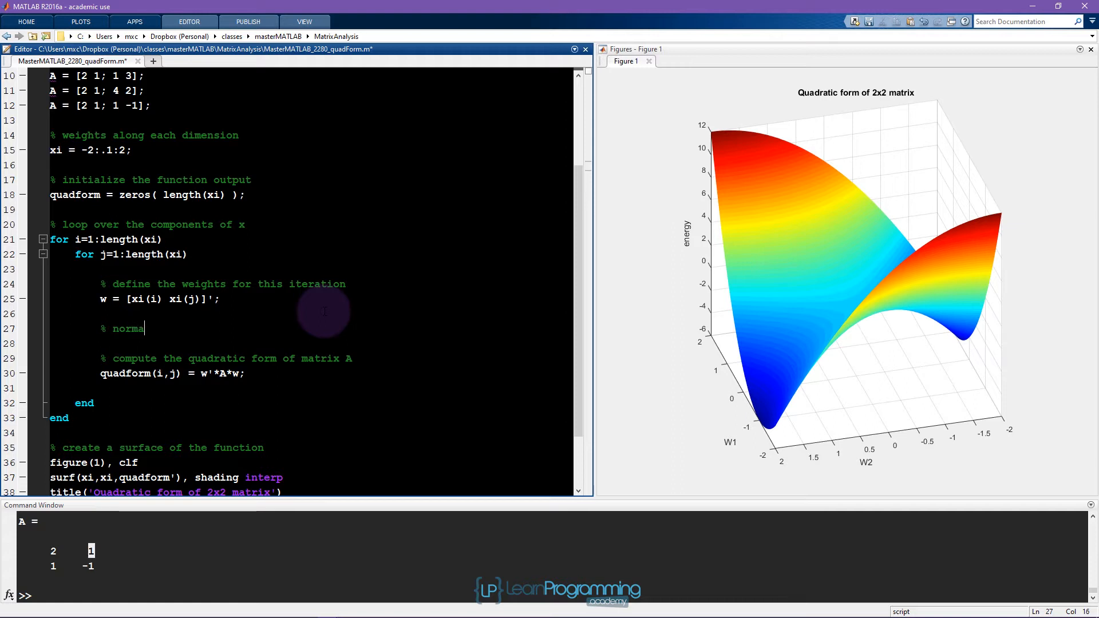
type("lization factor")
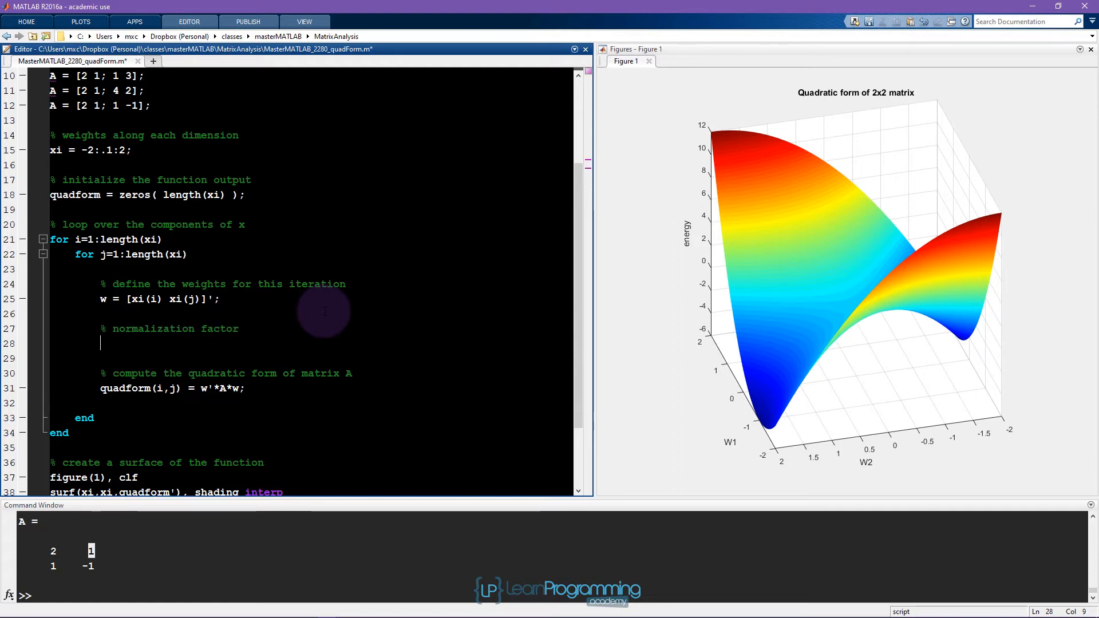
type("normfact =")
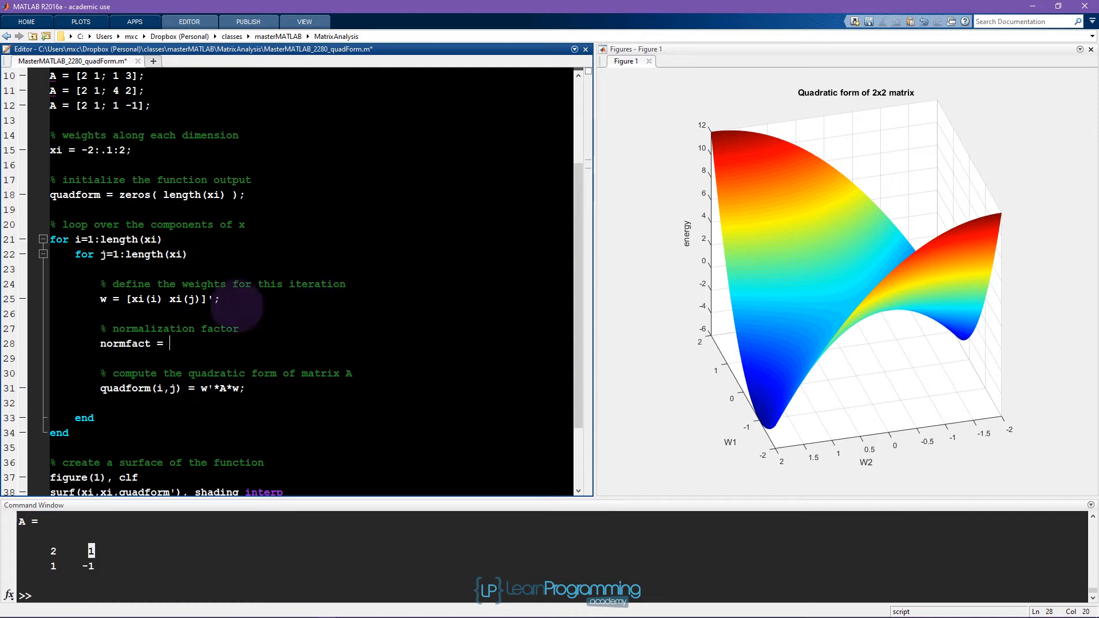
type("w'*")
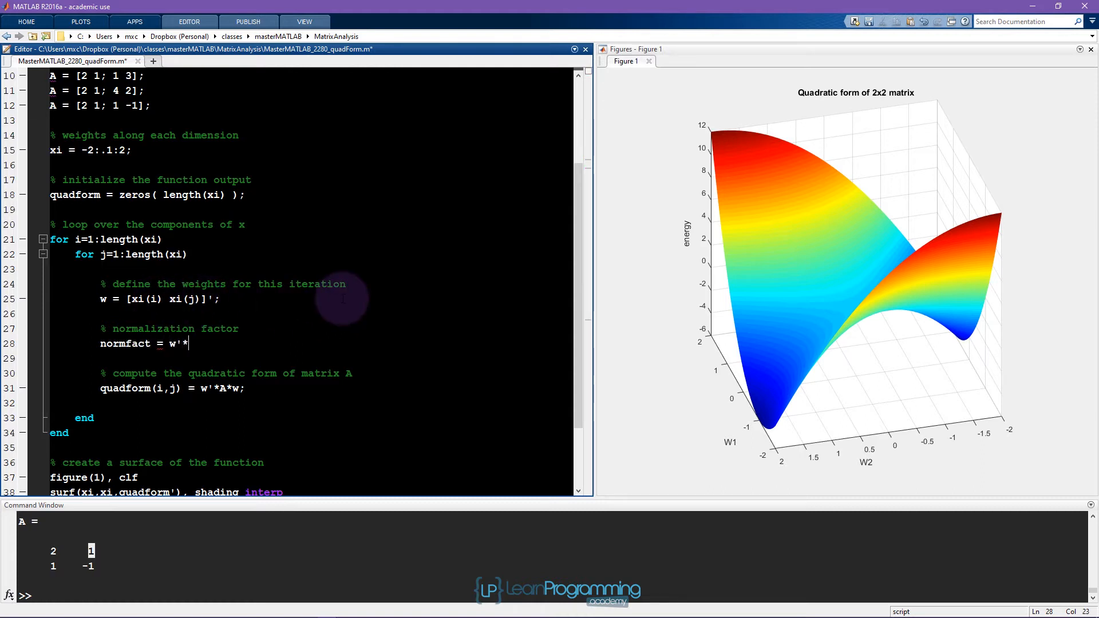
type("w;")
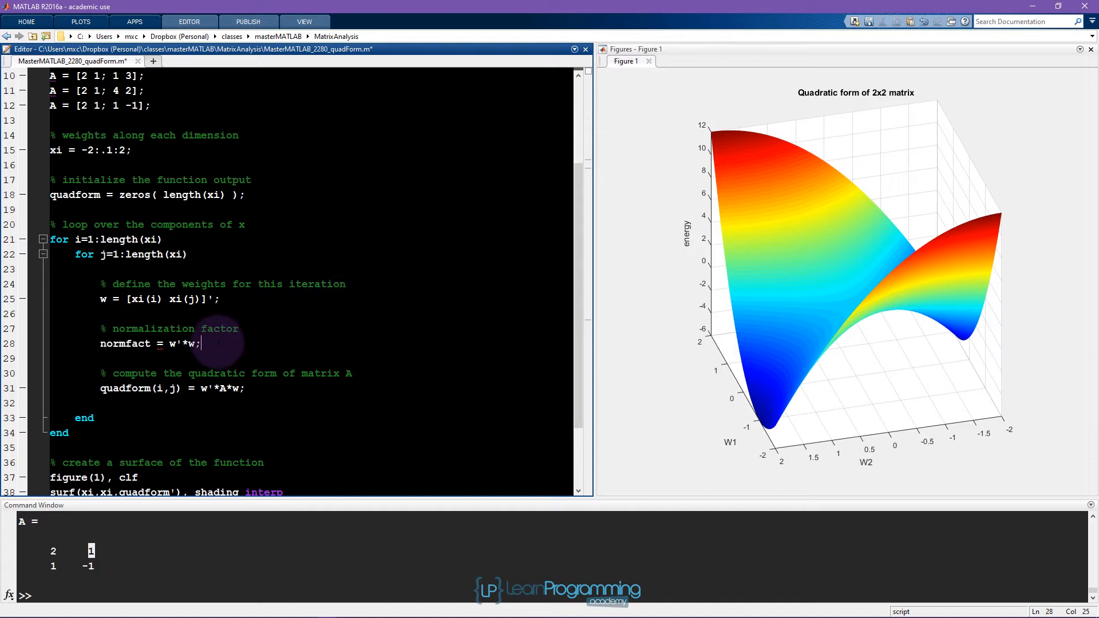
Step: Evaluate the normfact line (giving 8) and start dividing w'*A*w by adding '/'
right_click(126, 343)
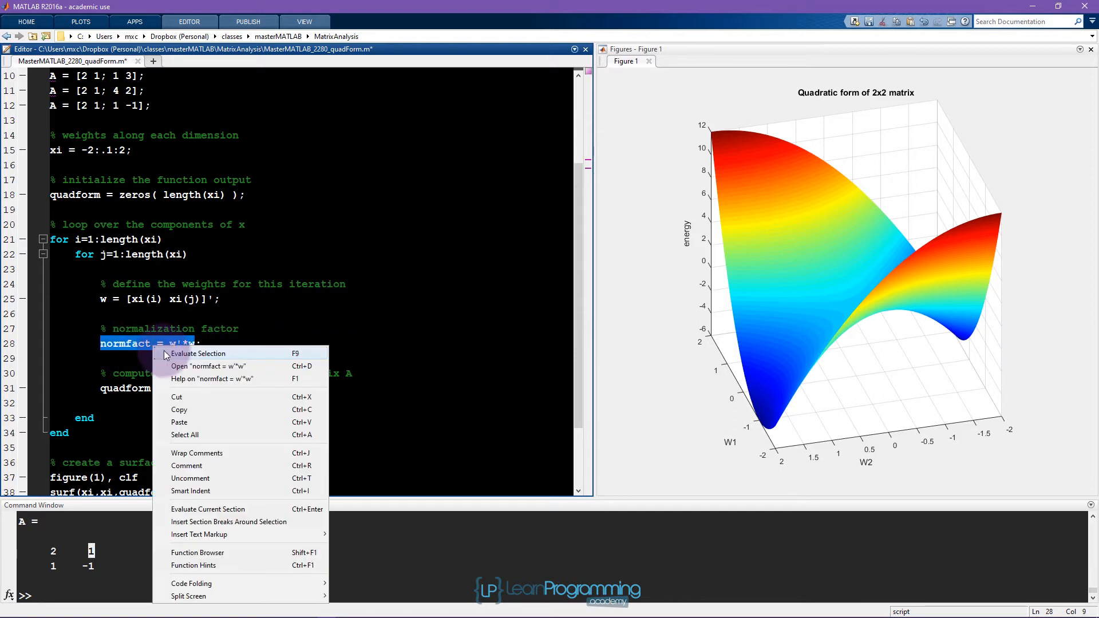
left_click(198, 354)
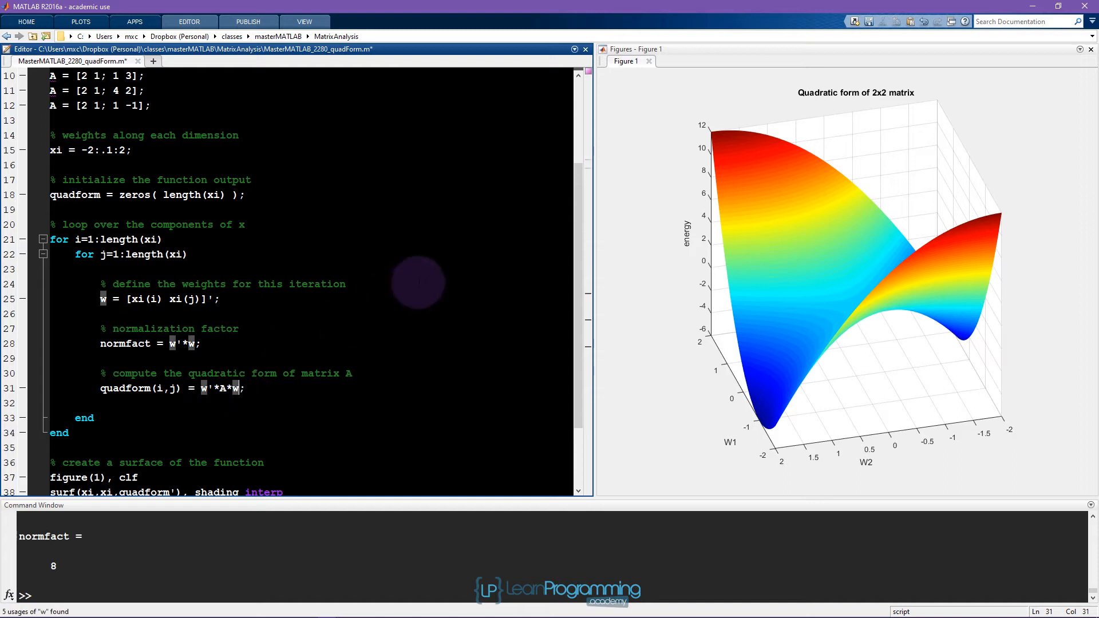
type("/")
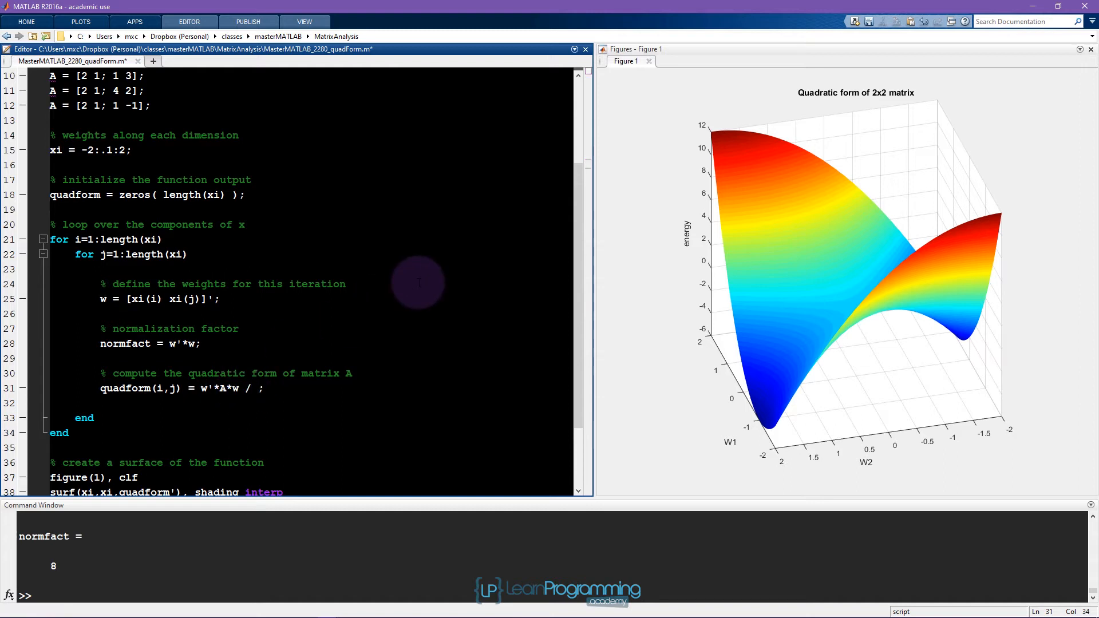
scroll("down", 3)
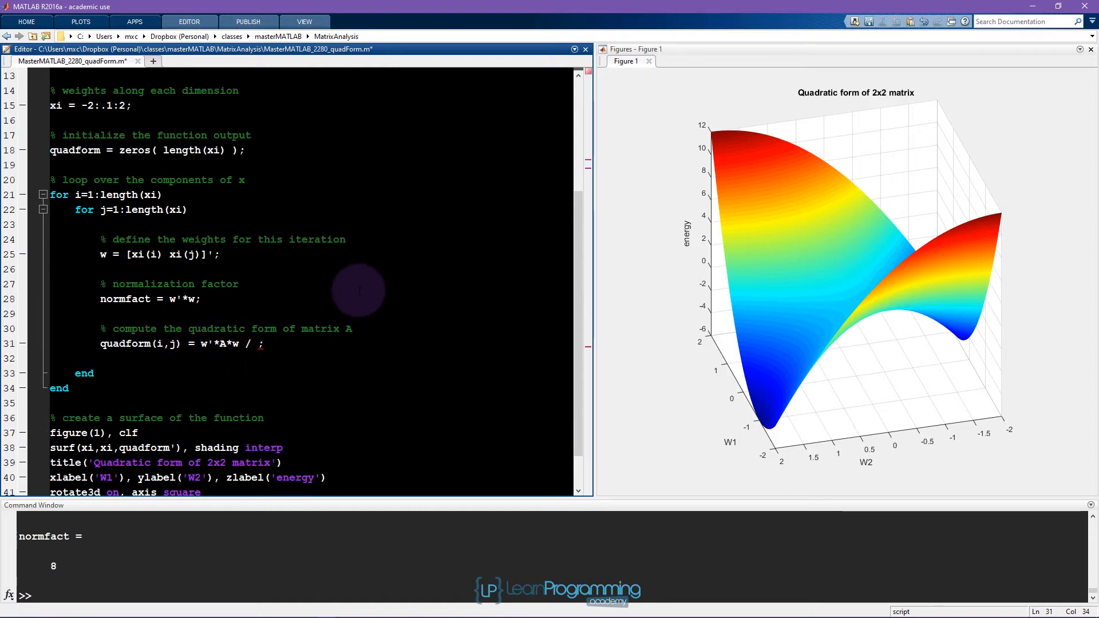
Step: Complete the line as w'*A*w / normfact, rerun, and rotate the bounded surface (-1.5 to 2.5) to an oblique view
type("normfact")
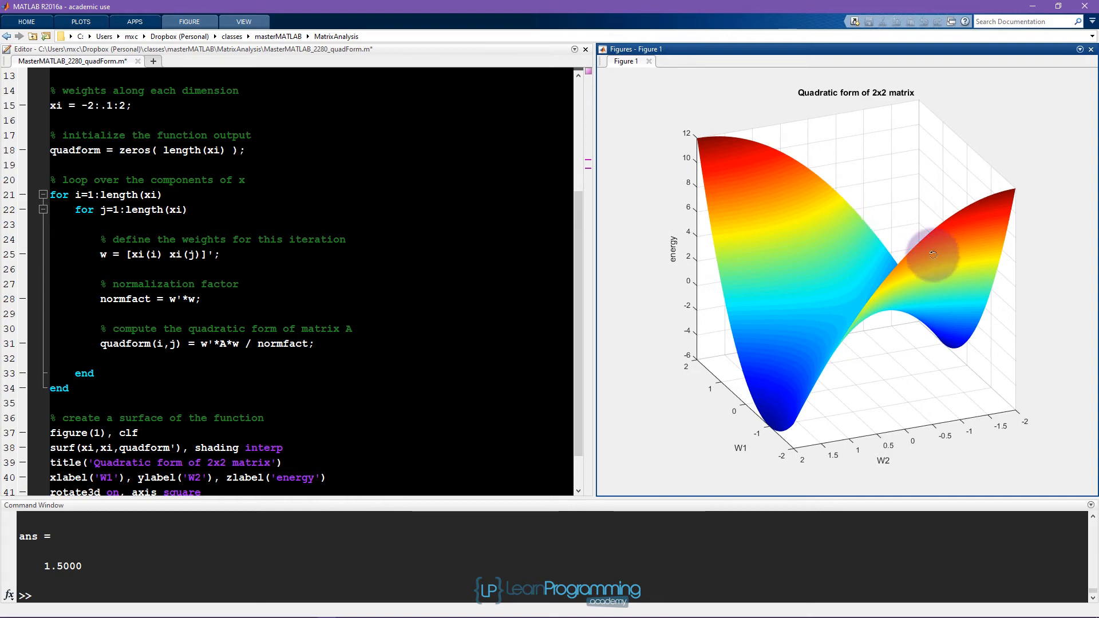
left_click(218, 254)
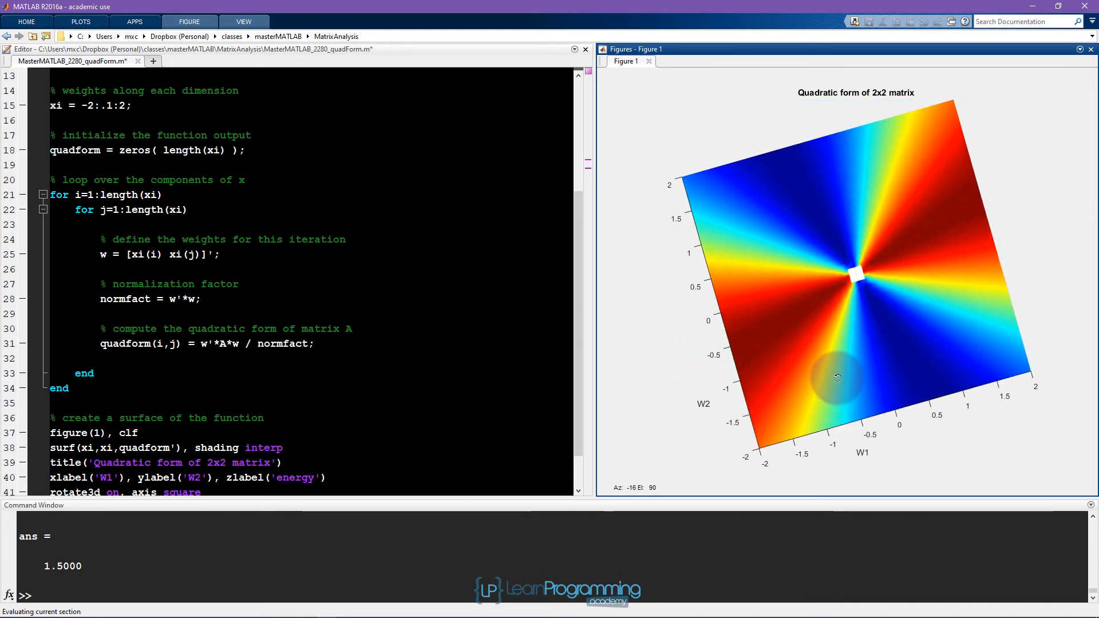
left_click(361, 290)
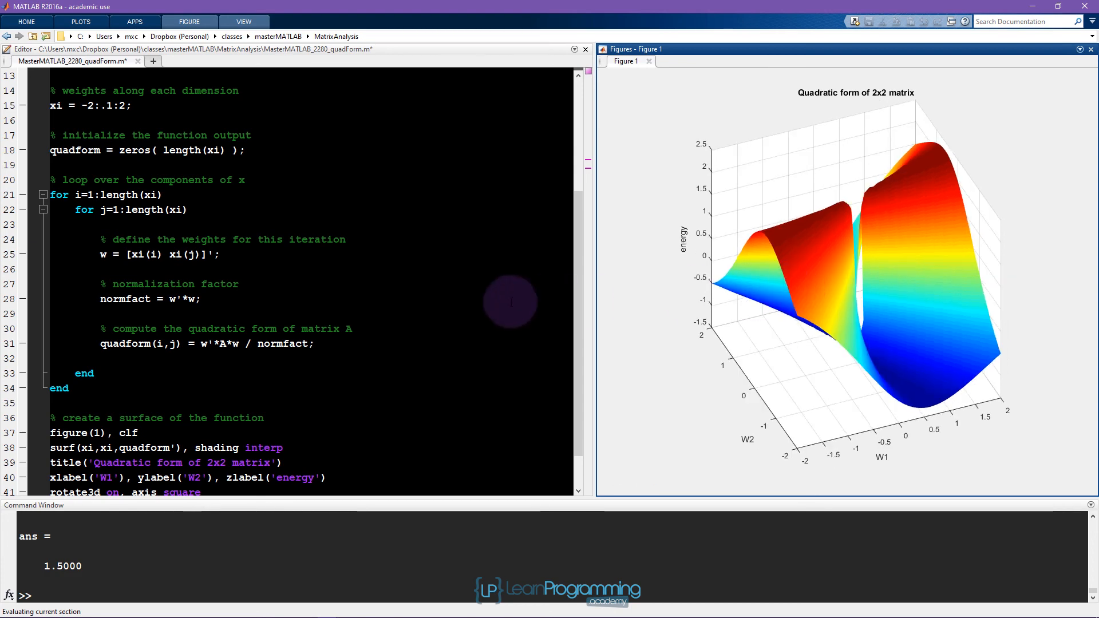
mouse_move(478, 307)
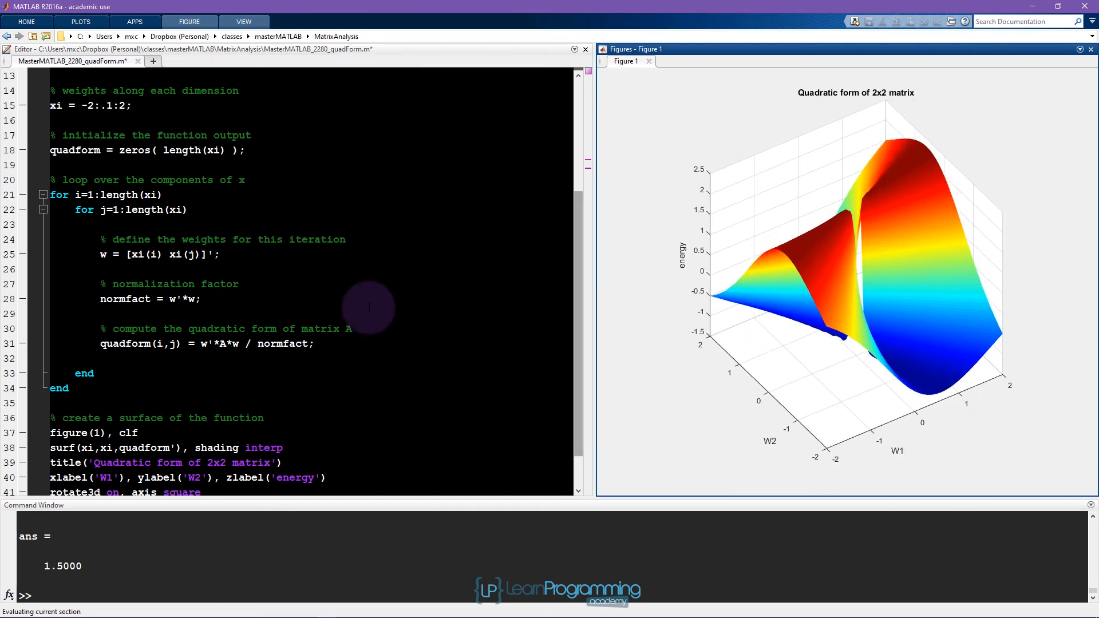
Step: Insert an empty line after the normfact computation in the loop
left_click(100, 313)
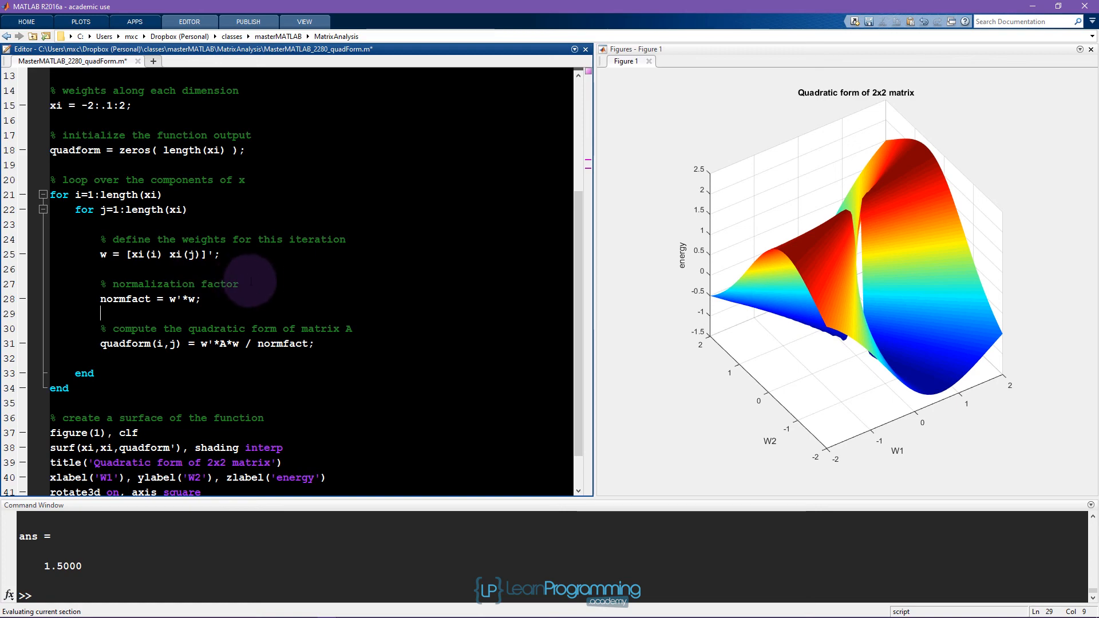
mouse_move(354, 306)
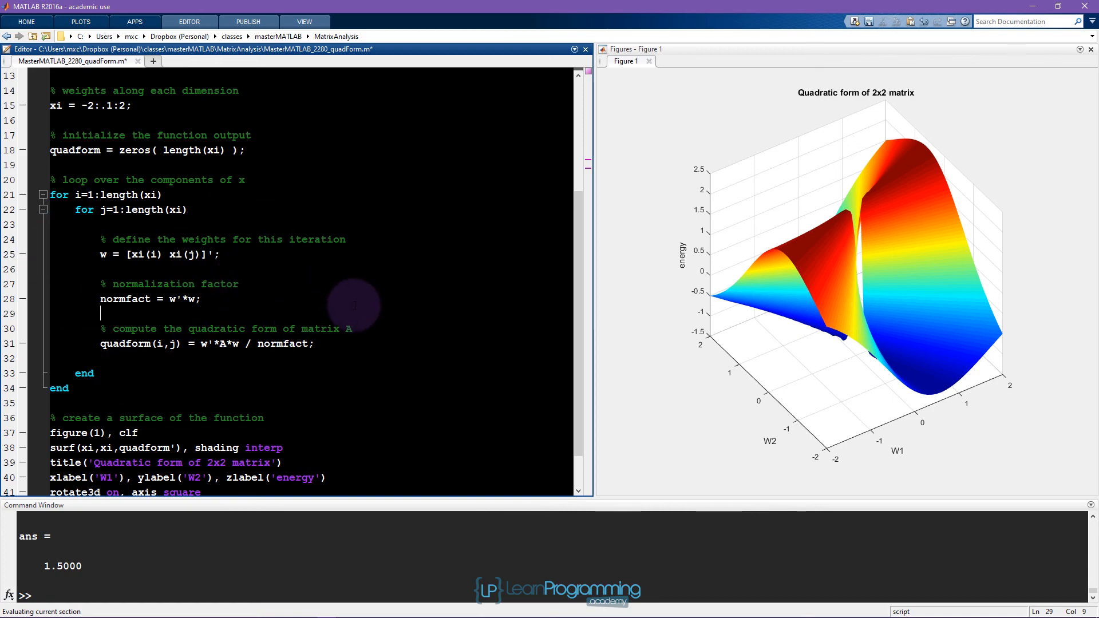